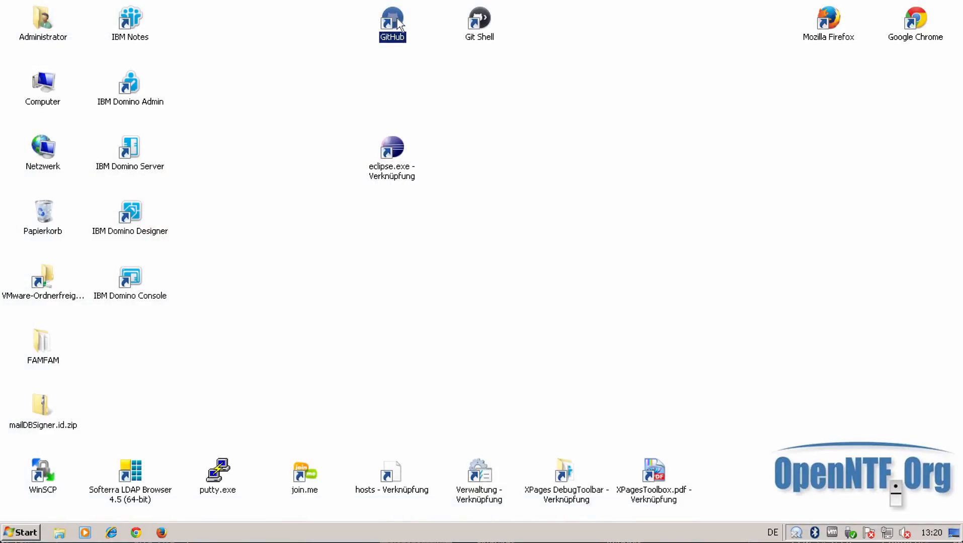
- Launch GitHub for Windows and list the OpenNTF organisation's repositories, scrolling toward POI4Xpages
double_click(392, 17)
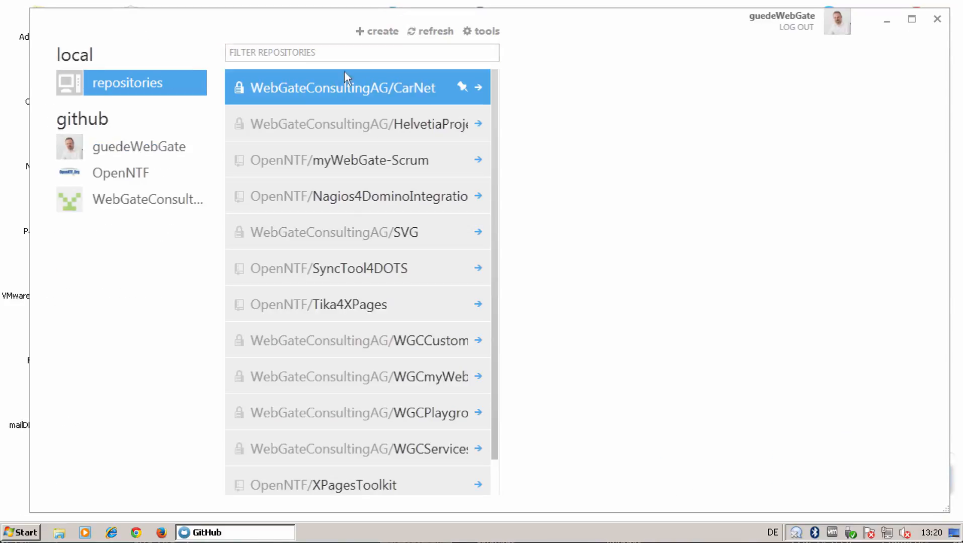
click(121, 173)
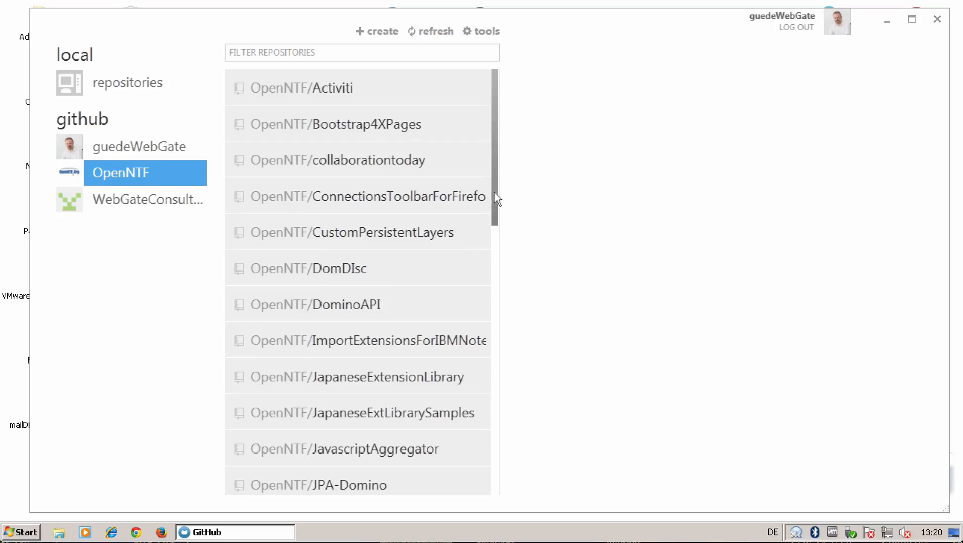
scroll(down, 3)
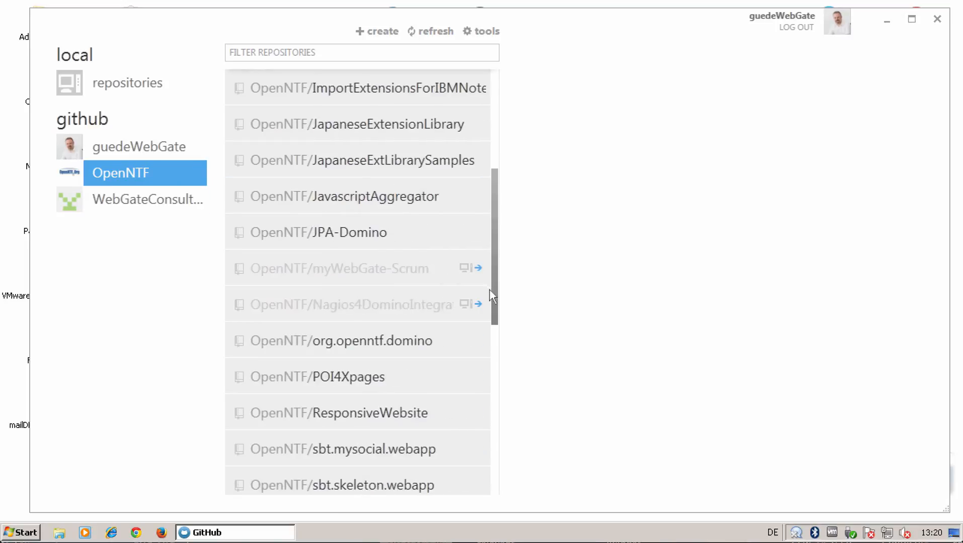
mouse_move(464, 384)
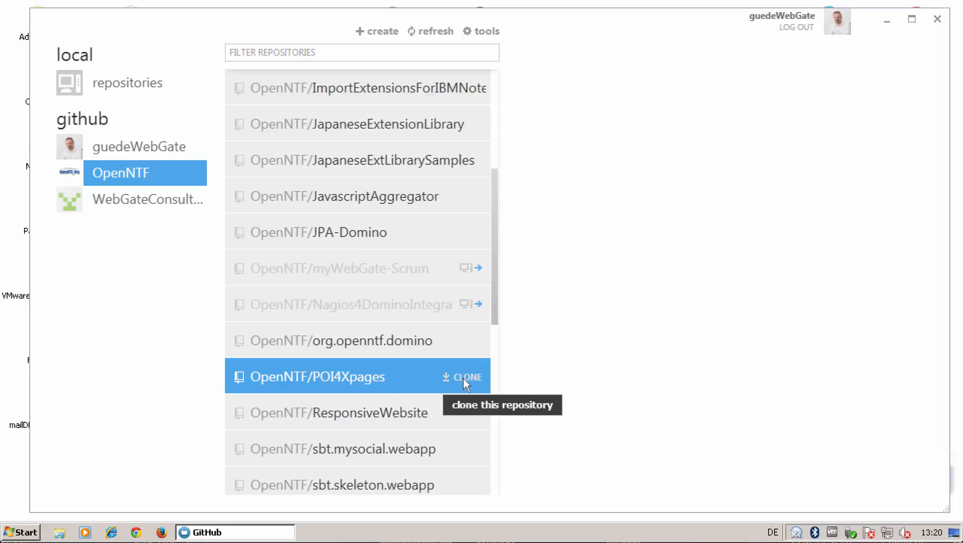
mouse_move(466, 389)
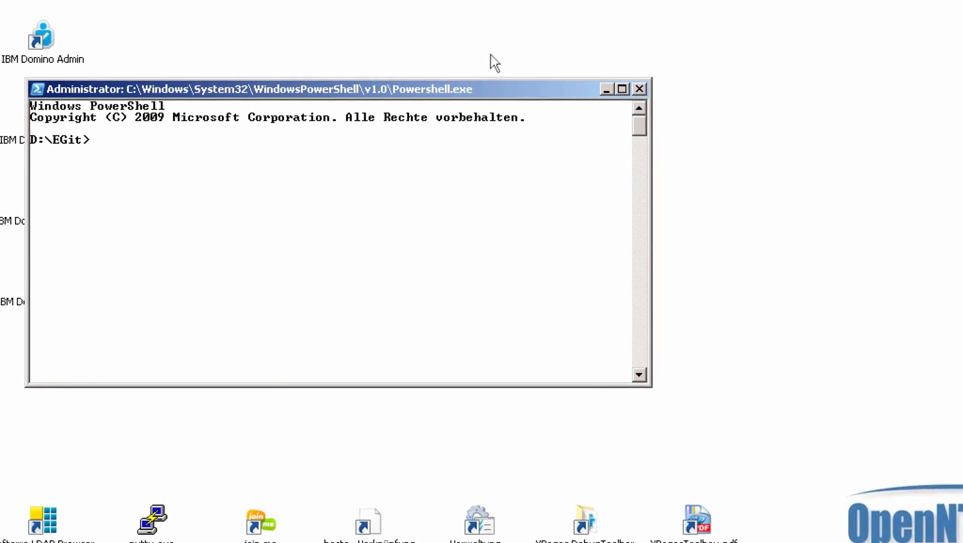
- Enter the POI4Xpages folder and run git status to confirm master is clean
text(cd .\POI4Xpages)
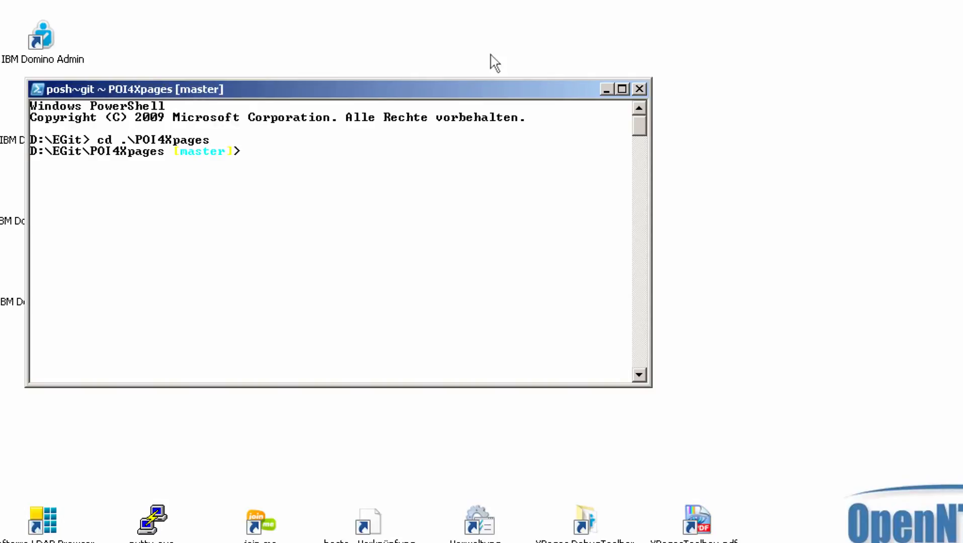
text(git stat)
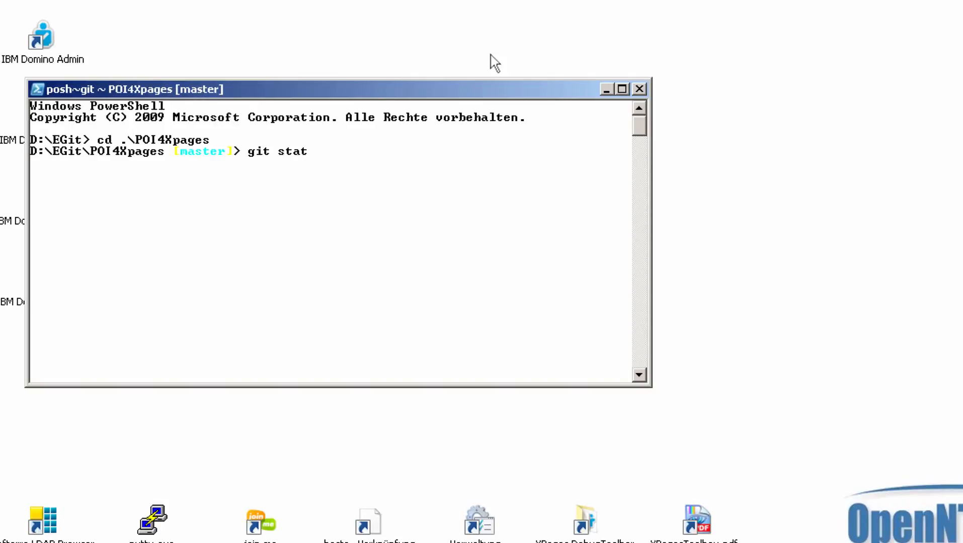
key(Enter)
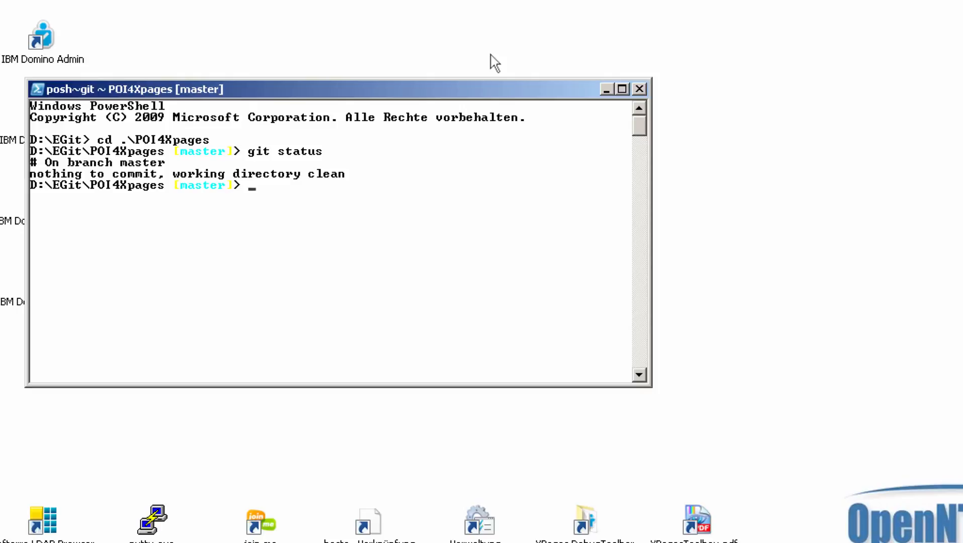
- List the local branches and the remote branches with git branch -r
text(git brna)
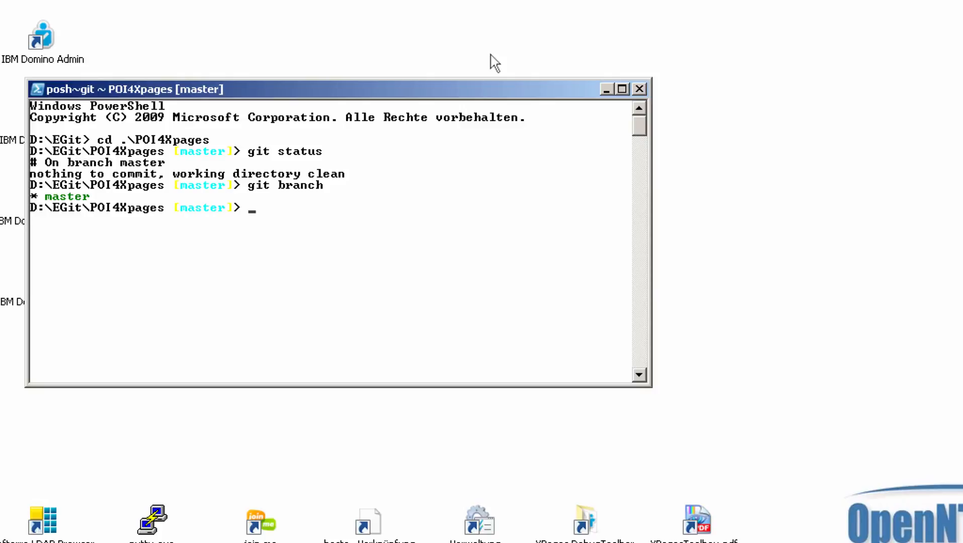
text(git)
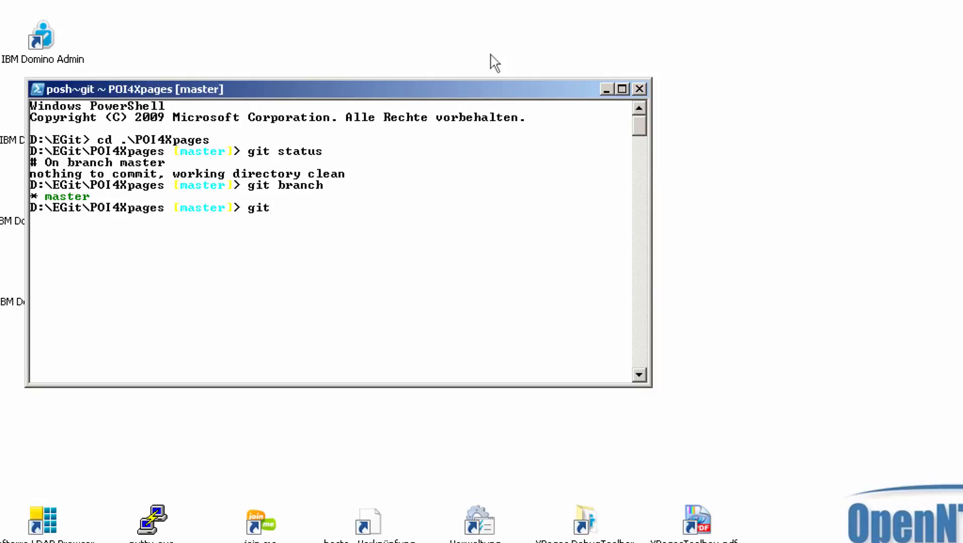
text(branc)
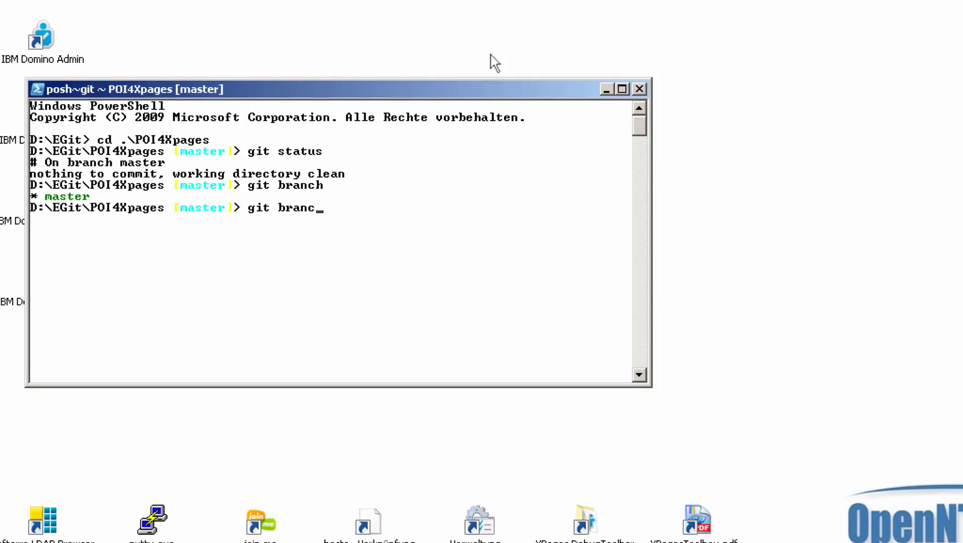
text(h -r)
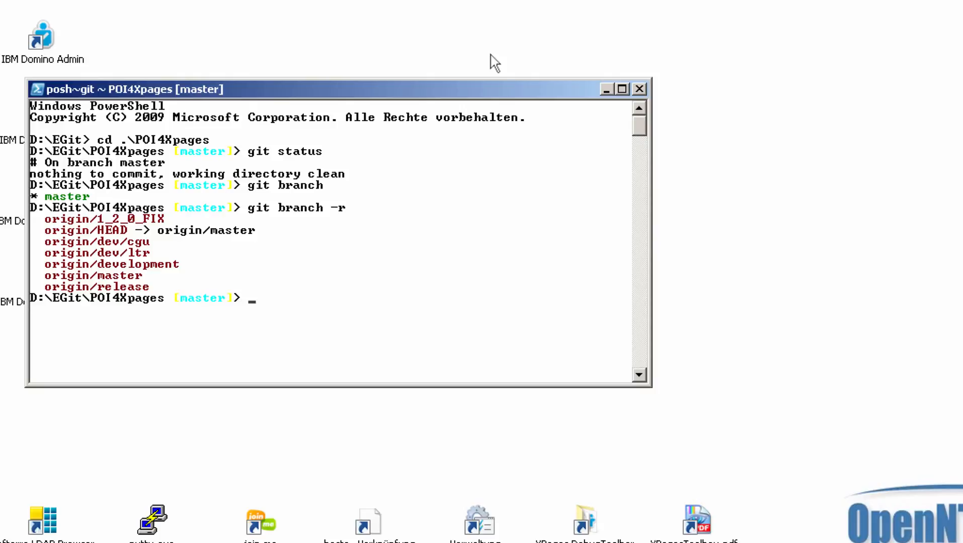
- Run git checkout -b development origin/development to track and switch to development
text(git)
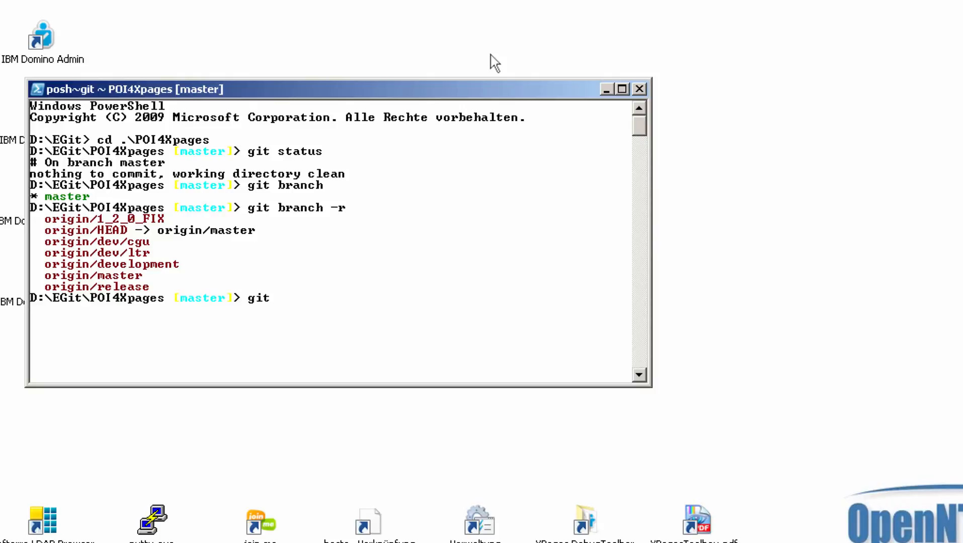
text(check)
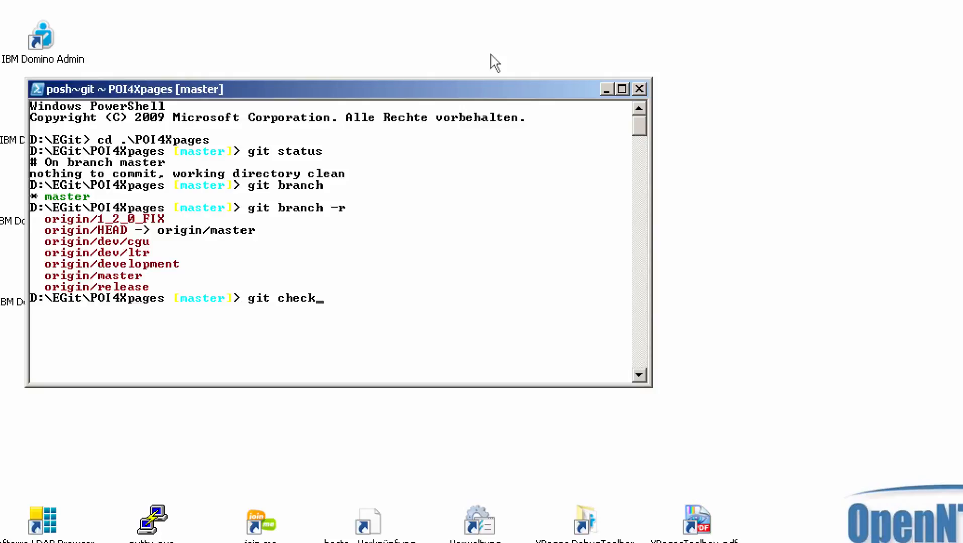
text(out -b)
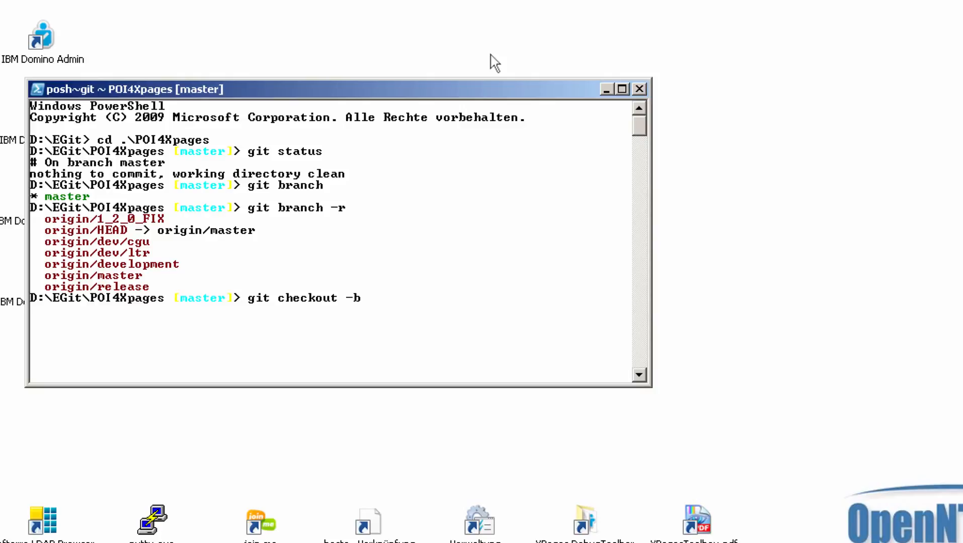
text(develop)
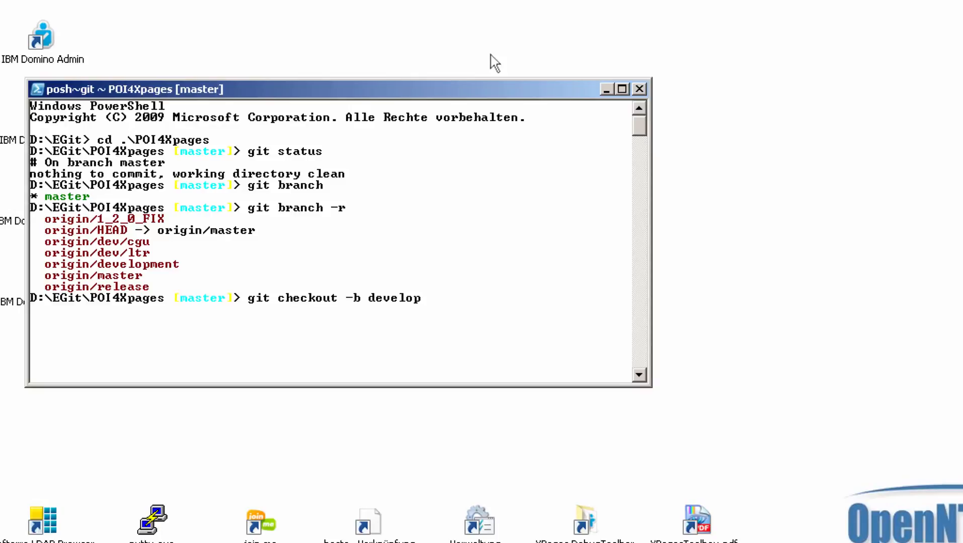
text(men)
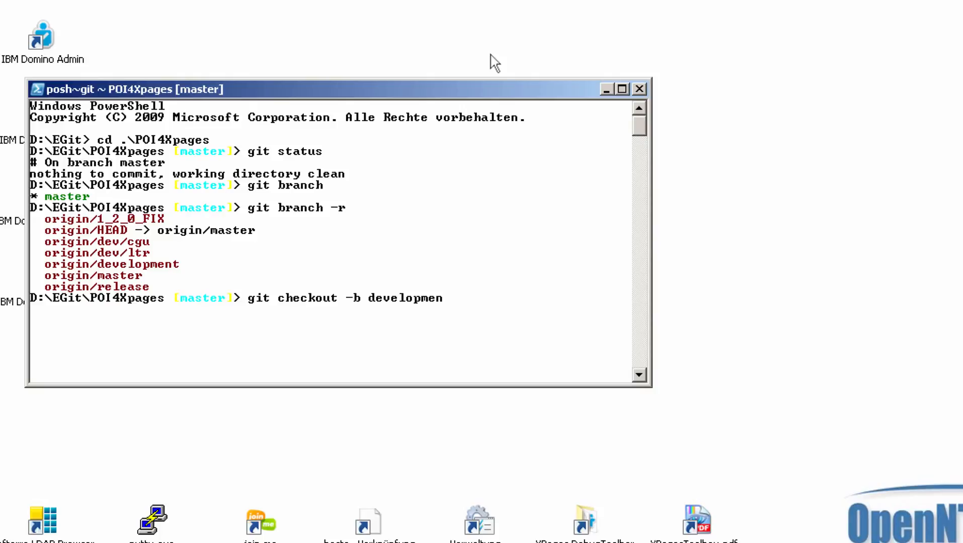
text(t)
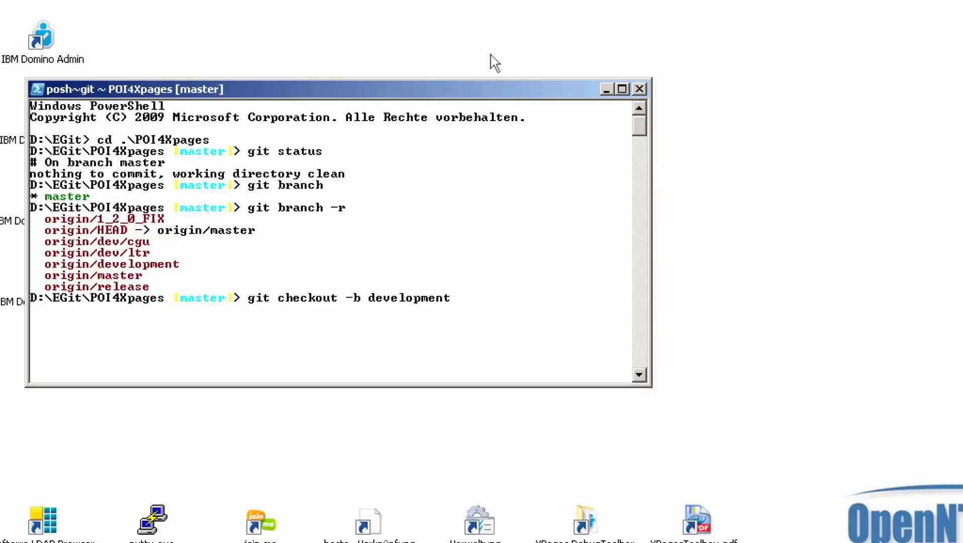
text(origion/)
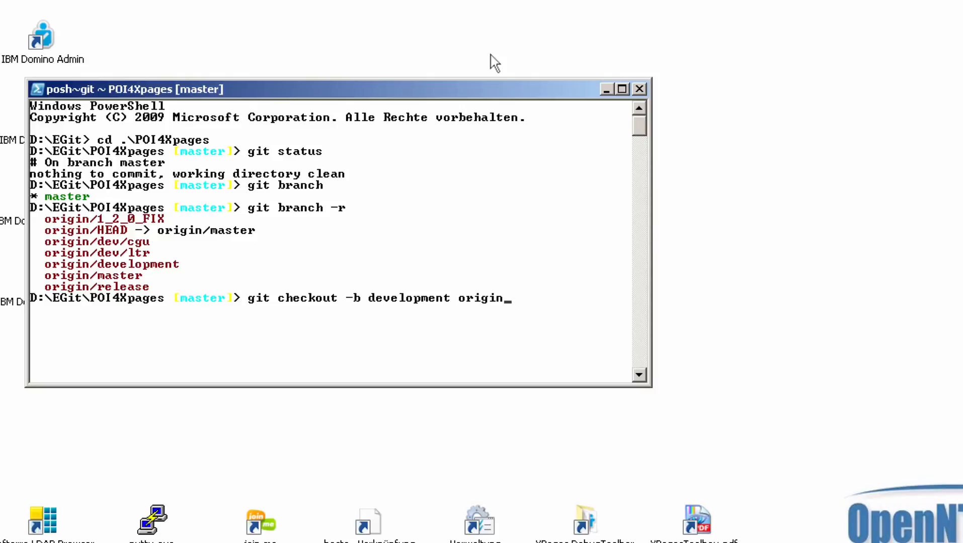
text(/develo)
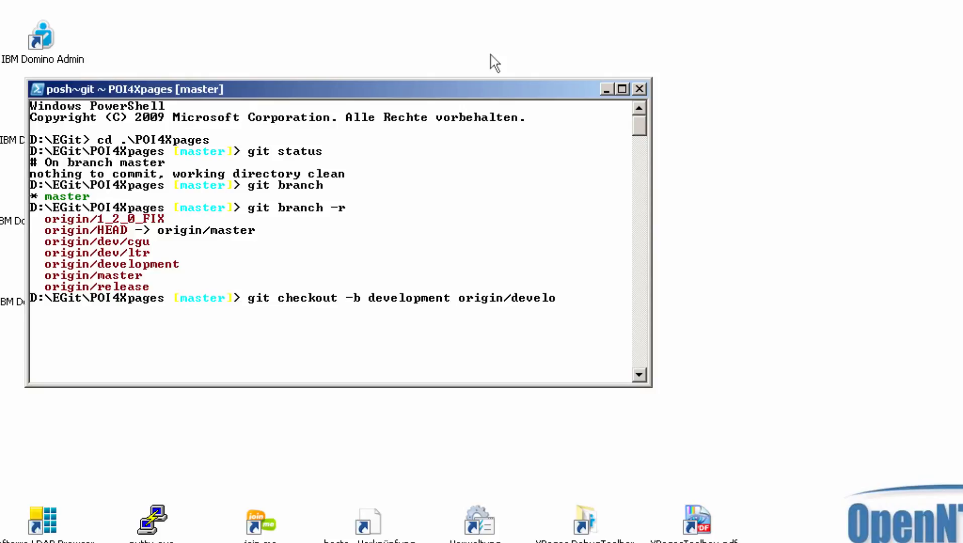
text(pment)
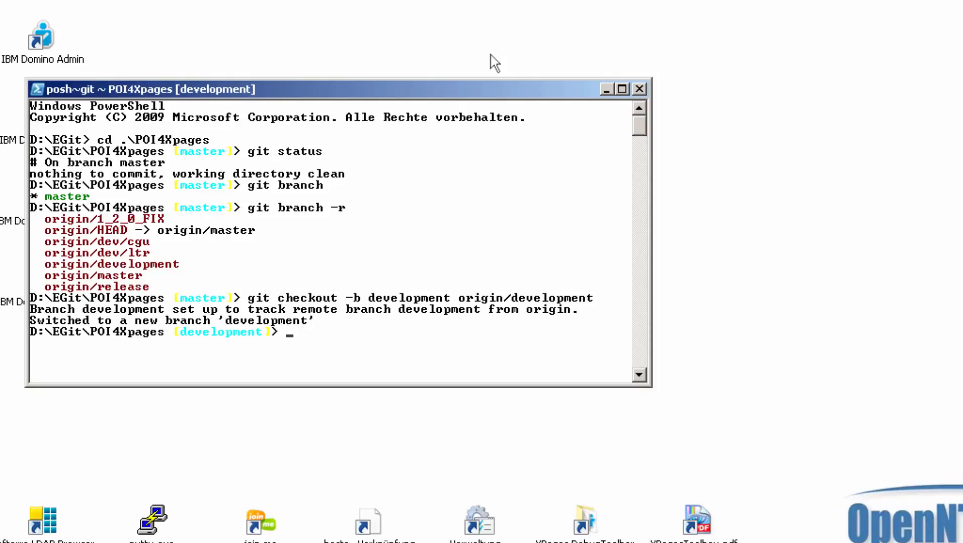
- Pull the latest development changes and create the dev/it2 branch
text(git)
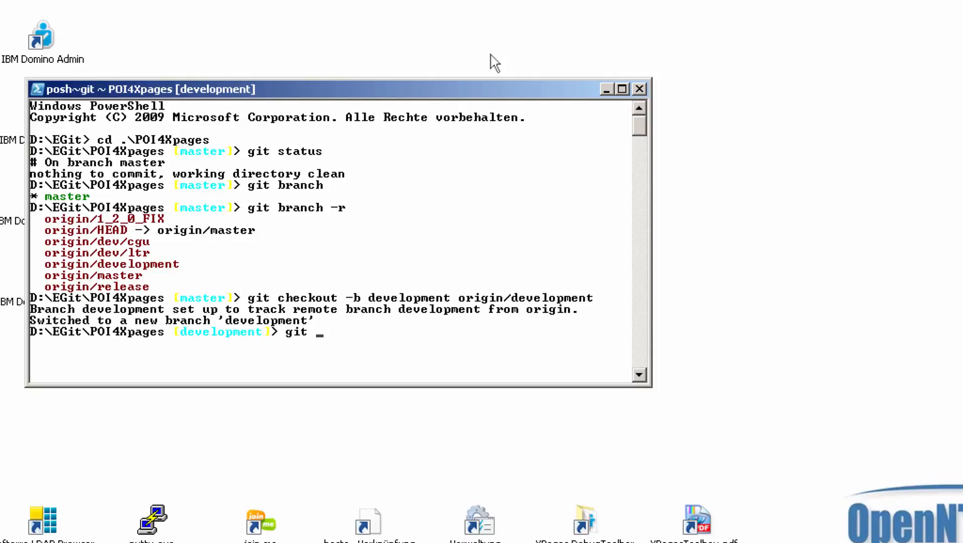
text(pull)
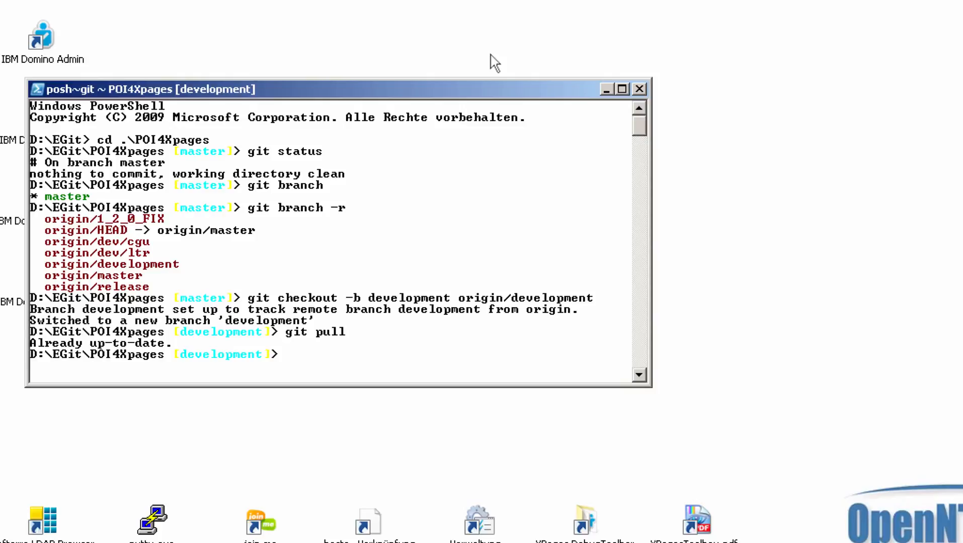
text(g)
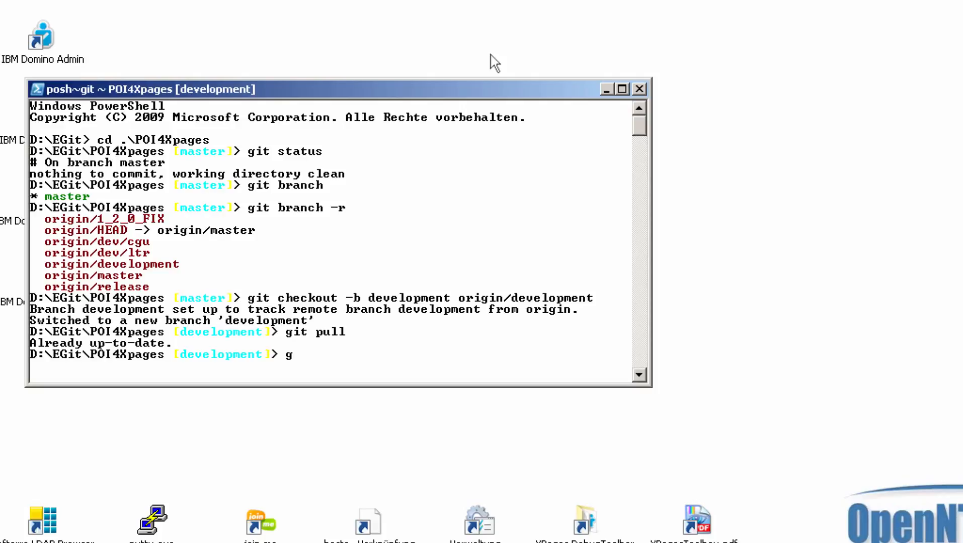
text(it)
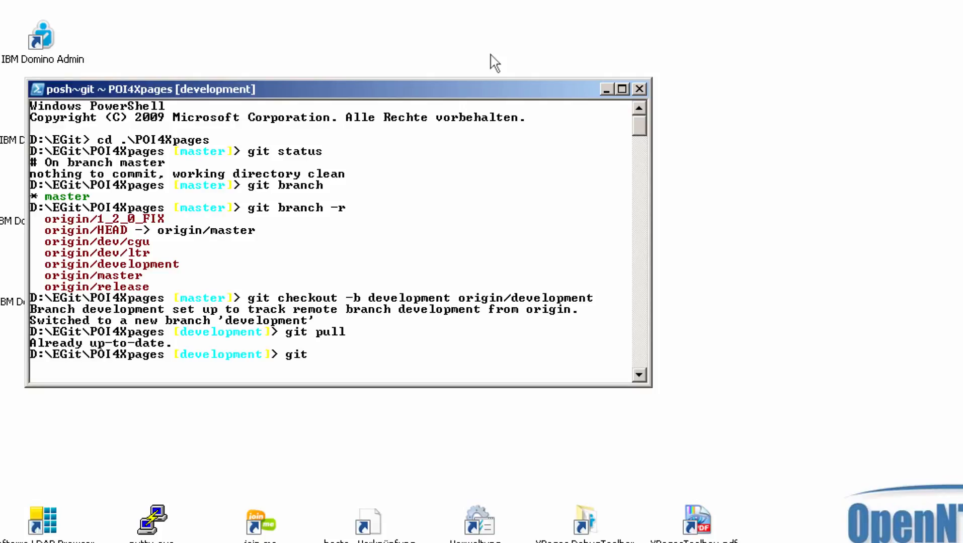
text(branch)
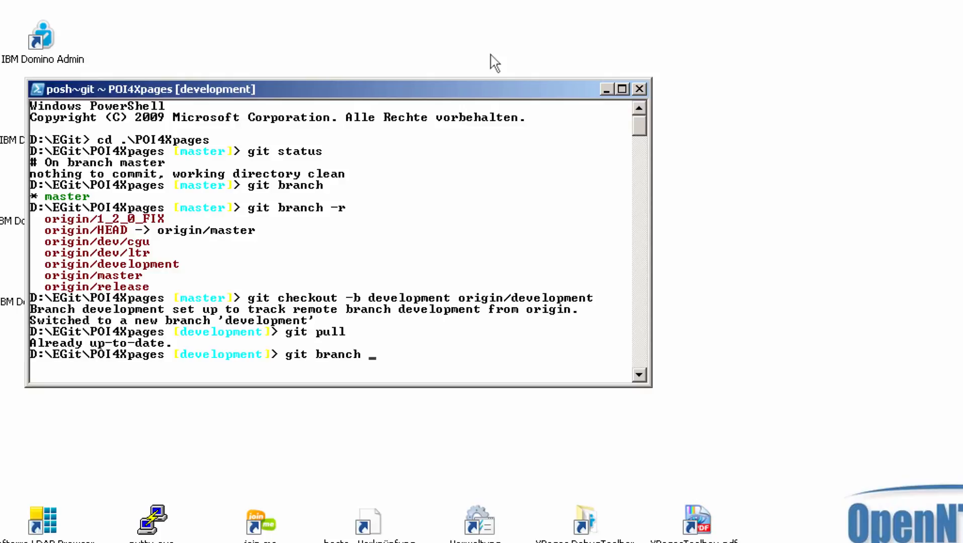
text(dev/)
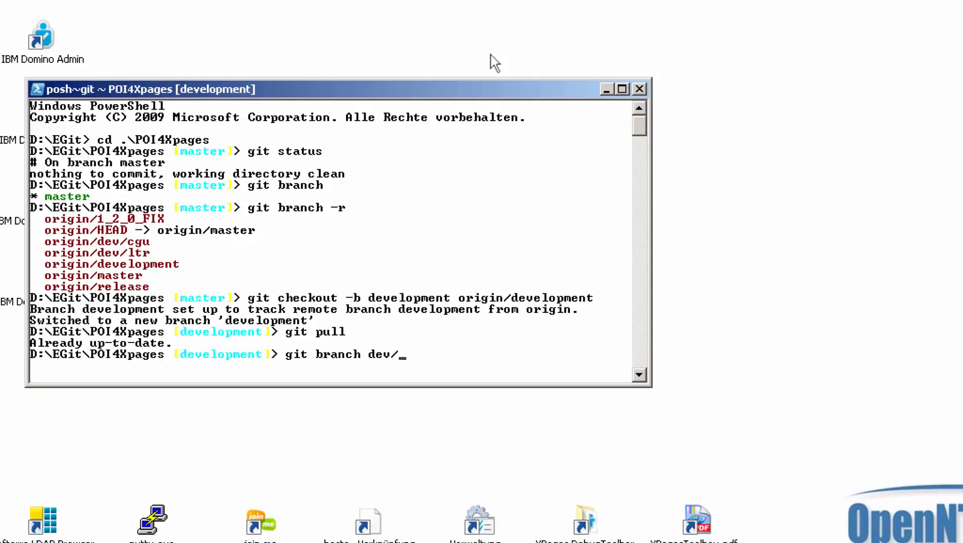
text(it)
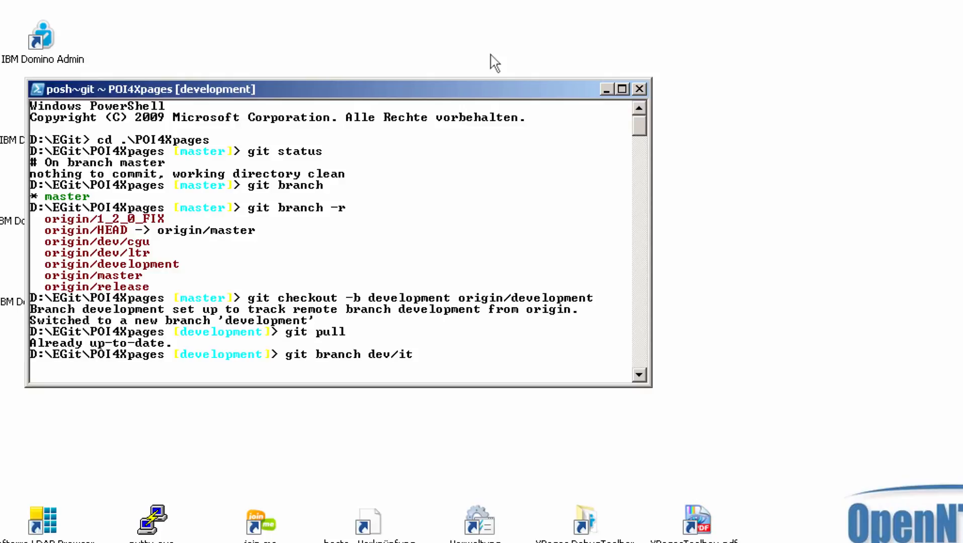
text(2)
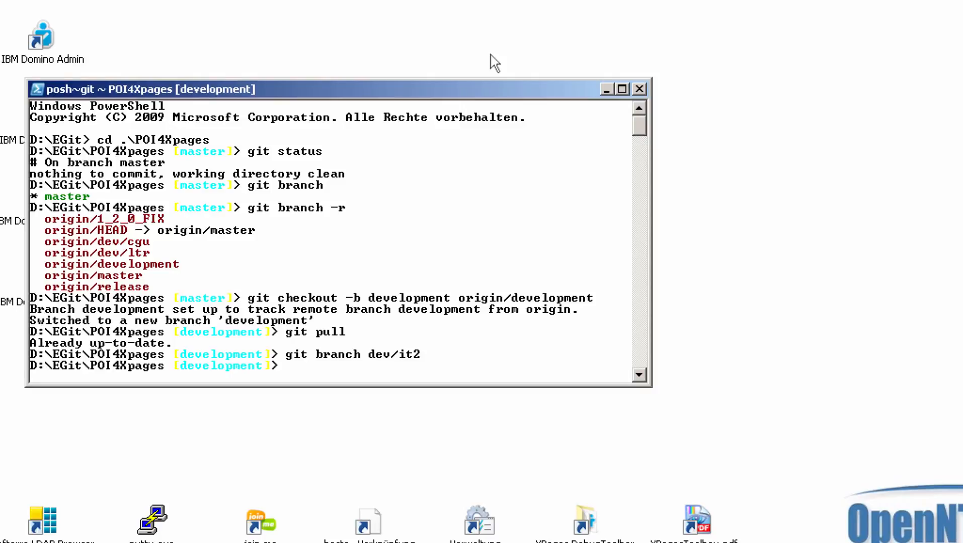
- Check out the new dev/it2 branch
text(&.)
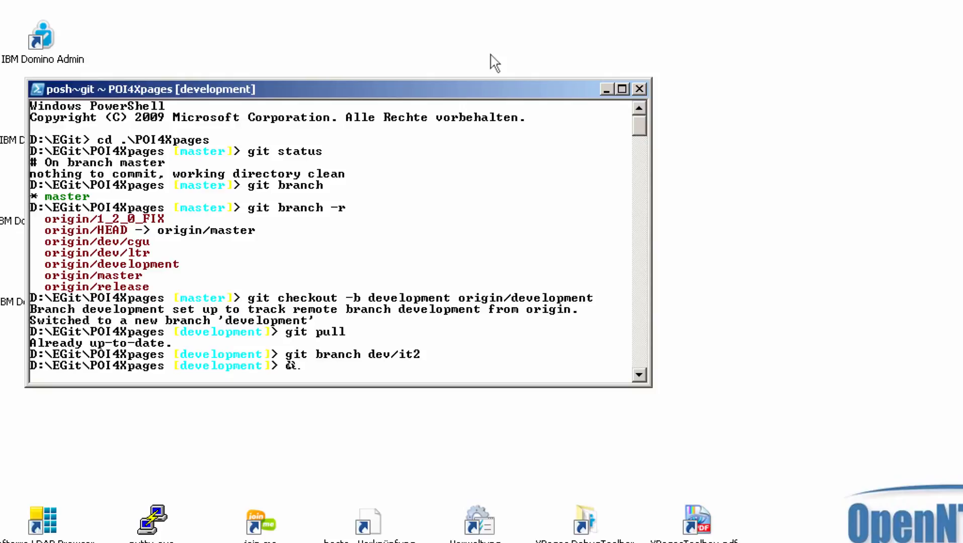
text(checkout)
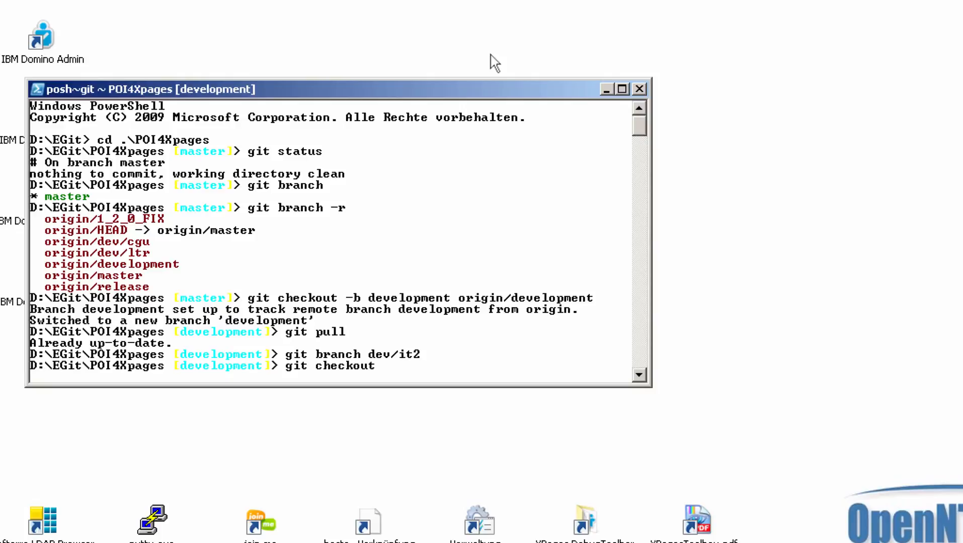
text(devZ/)
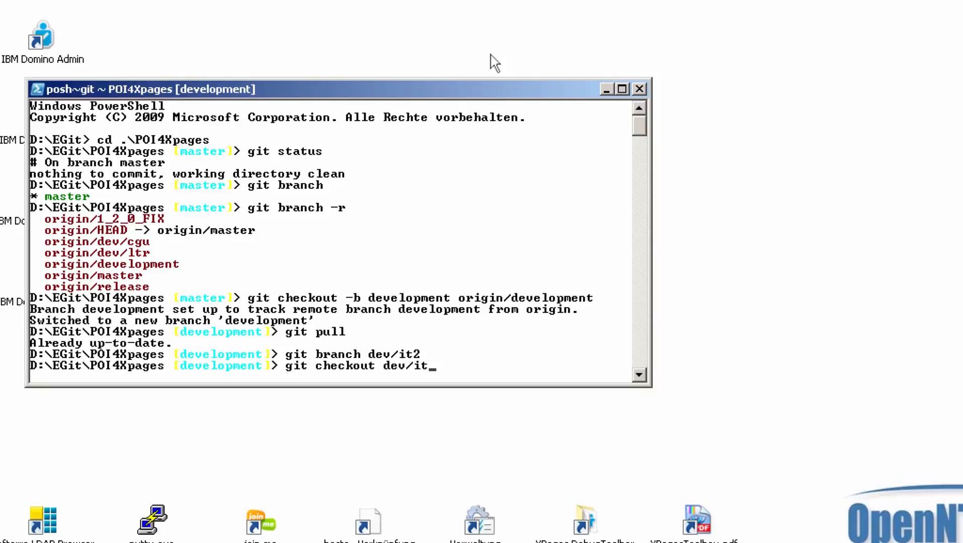
text(2)
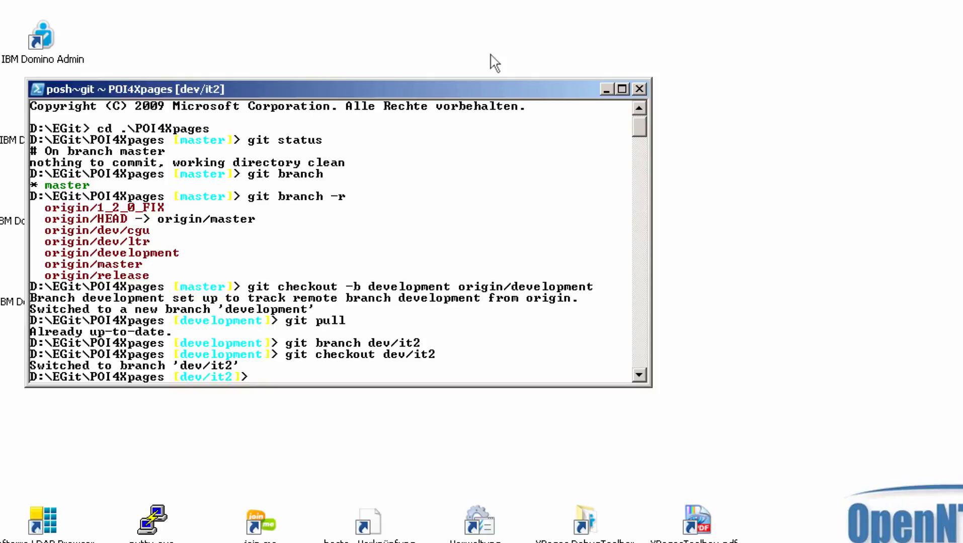
- Push dev/it2 with --set-upstream origin dev/it2, then re-push to confirm it's up-to-date
text(git)
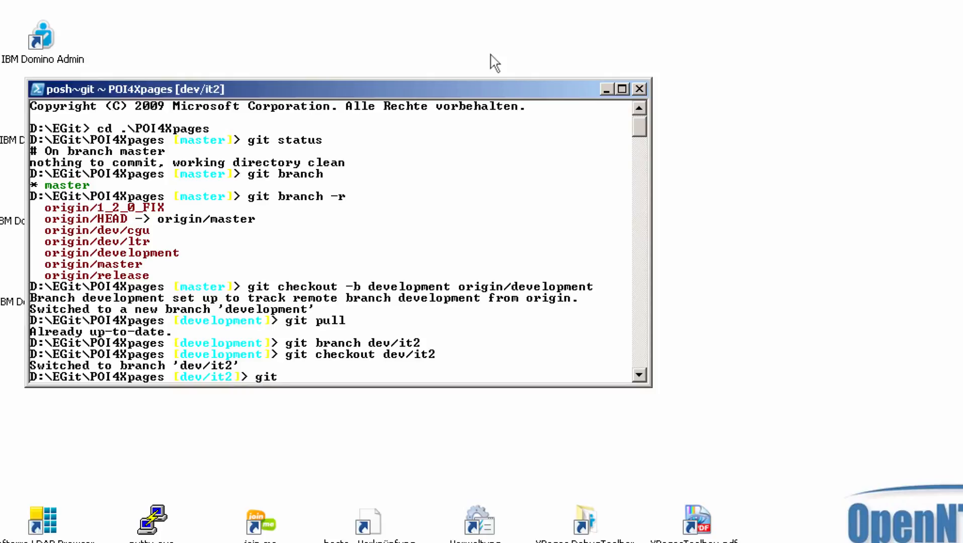
text(push)
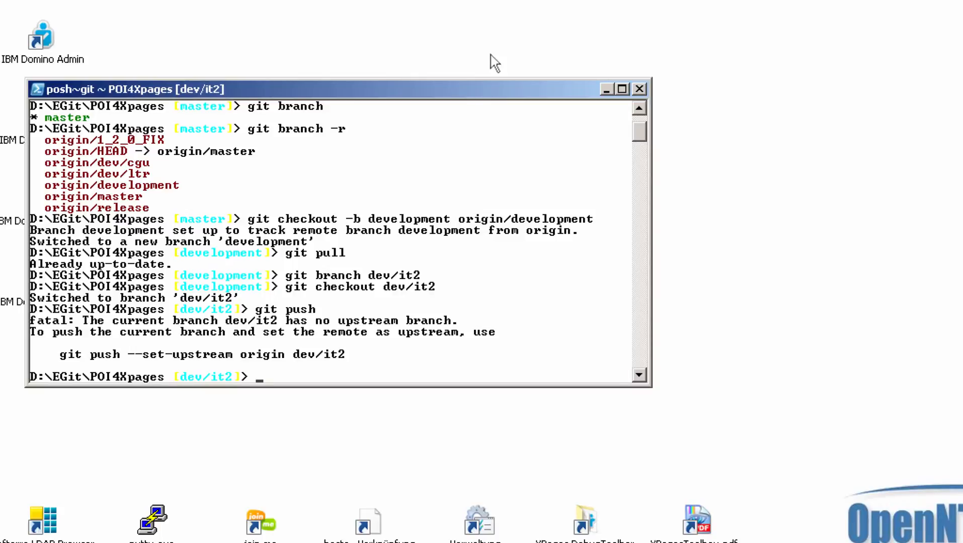
text(git push --)
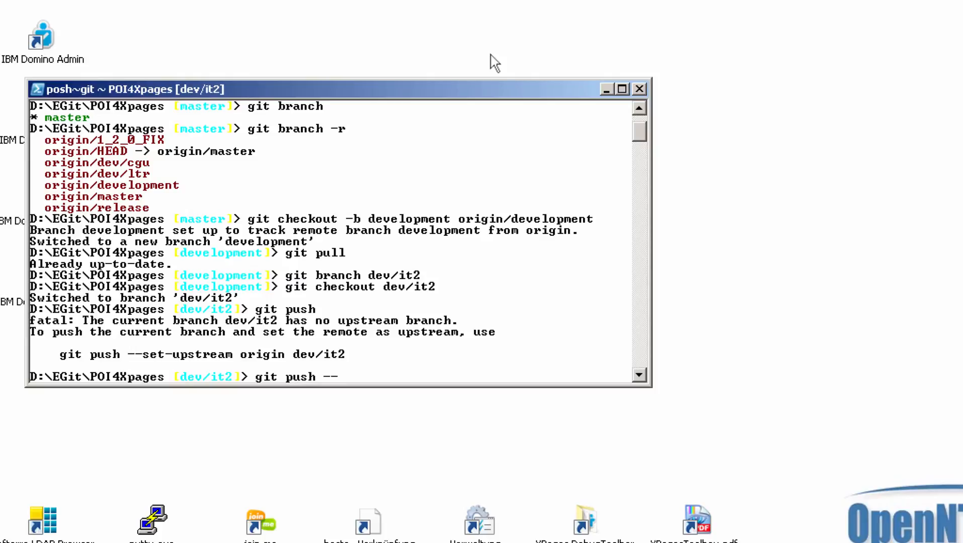
text(set-)
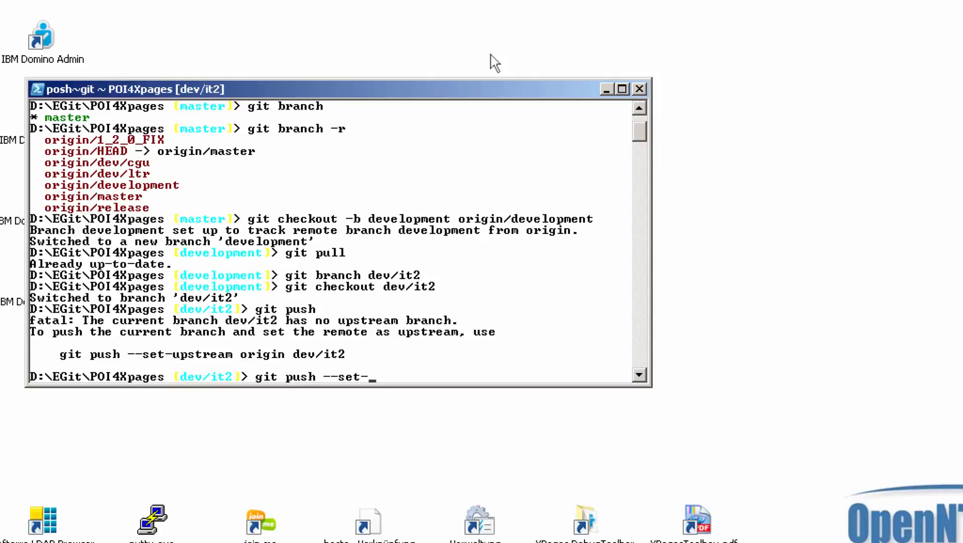
text(upstream or)
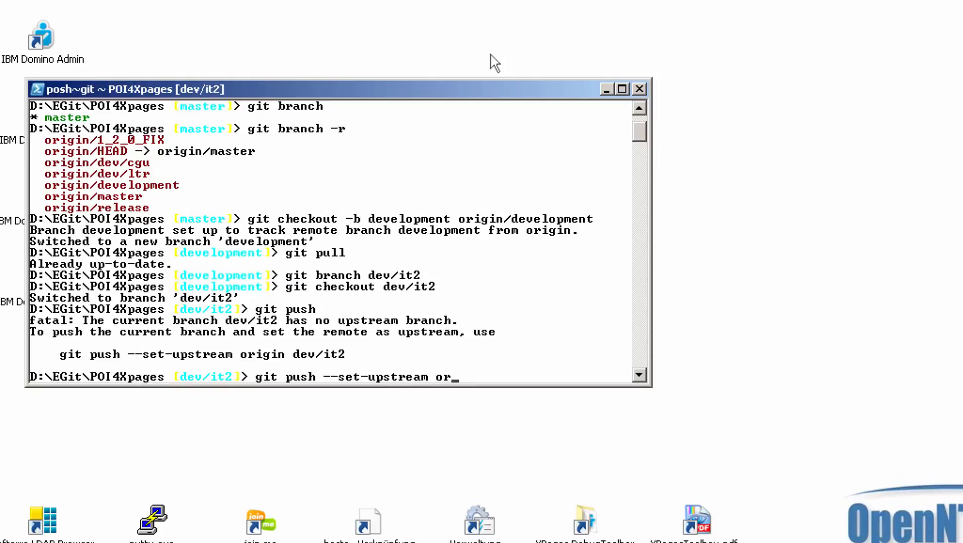
text(gin)
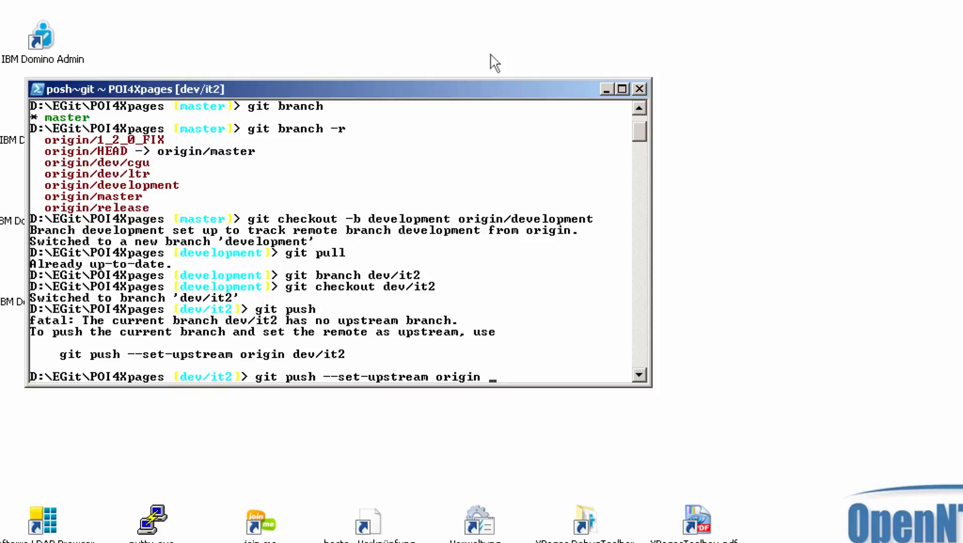
text(dev/it)
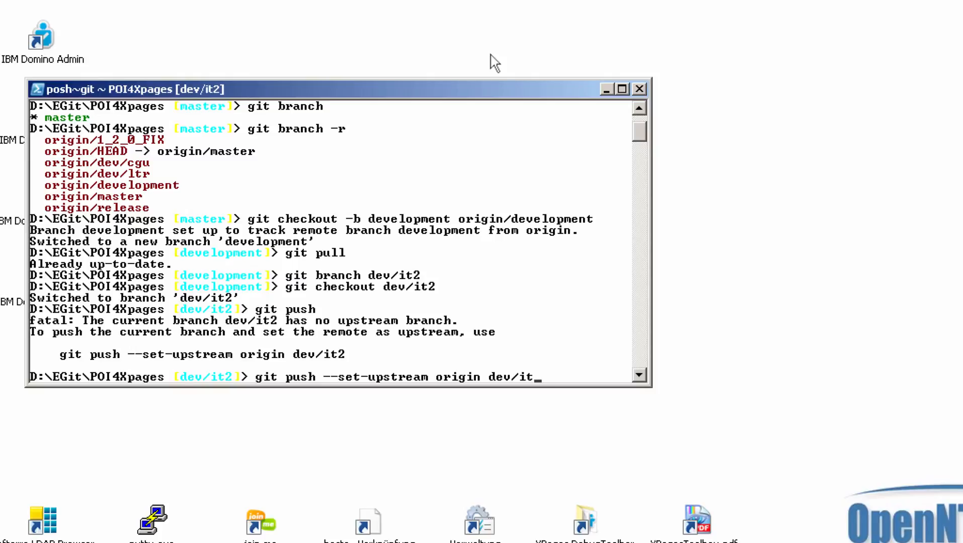
text(2)
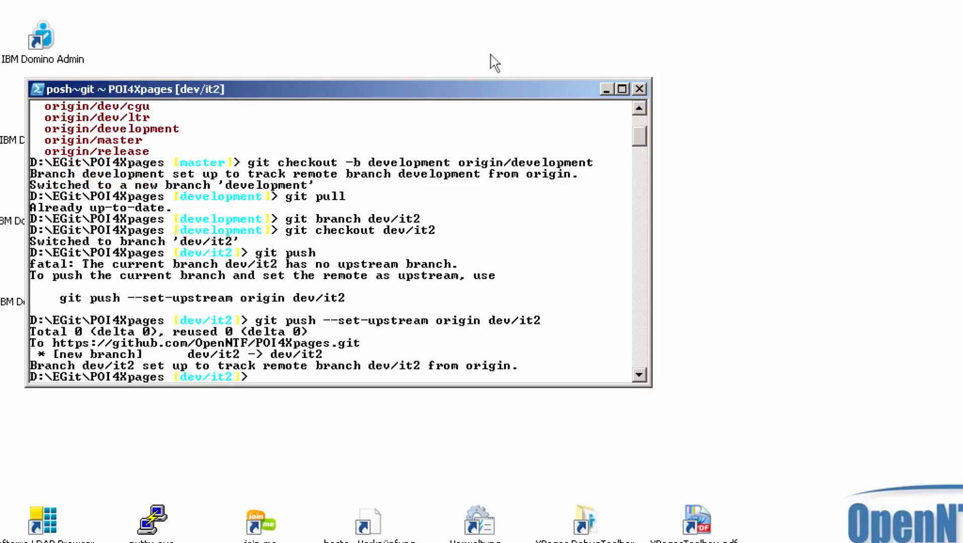
text(git push)
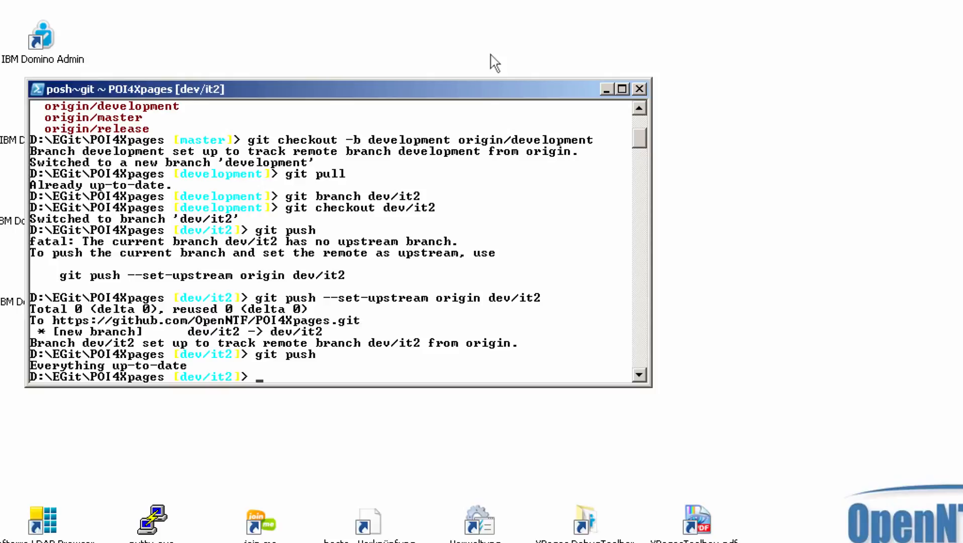
- Create the dev-it2/cgu branch and check it out
text(git b)
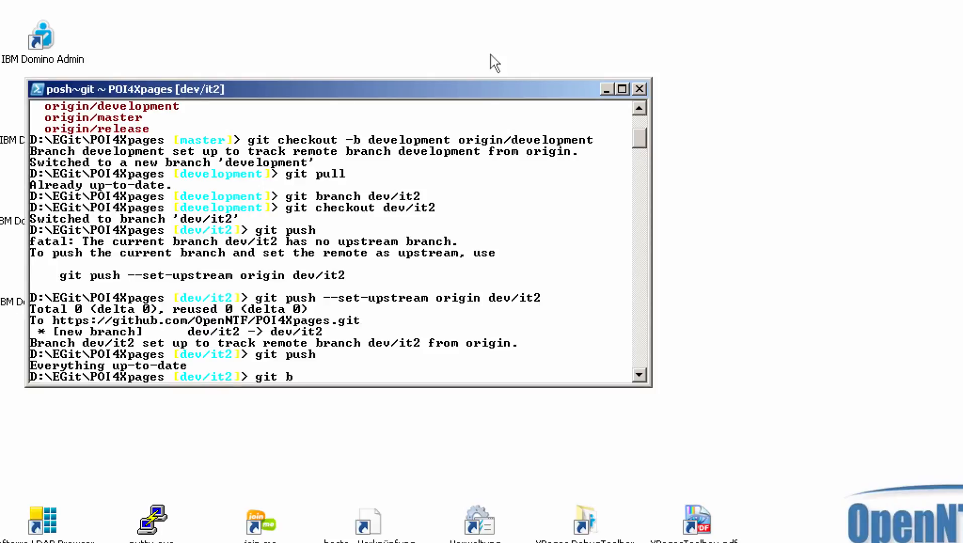
text(ranch)
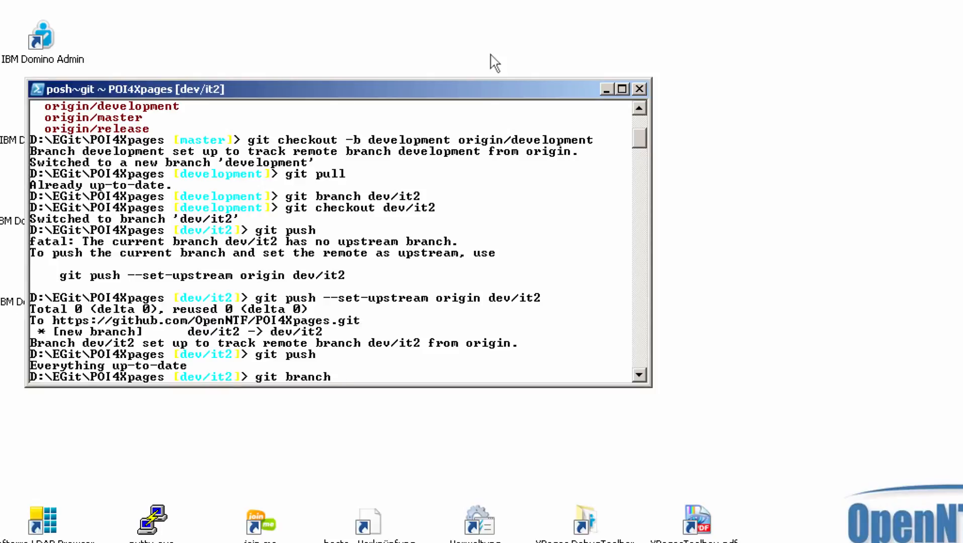
text(dev)
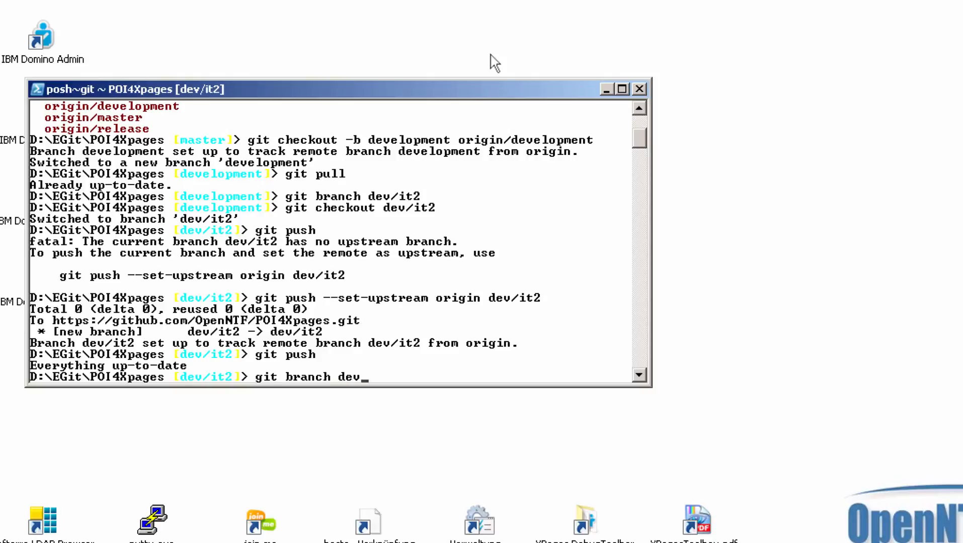
text(-it2)
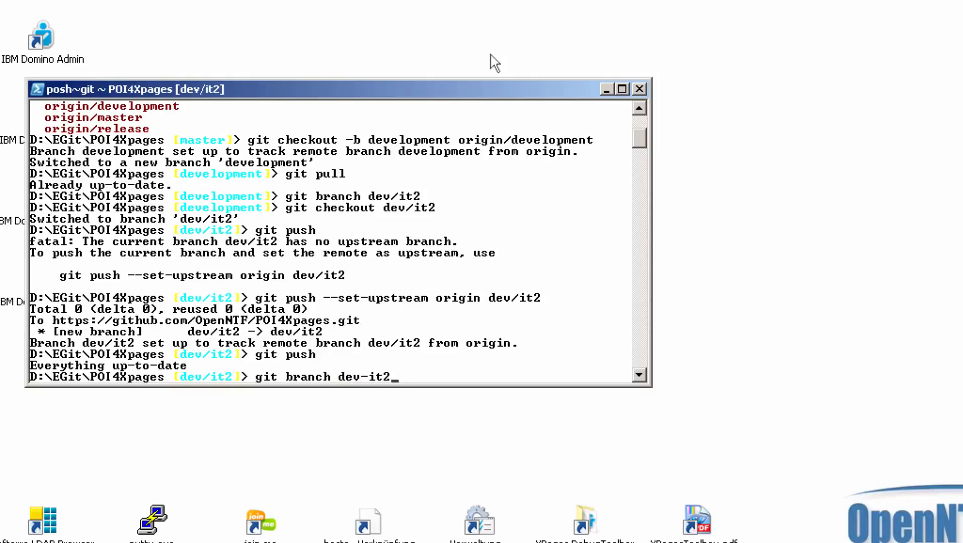
text(/cgu)
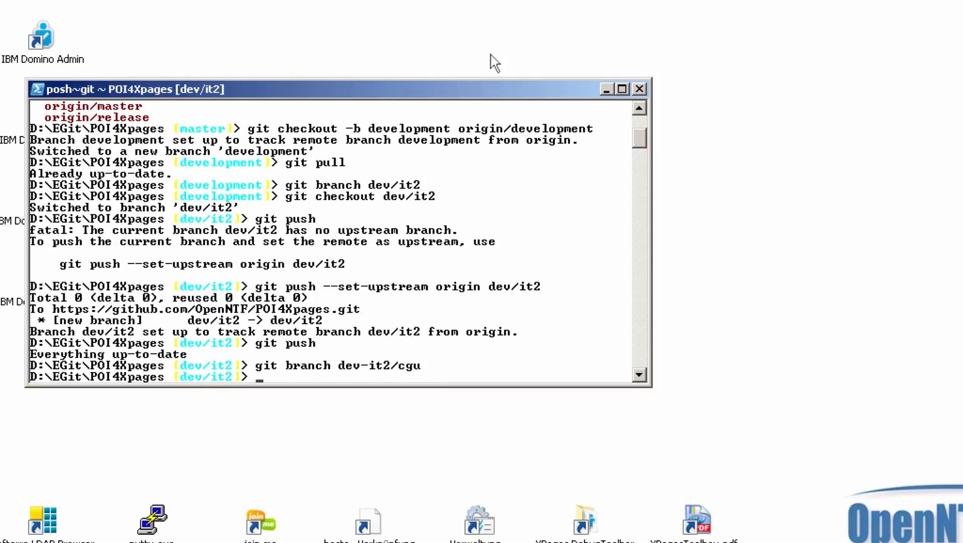
text(git checkout)
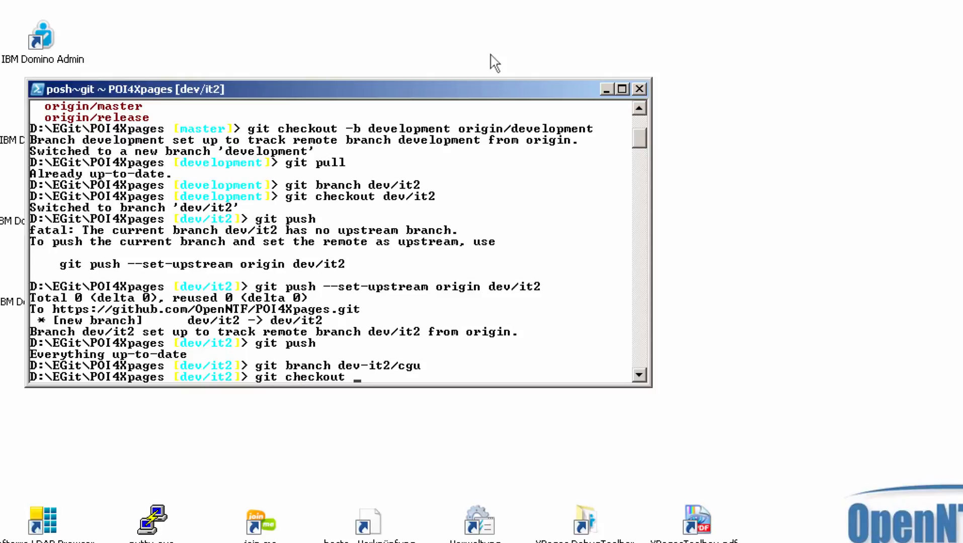
text(dev-it2/cgu)
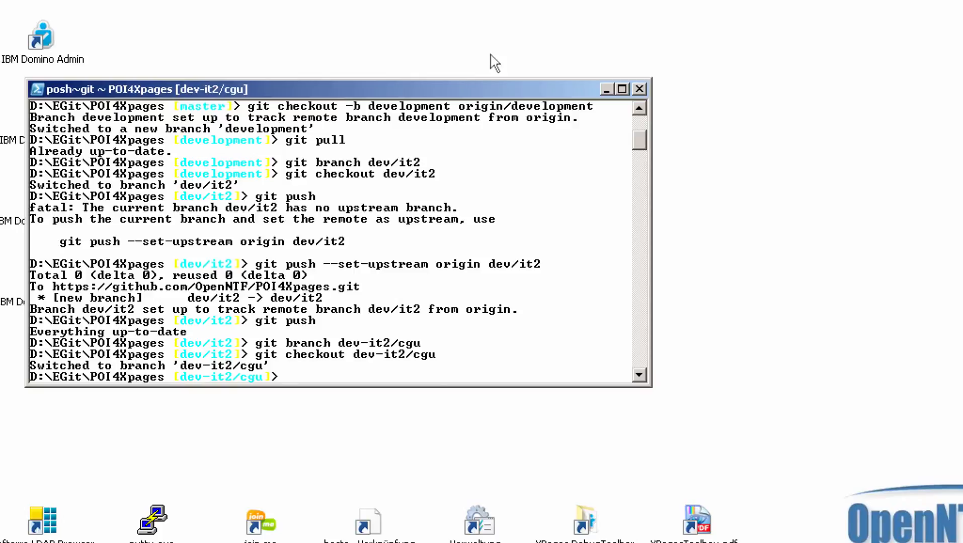
- Push dev-it2/cgu with git push --set-upstream origin dev-it2/cgu
text(git p)
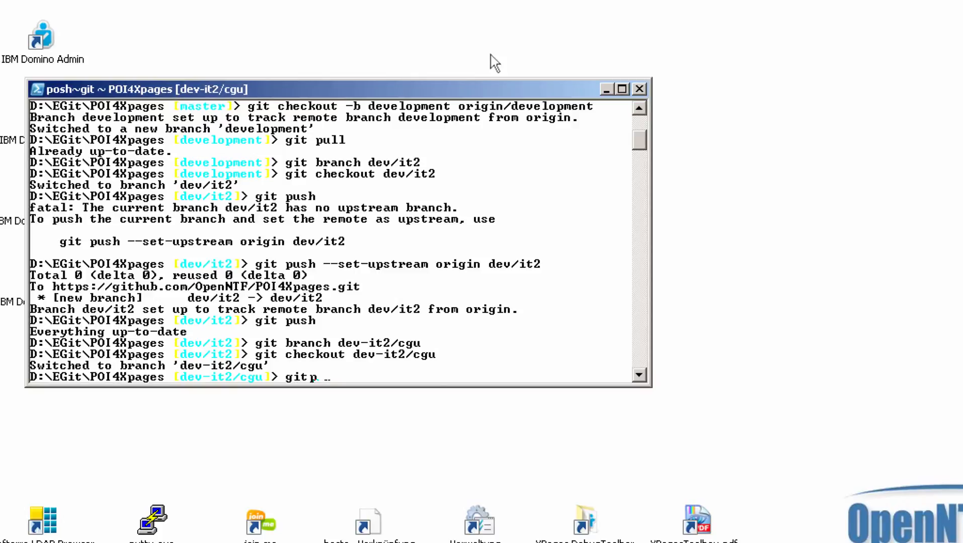
key(Return)
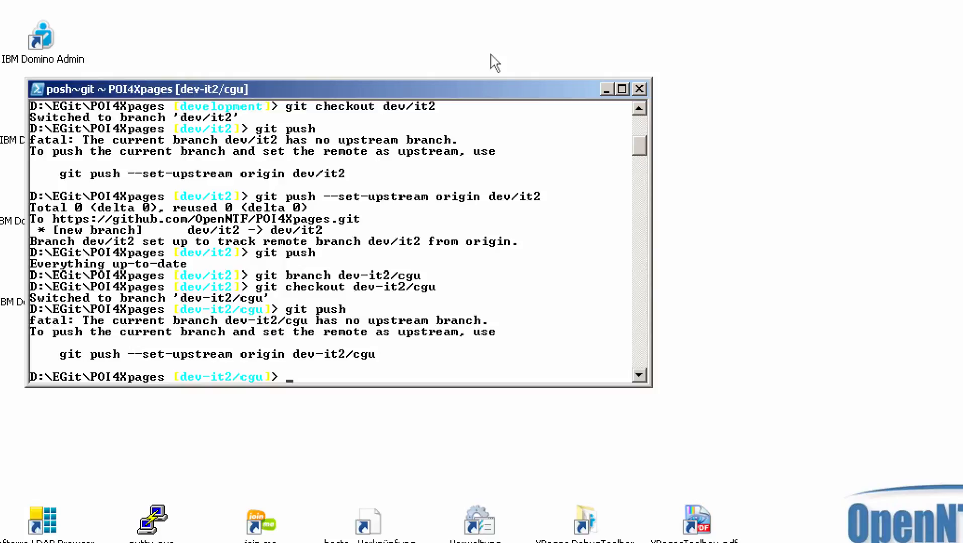
text(git)
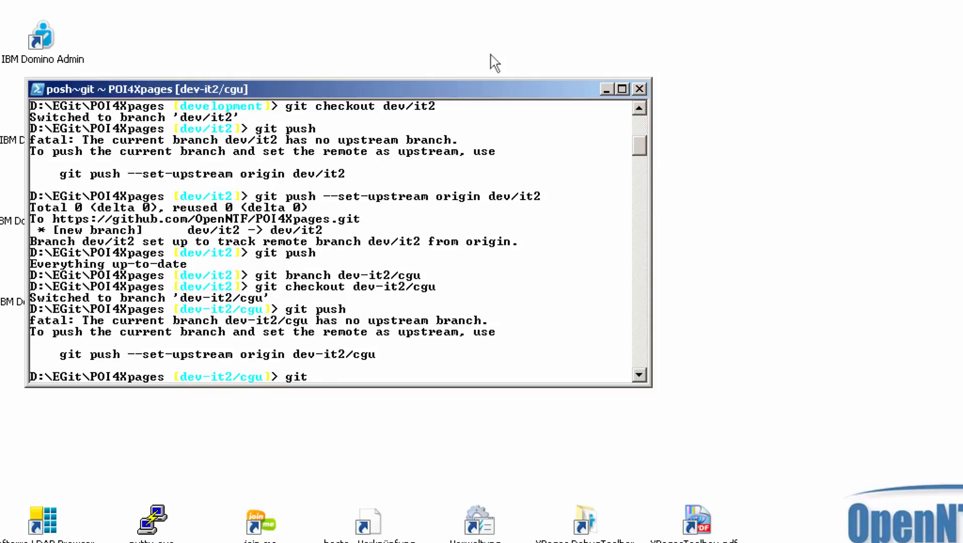
text(push --s)
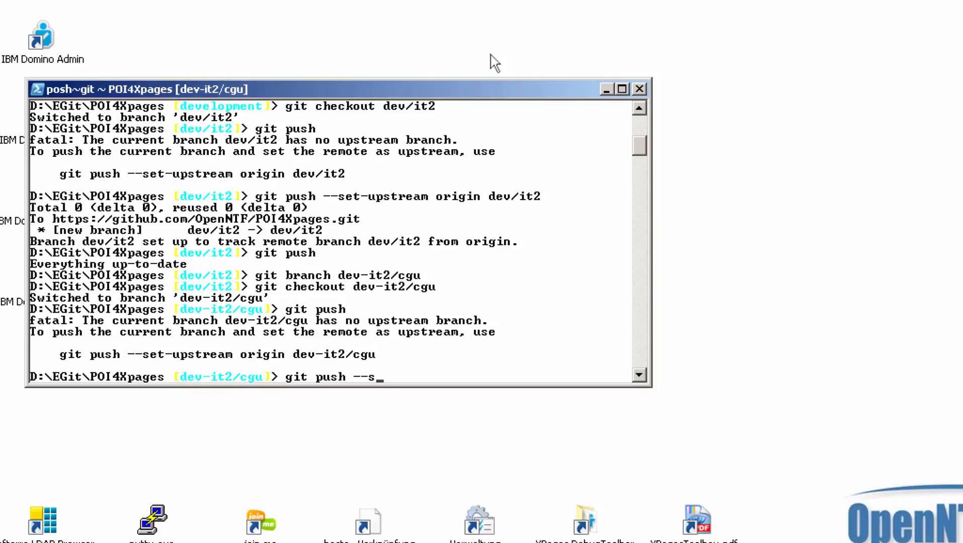
text(et-upstr)
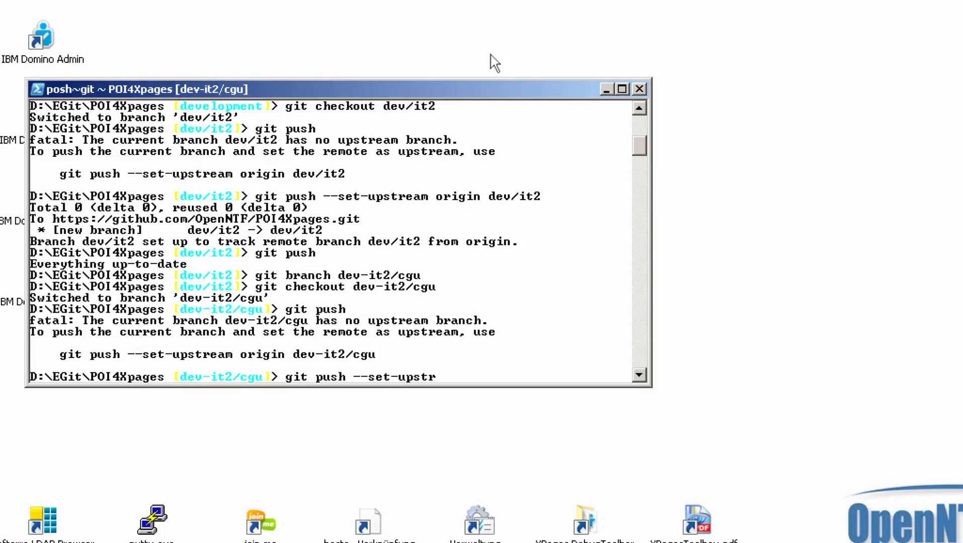
text(eam origin dev-i)
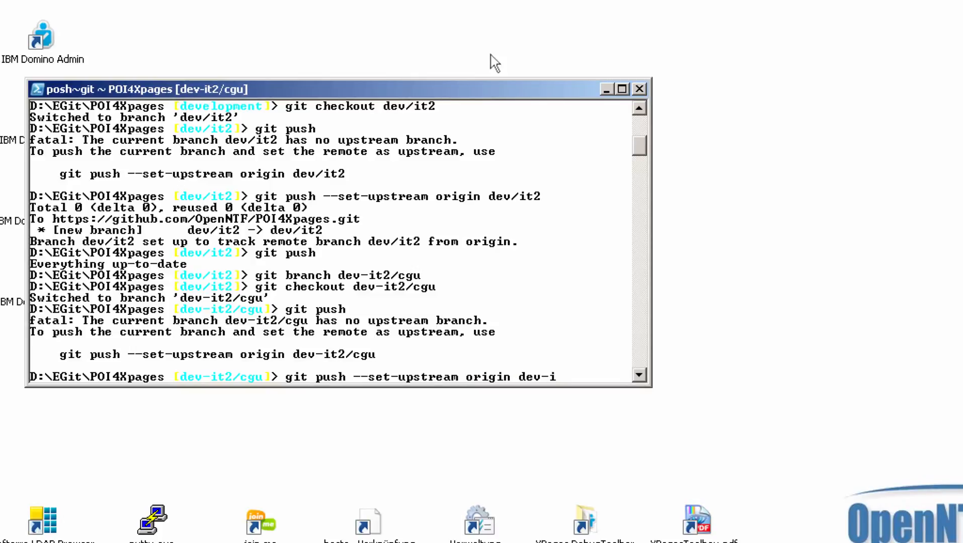
text(t2/c)
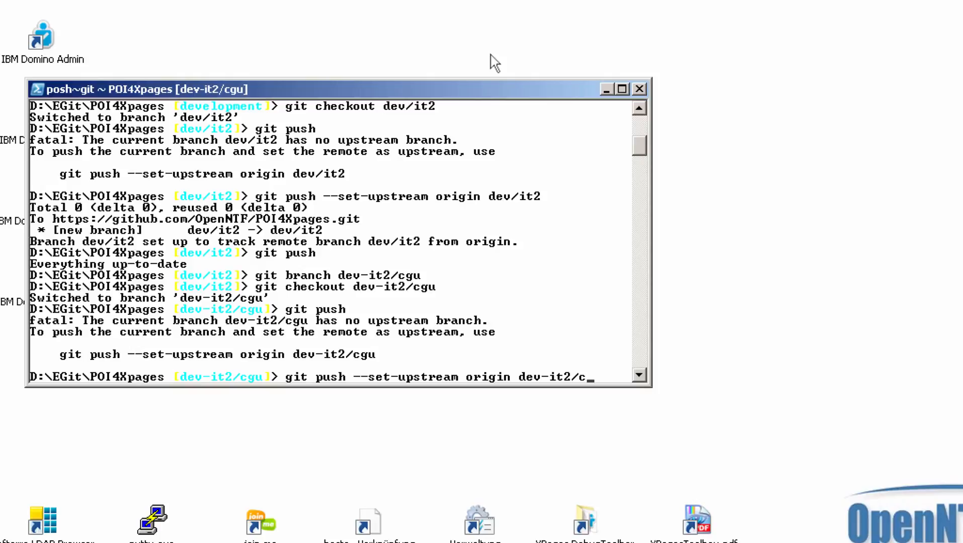
text(gu)
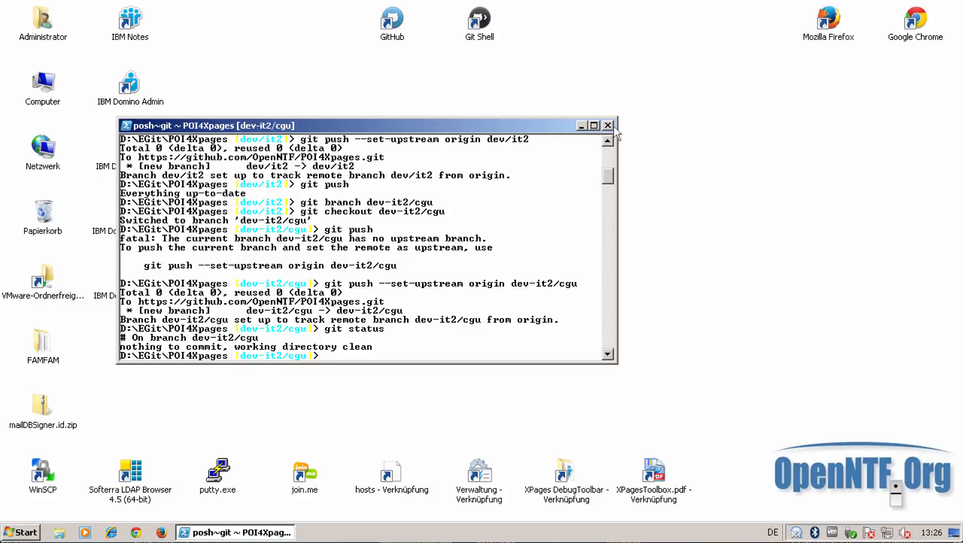
- Close the console and launch Eclipse on the XPAGES-SDK workspace
click(607, 125)
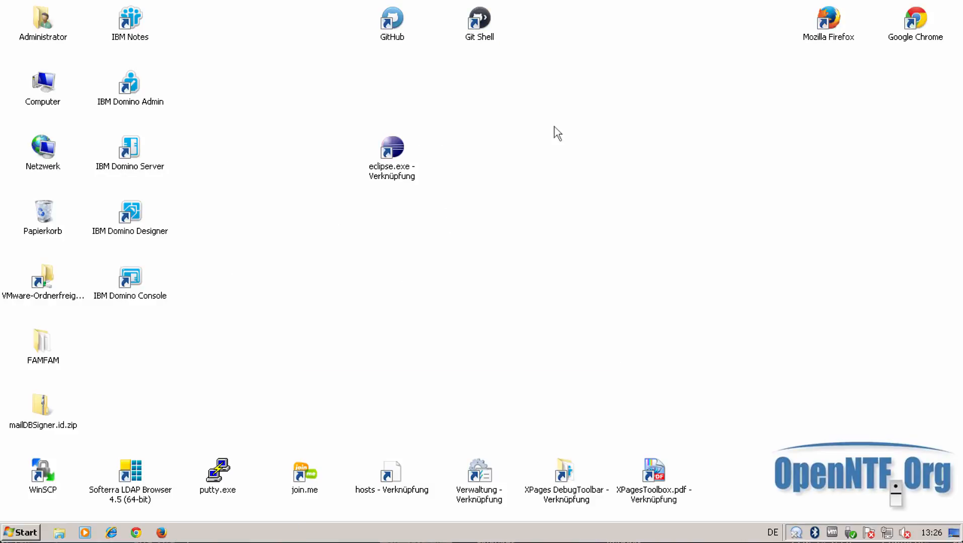
mouse_move(479, 152)
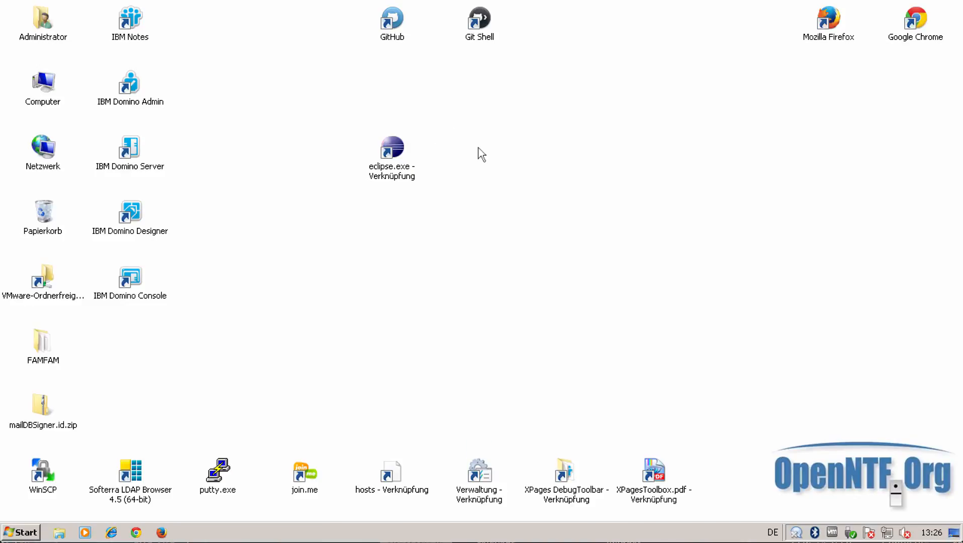
double_click(391, 147)
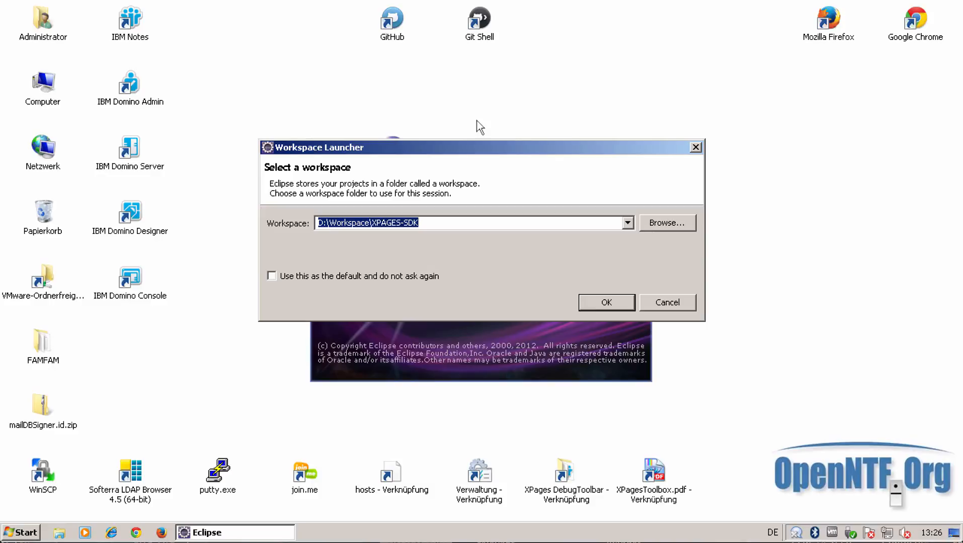
click(606, 302)
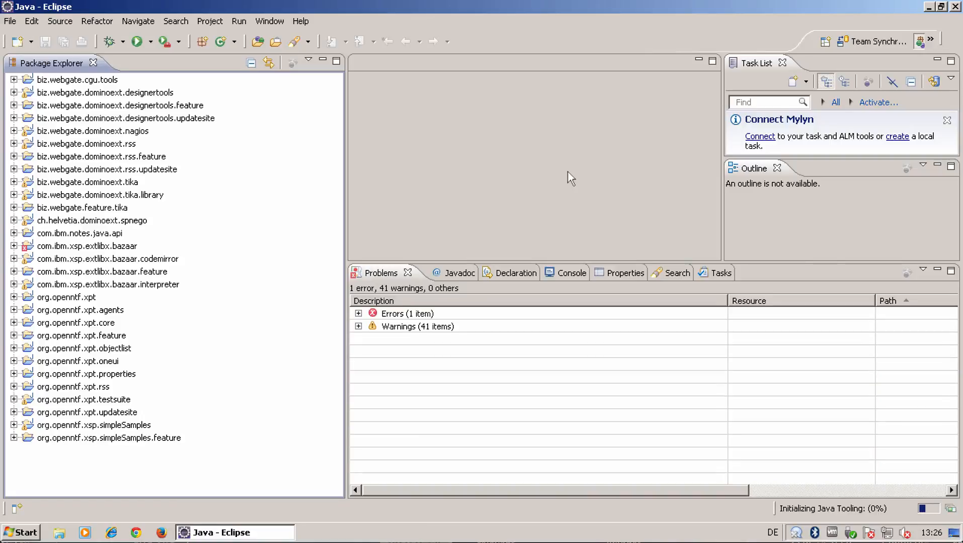
- Pick Git Repository Exploring from the Open Perspective > Other list
click(269, 21)
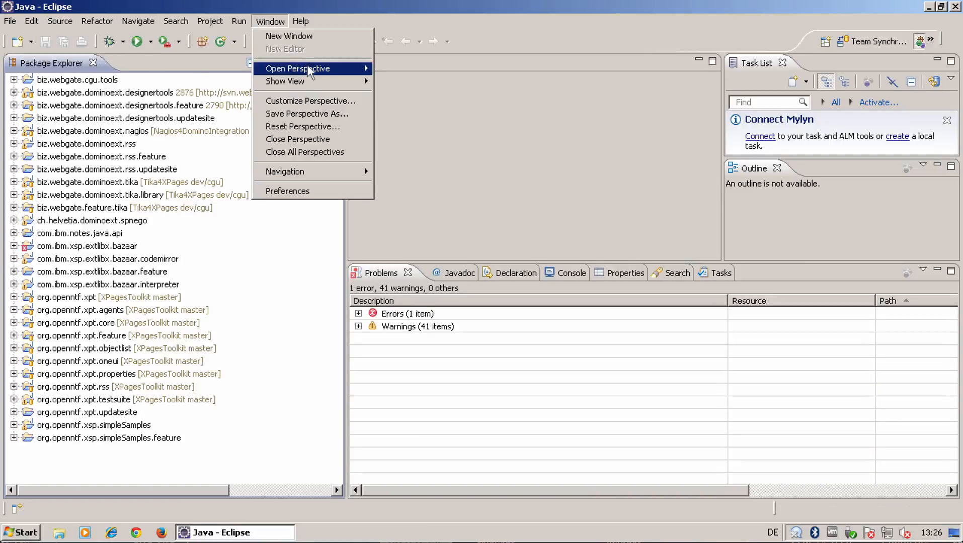
click(297, 68)
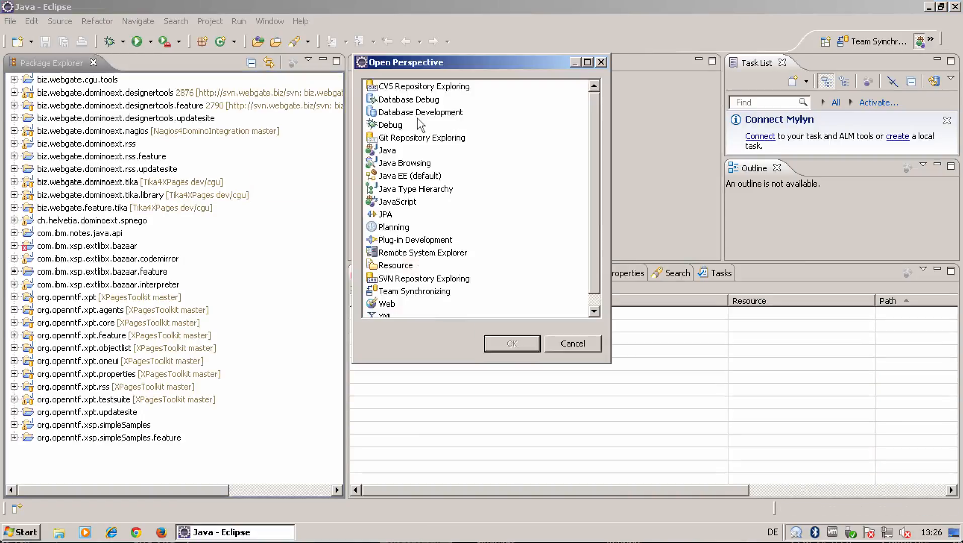
click(422, 137)
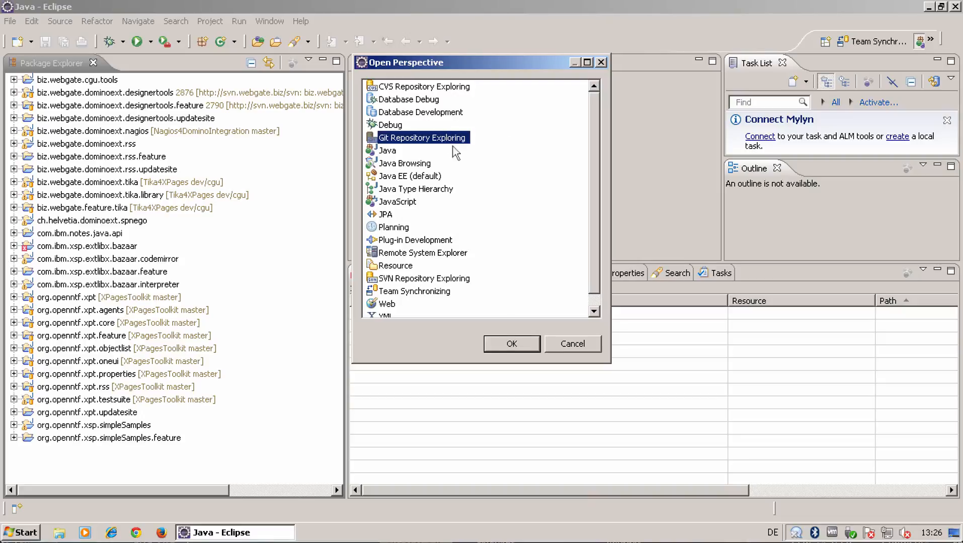
- Import the POI4Xpages working directory's projects, excluding exampledatabase, after dismissing the HOME notice
click(511, 343)
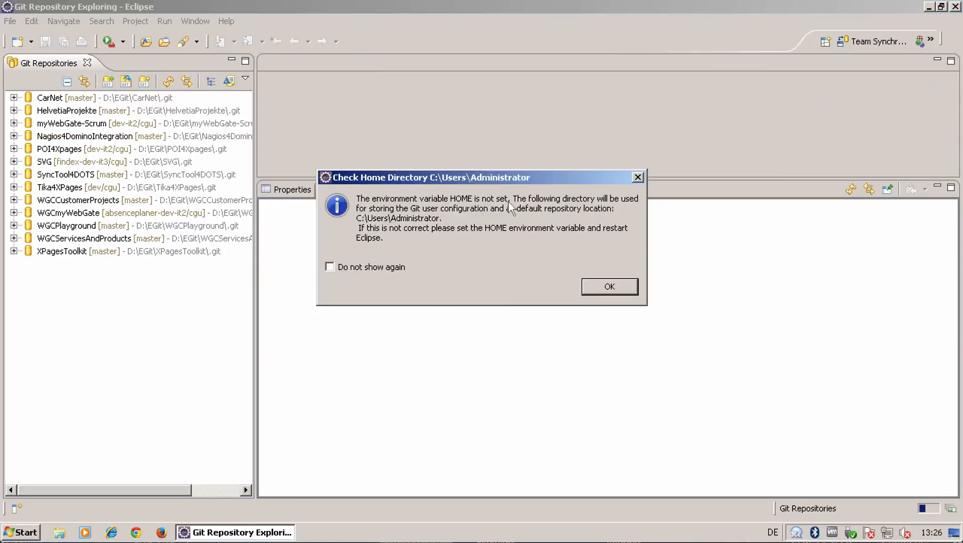
click(609, 287)
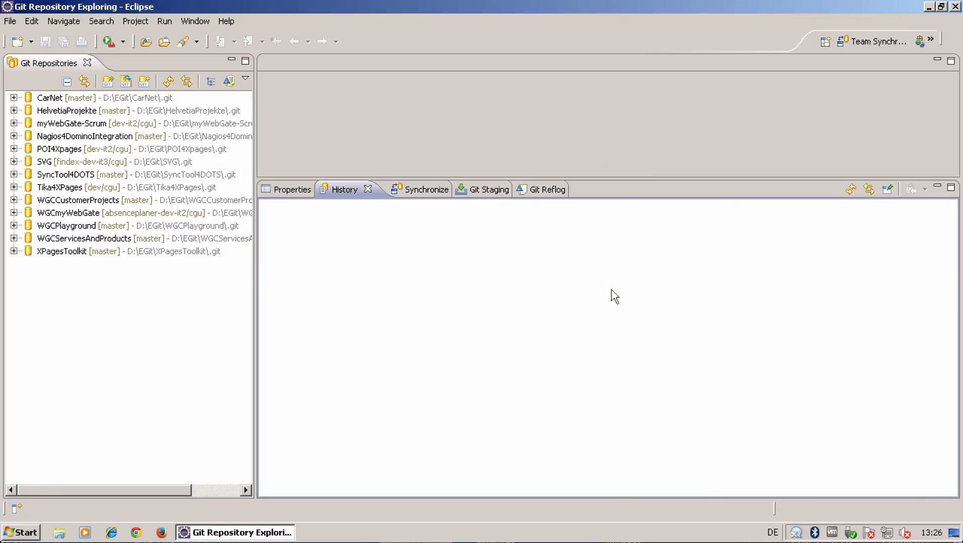
mouse_move(29, 162)
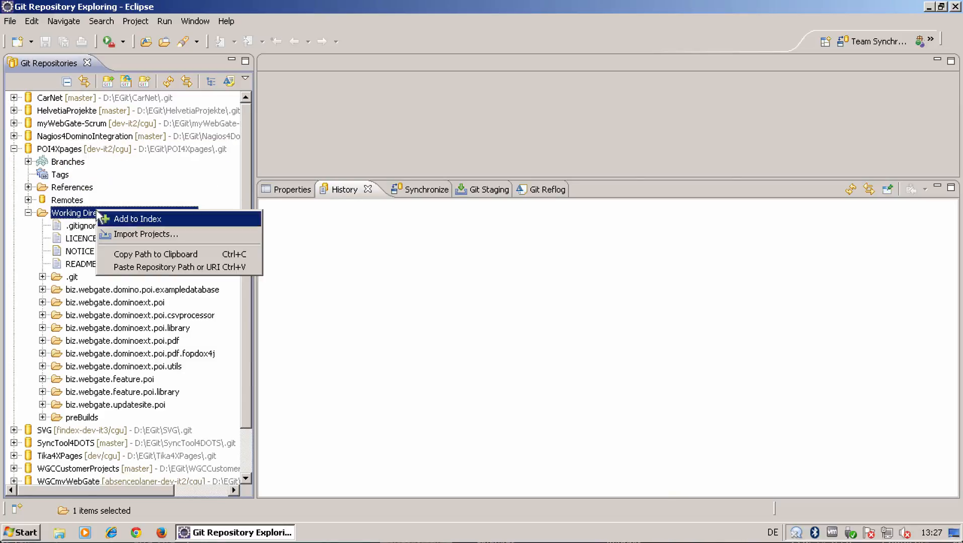
click(146, 235)
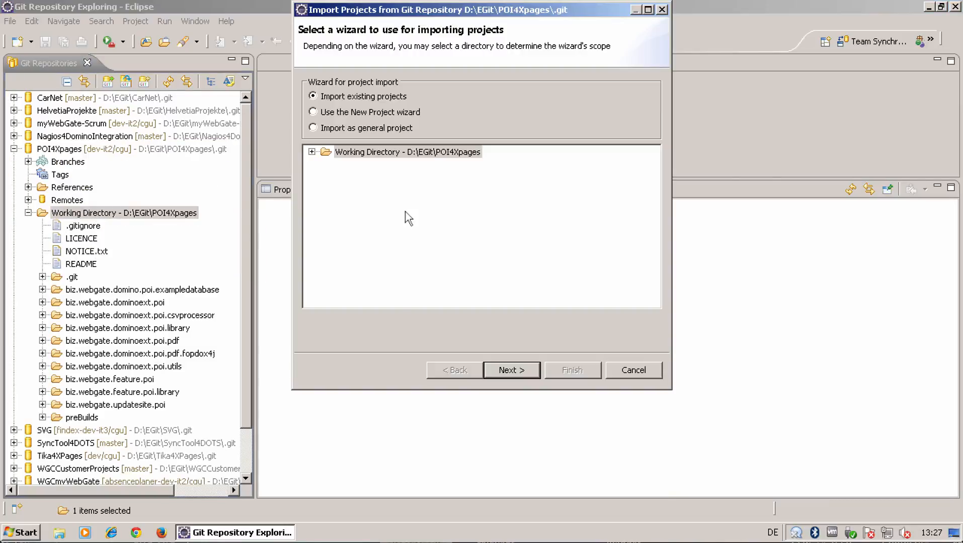
click(312, 152)
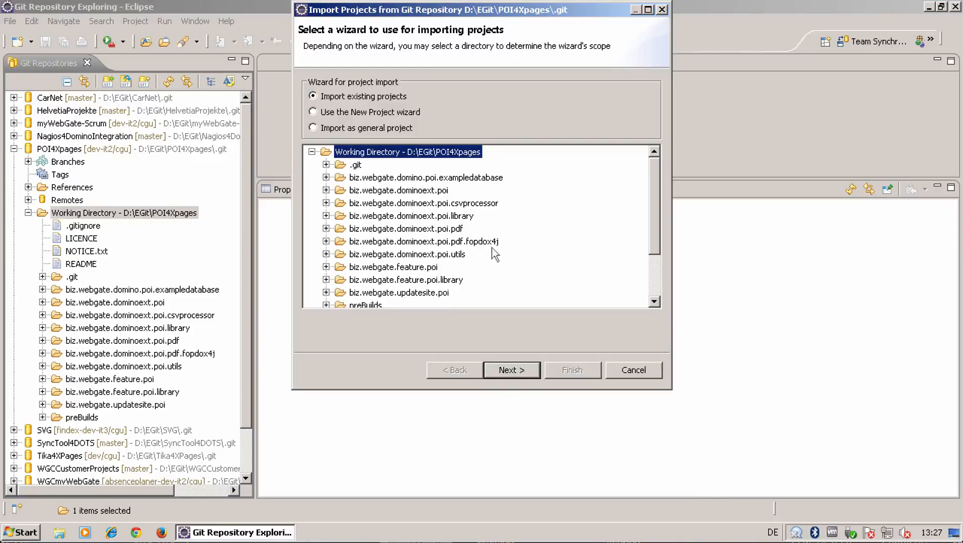
click(512, 369)
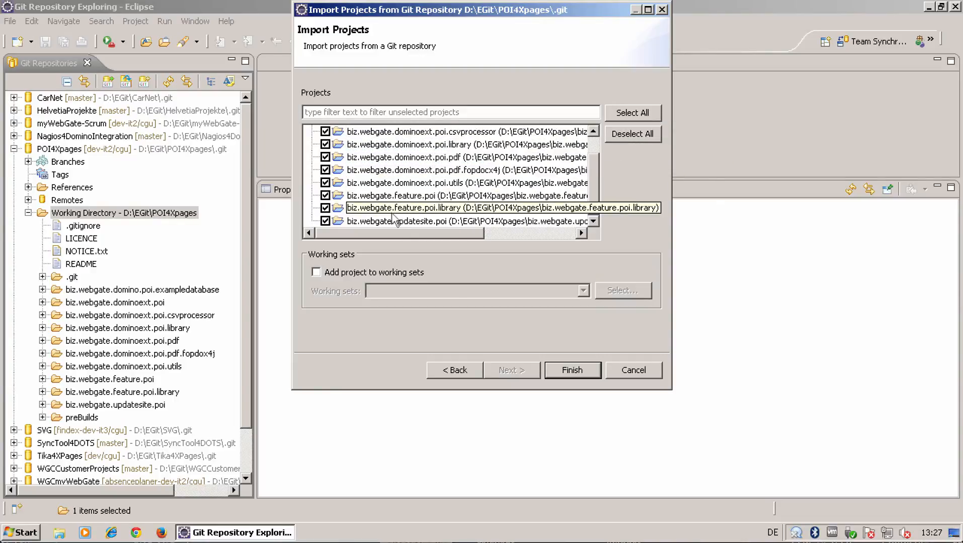
click(325, 221)
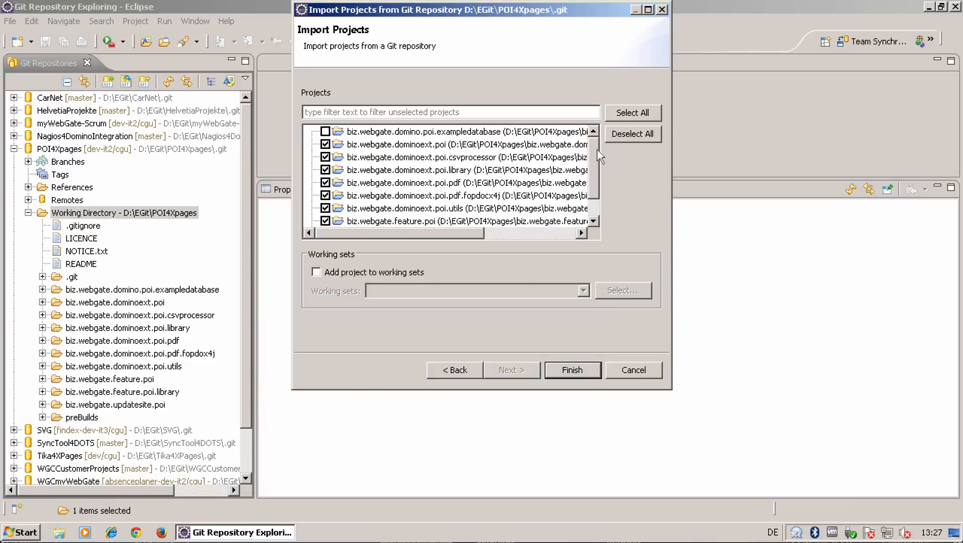
click(572, 370)
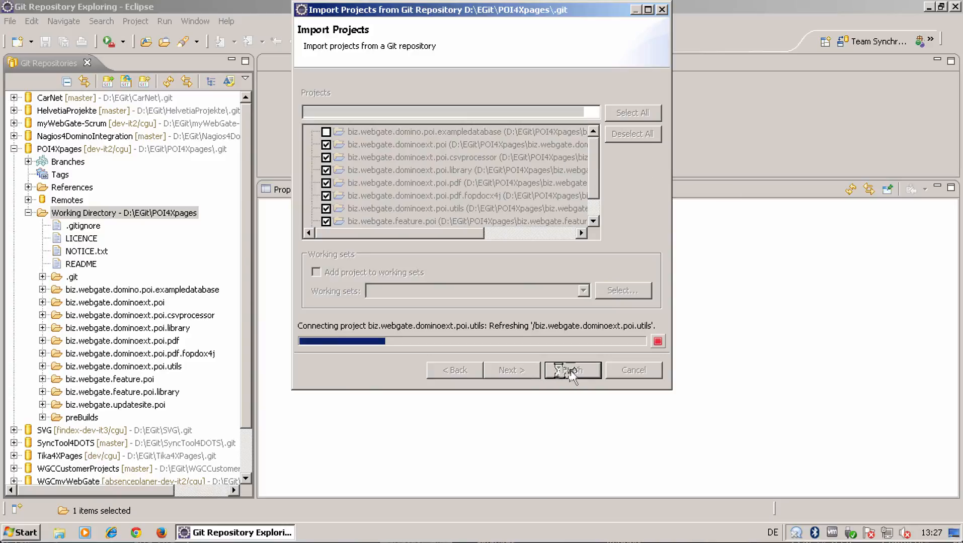
click(572, 370)
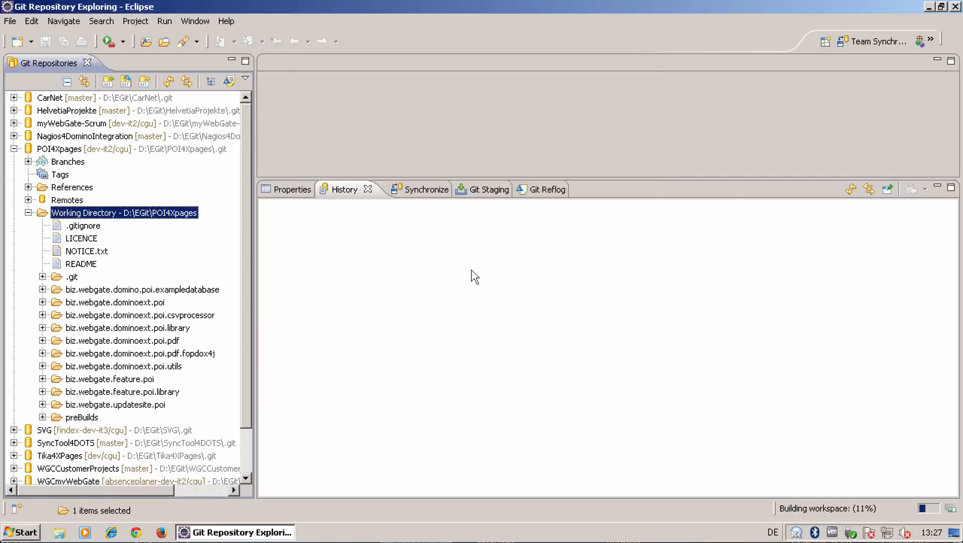
- Return to Java and open AbstractPOIPowerAction.java from biz.webgate.dominoext.poi's util package
click(195, 21)
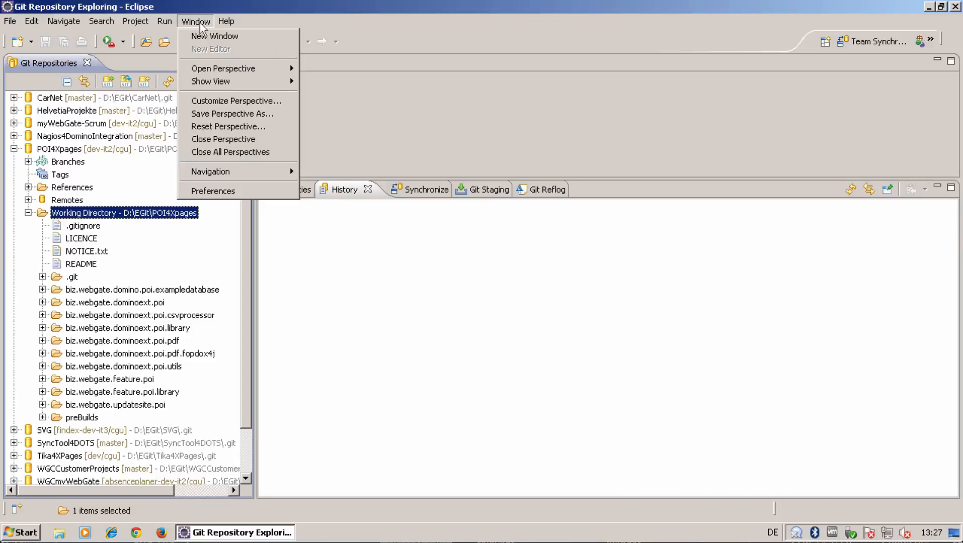
mouse_move(223, 68)
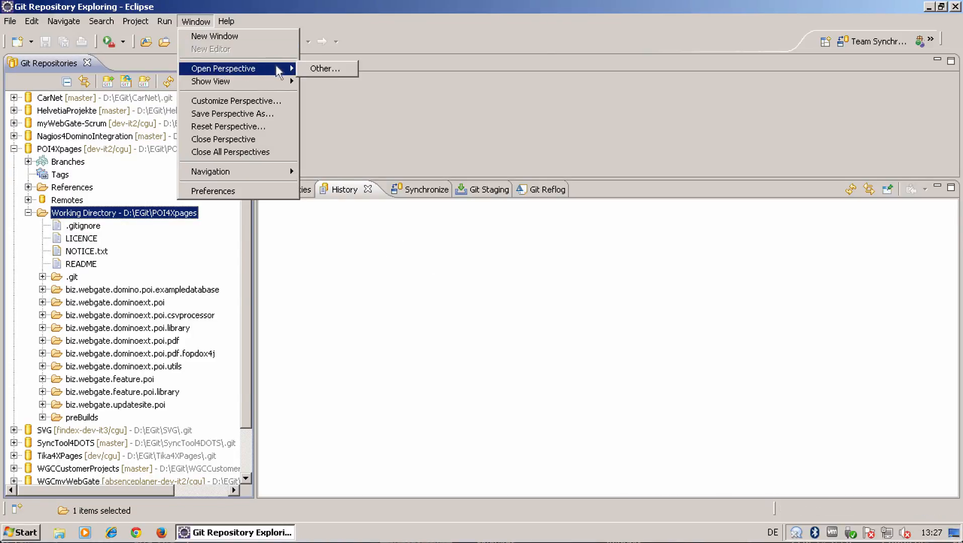
click(324, 68)
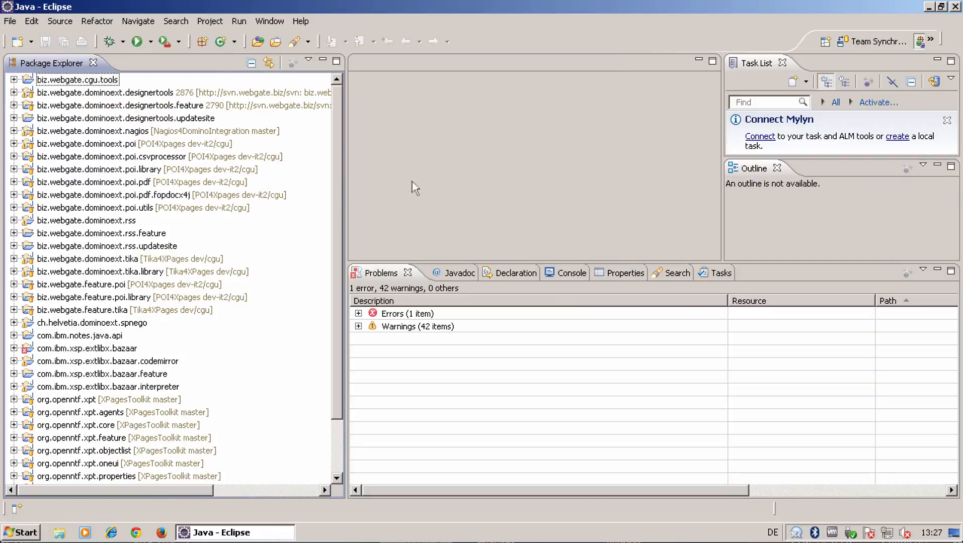
mouse_move(112, 174)
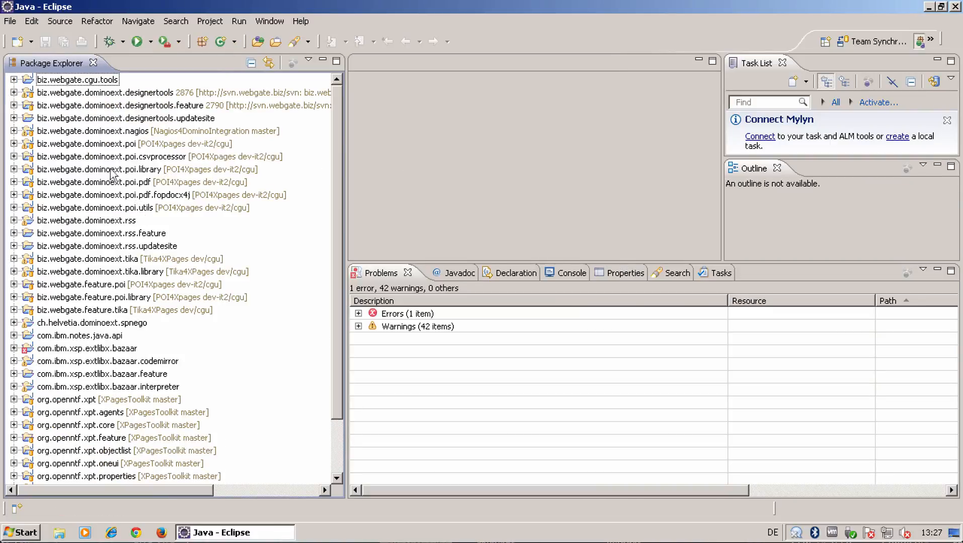
click(78, 144)
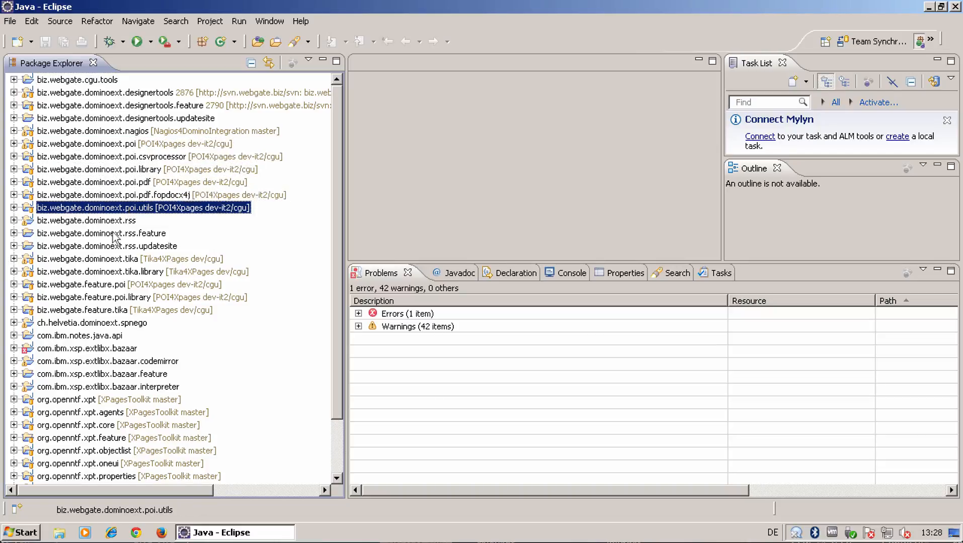
mouse_move(340, 243)
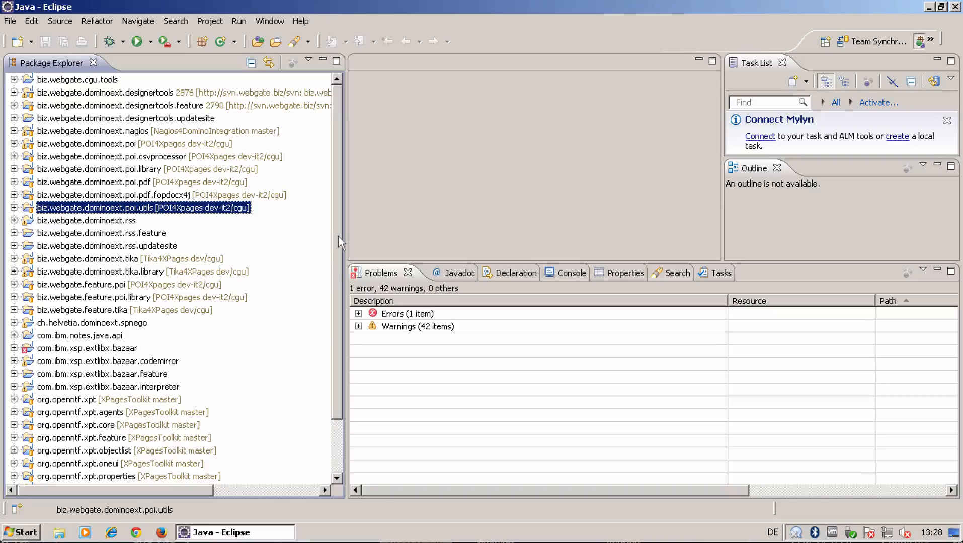
mouse_move(382, 187)
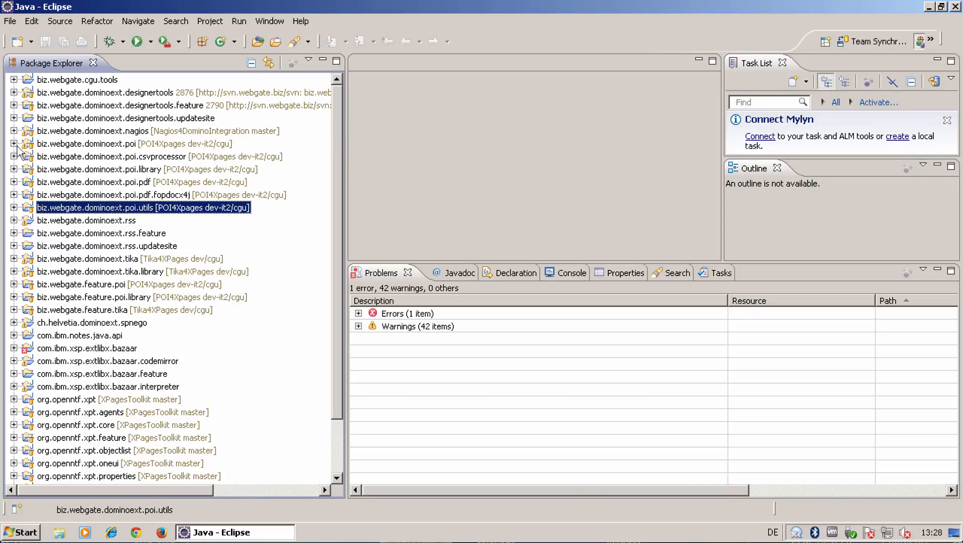
click(12, 145)
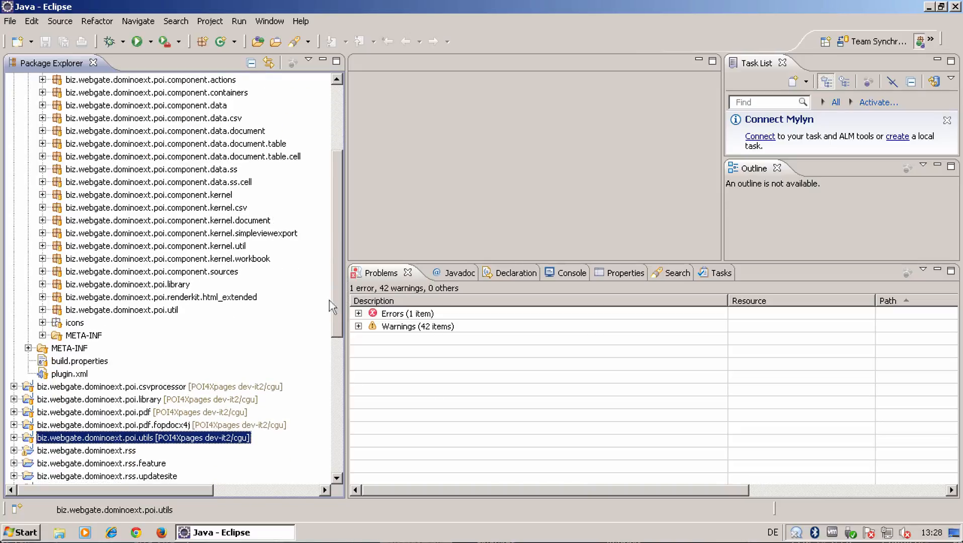
click(43, 310)
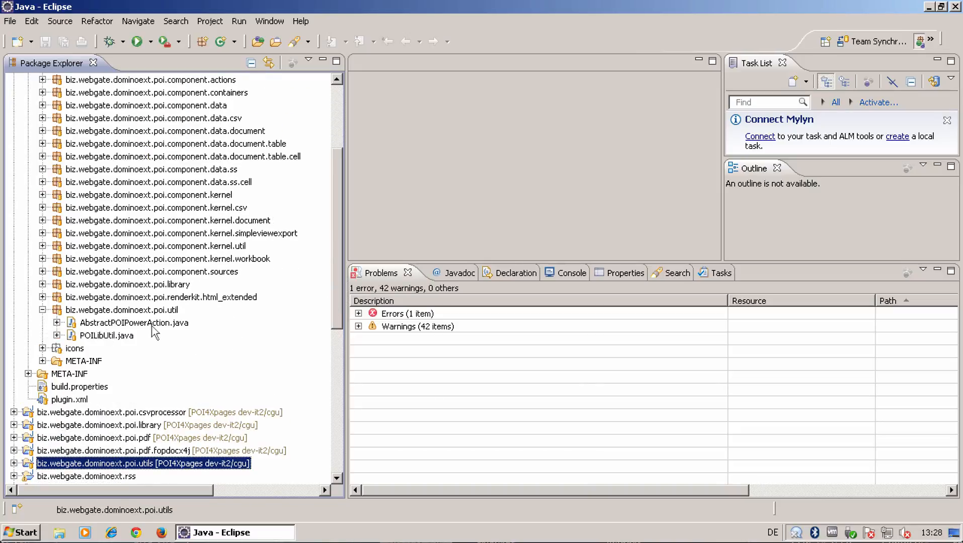
click(134, 323)
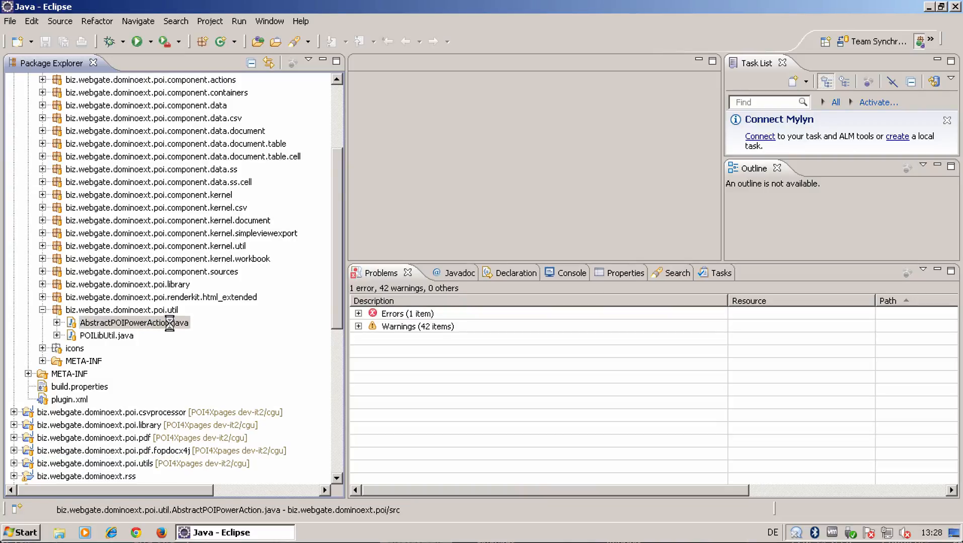
double_click(129, 322)
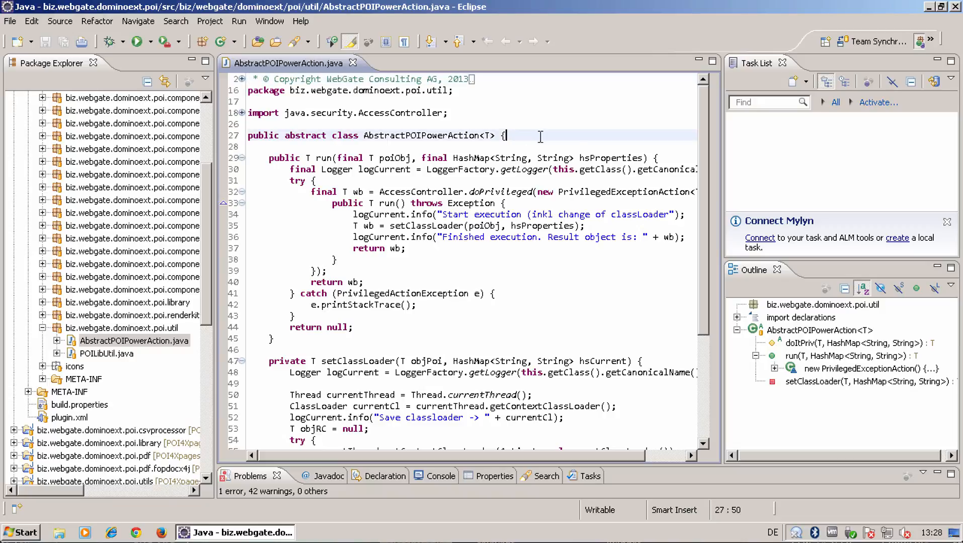
- Add m_Error and m_LastException fields with accessors, reset in run() and set when caught
key(Return)
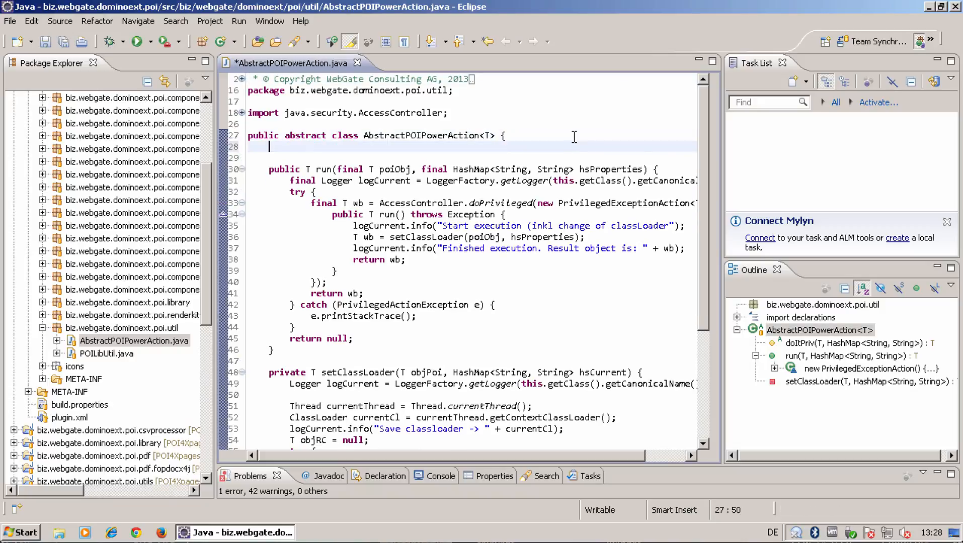
text(private boolean m_hasError;)
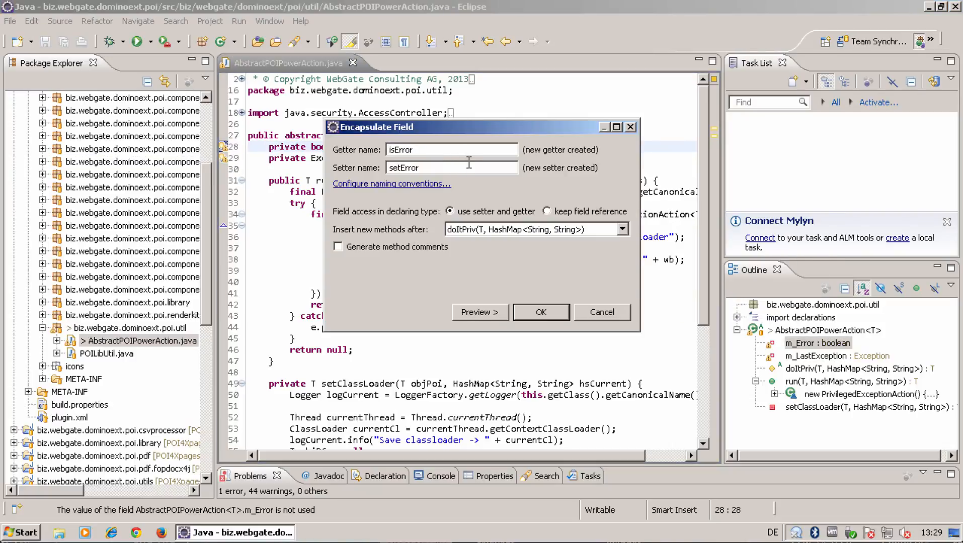
click(541, 313)
text(m)
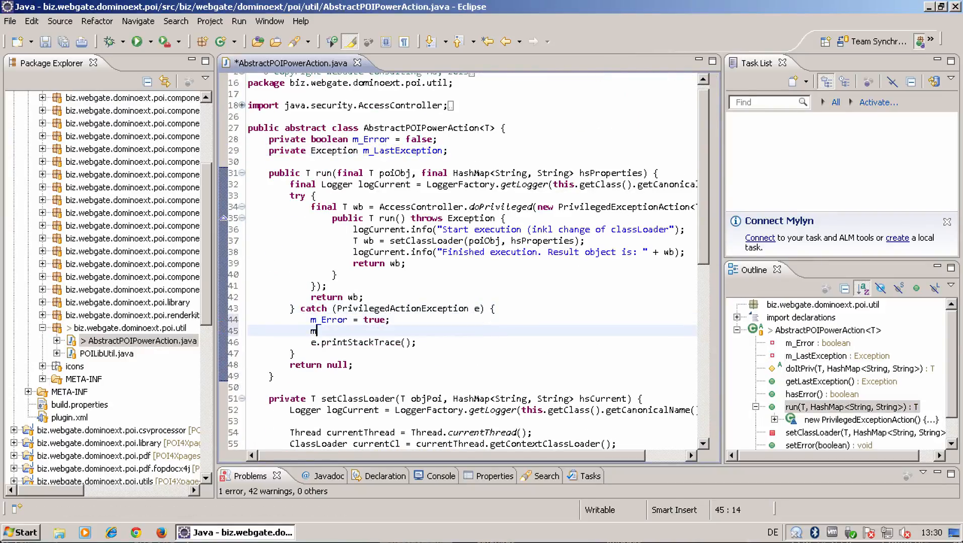
text(_LastException = e;)
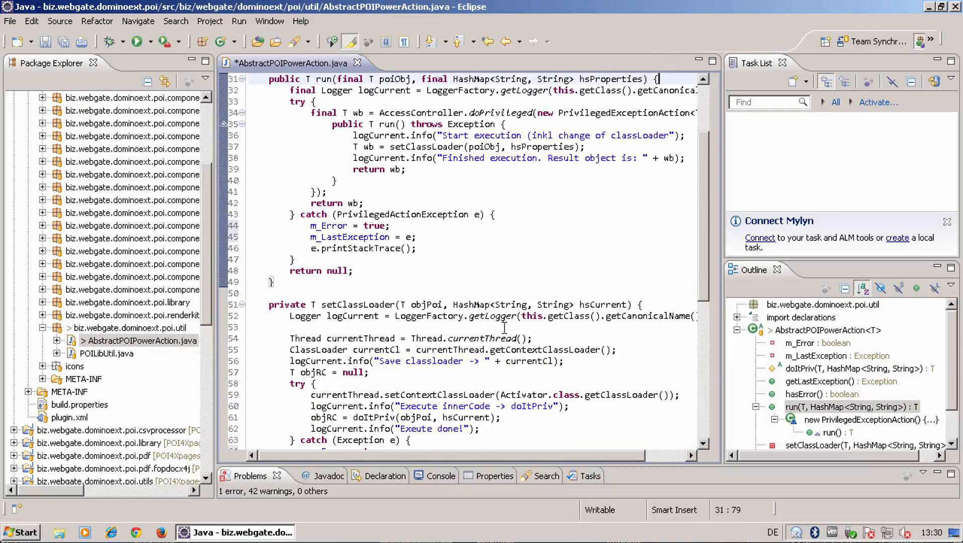
text(m_Error = false;)
text(m_LastException = null;)
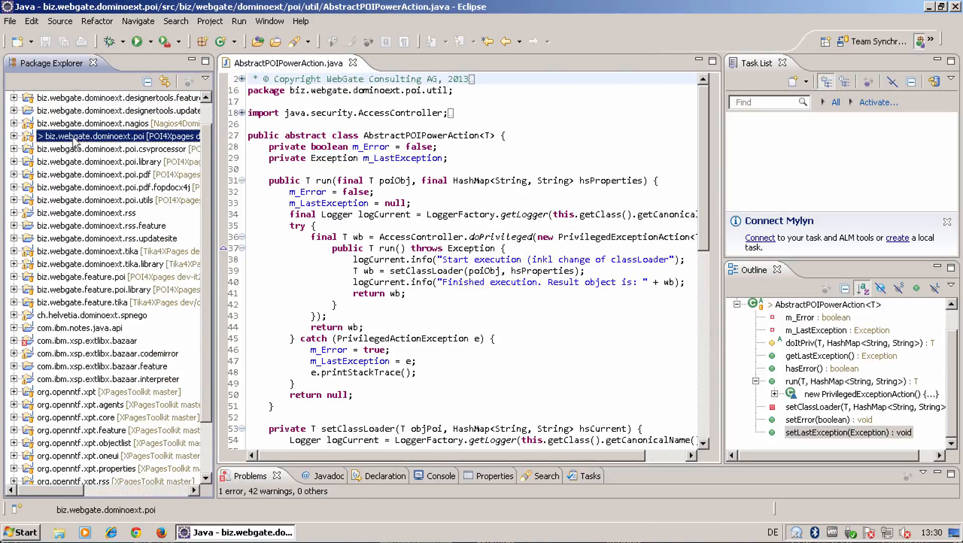
- Commit the poi project with message 'Task 013 - Trace Errors in AbstractPOIPowerAction'
right_click(75, 136)
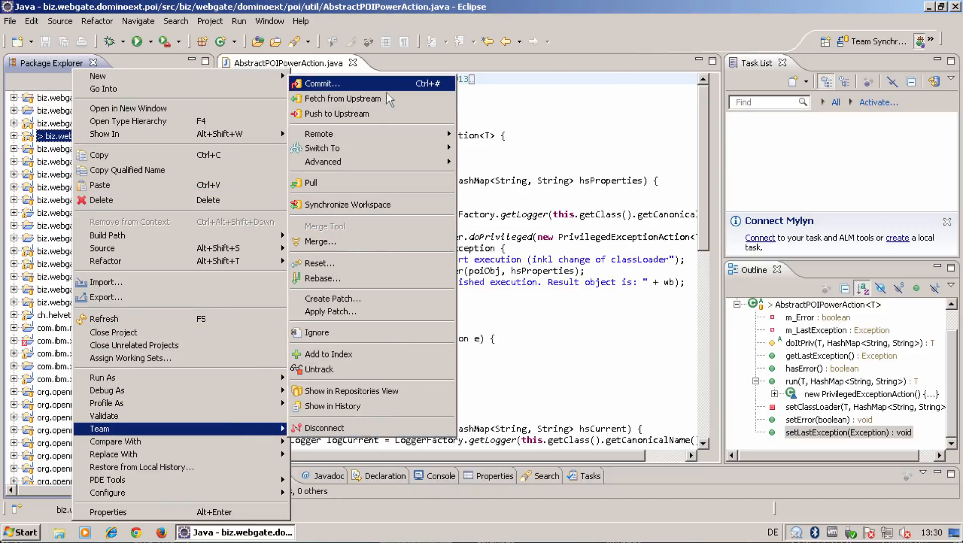
click(321, 83)
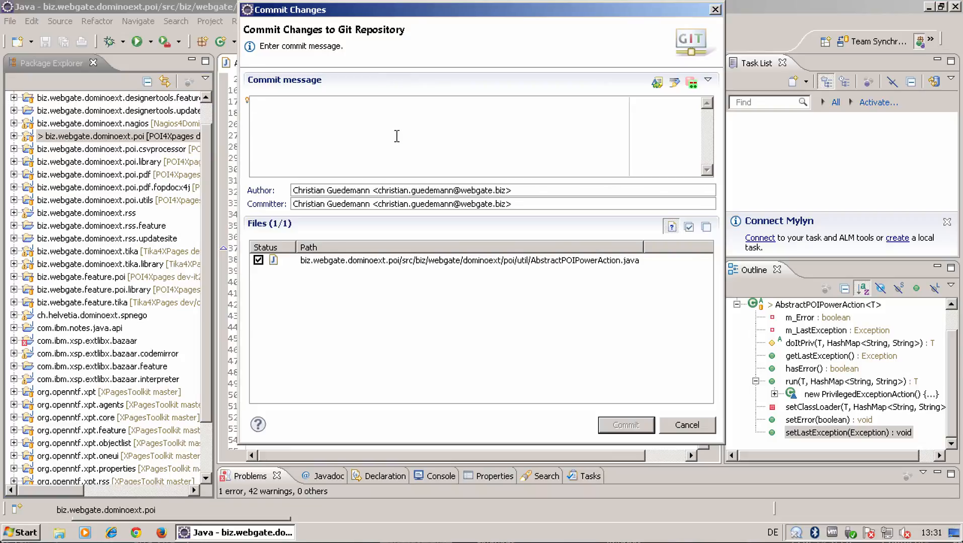
text(Task)
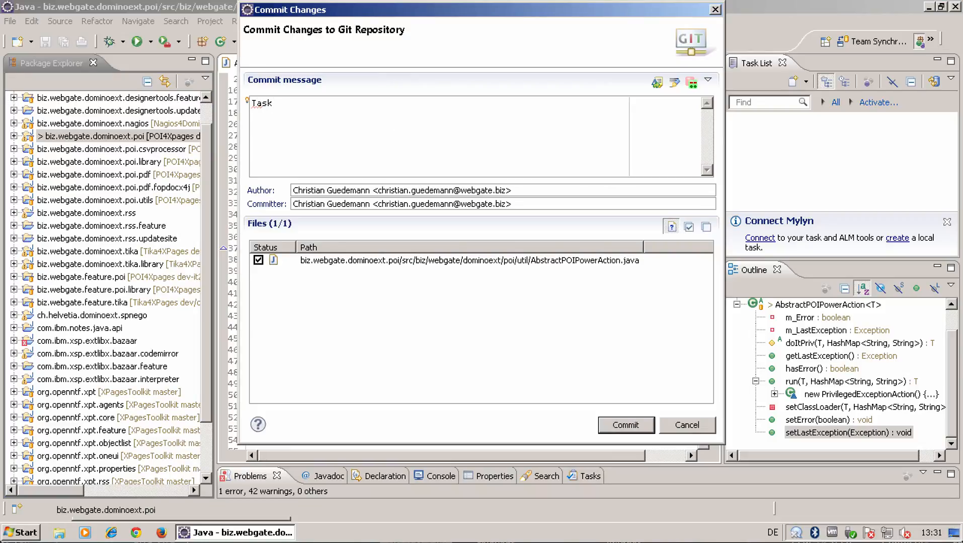
text(013 -)
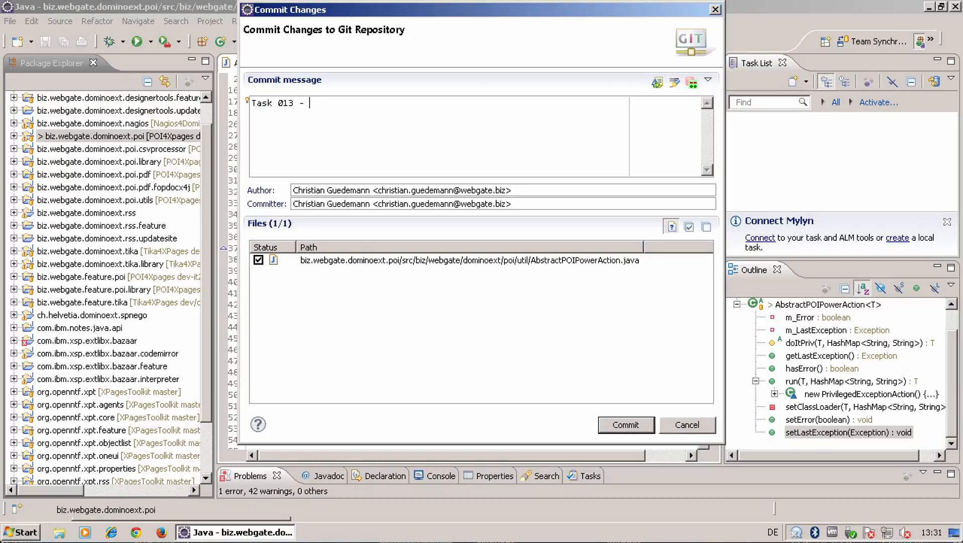
text(Trace Errors)
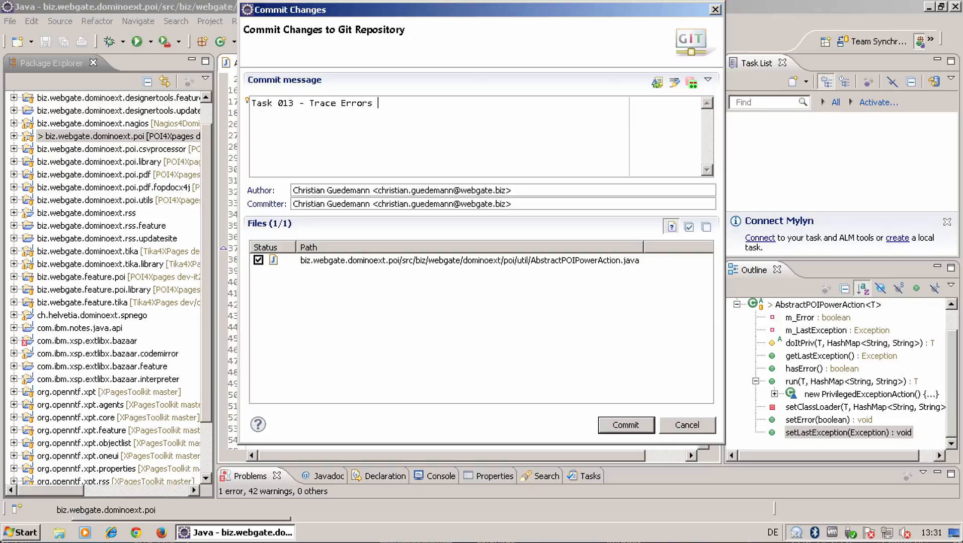
text(in POI)
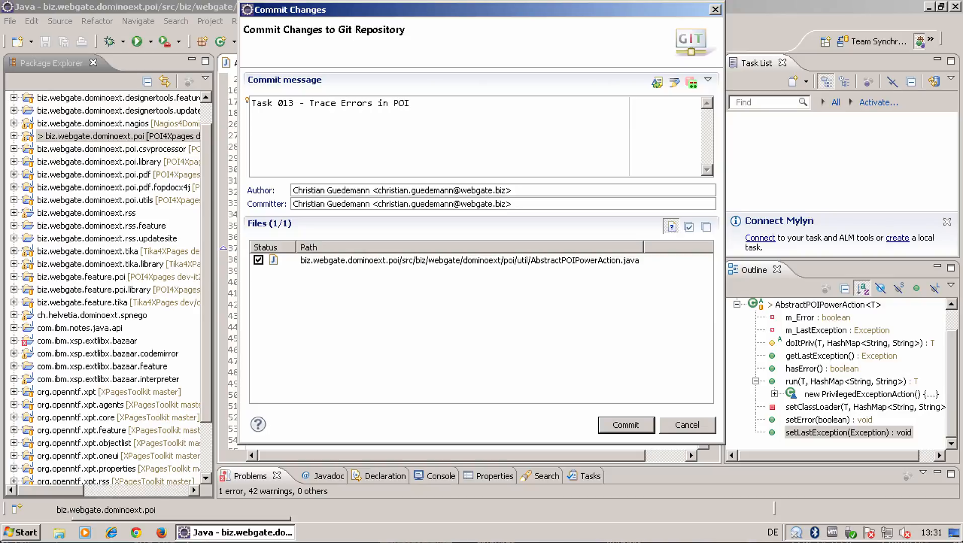
text(Abstr)
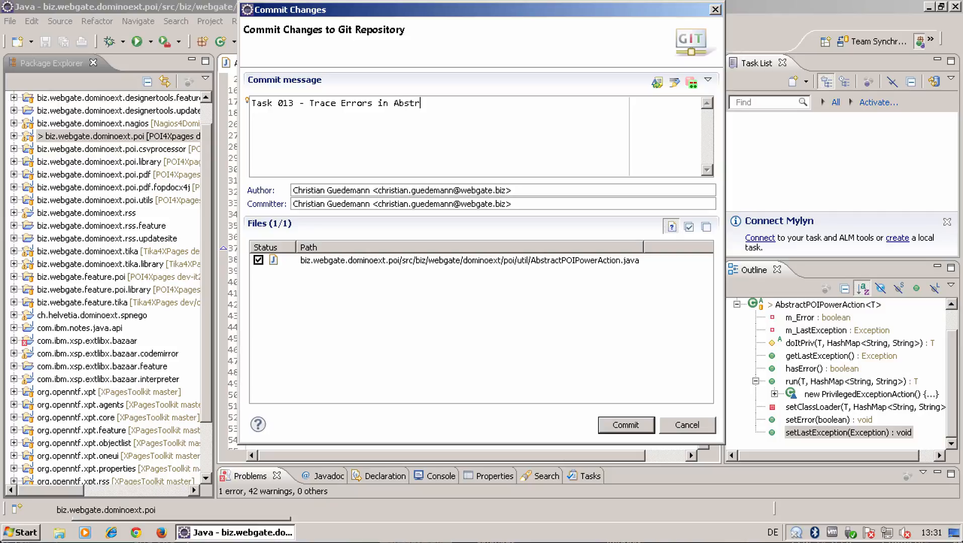
text(actPO)
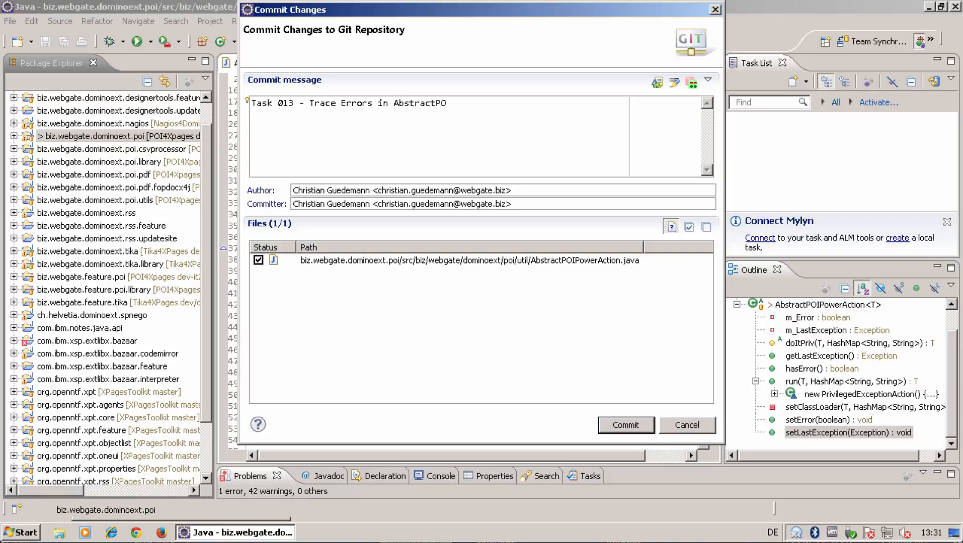
text(Power)
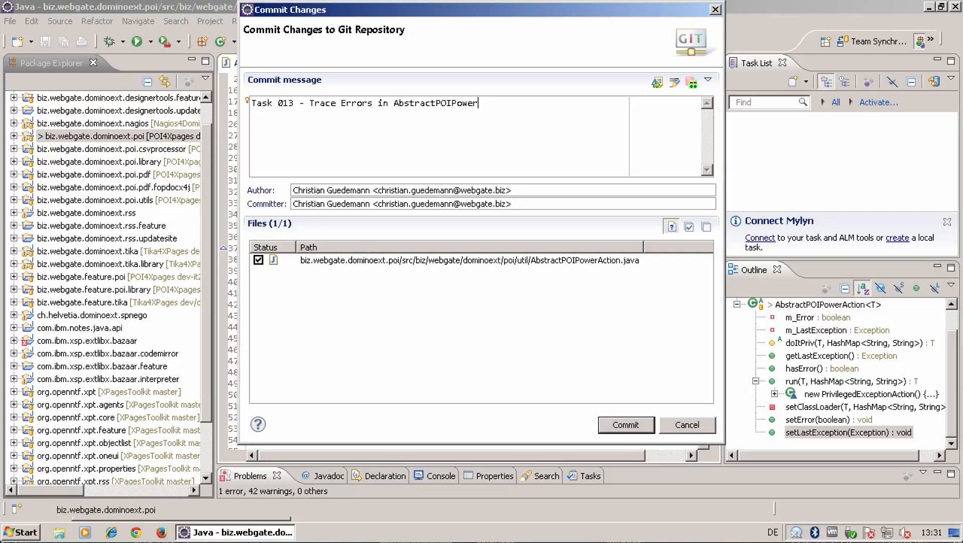
text(Action)
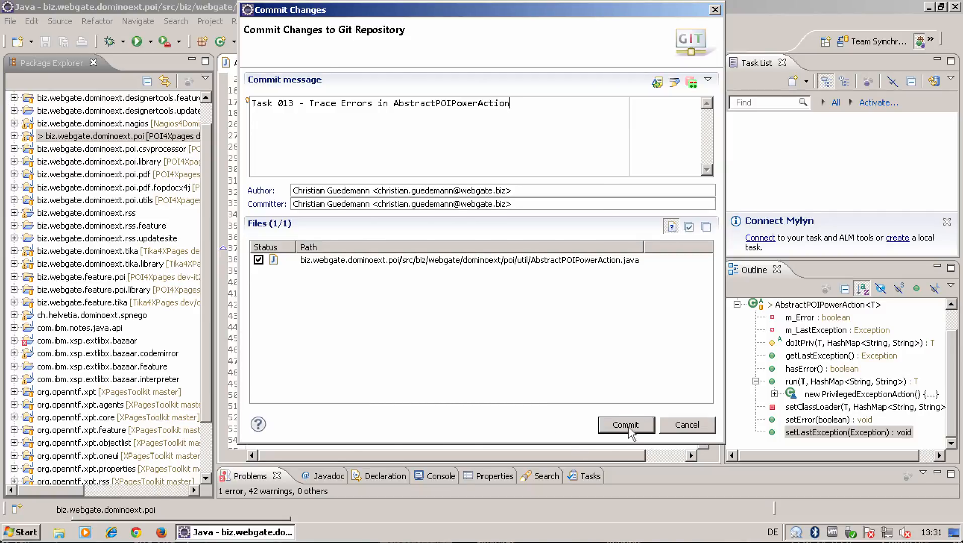
click(626, 425)
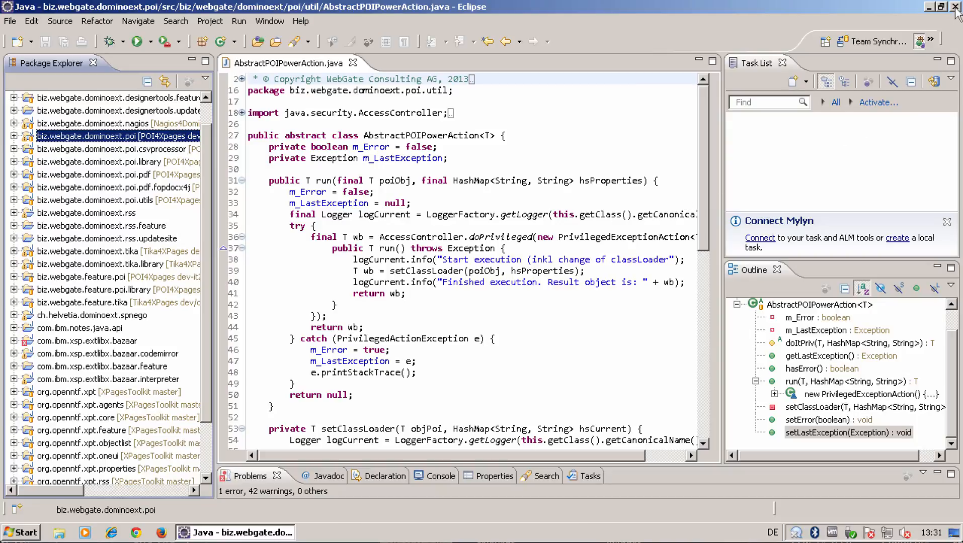
- Exit Eclipse and confirm the exit prompt
click(954, 6)
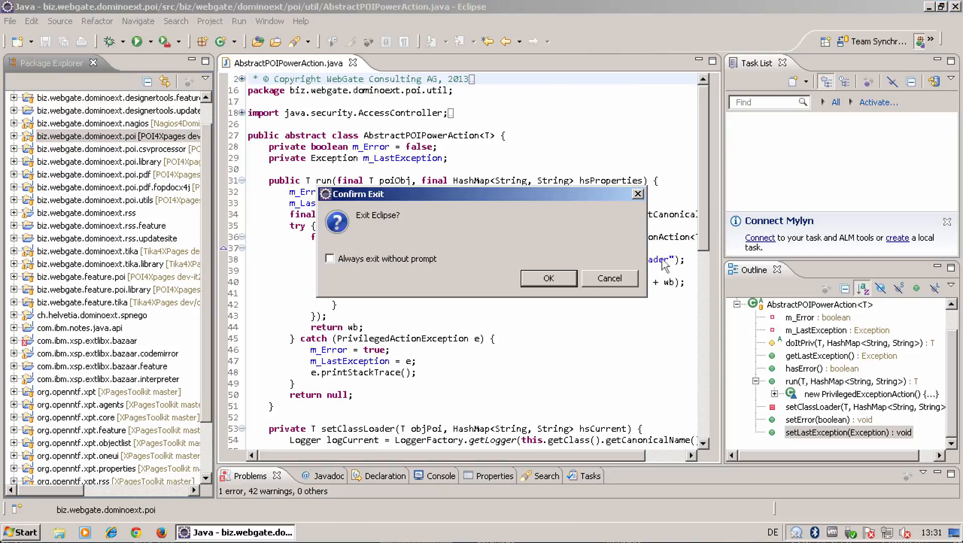
click(548, 278)
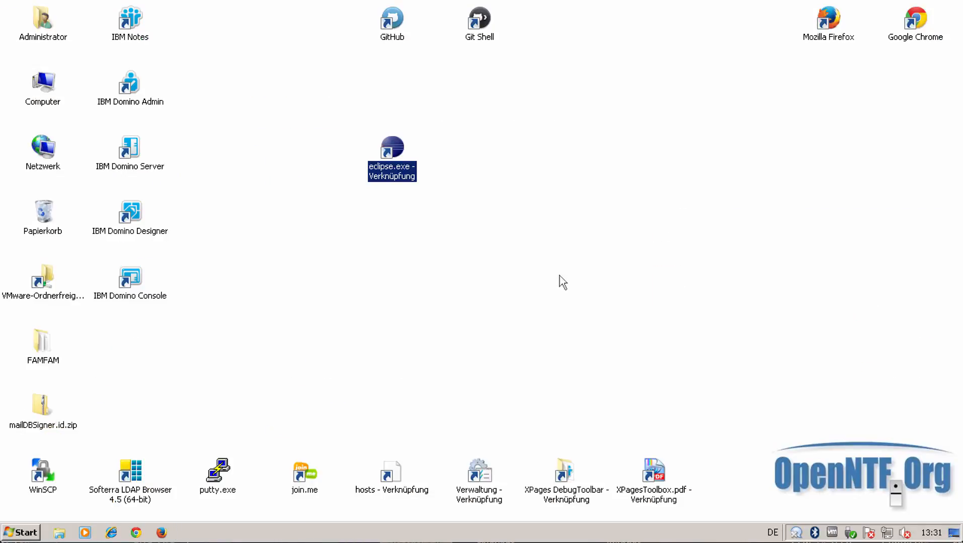
mouse_move(487, 28)
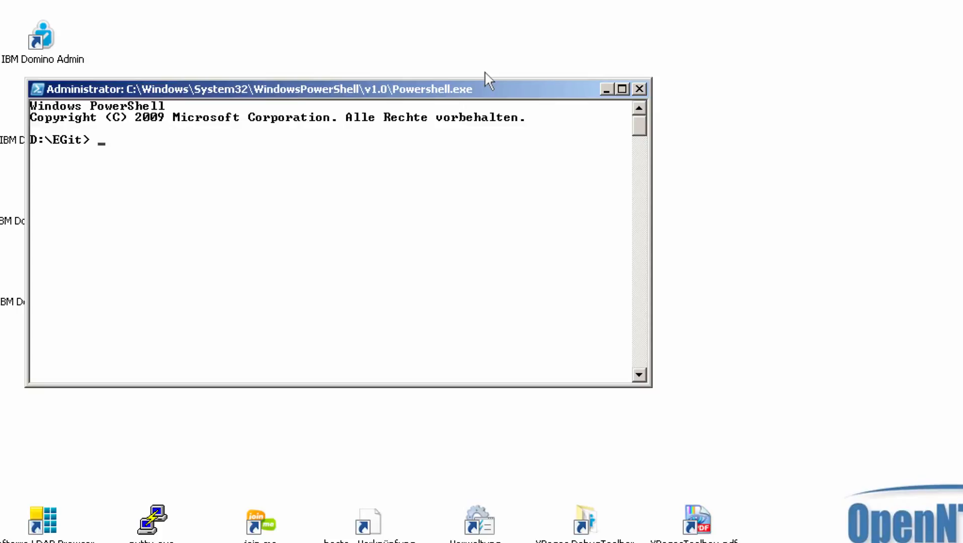
- Move into POI4Xpages, check git status, and run git push to origin
text(cd PO)
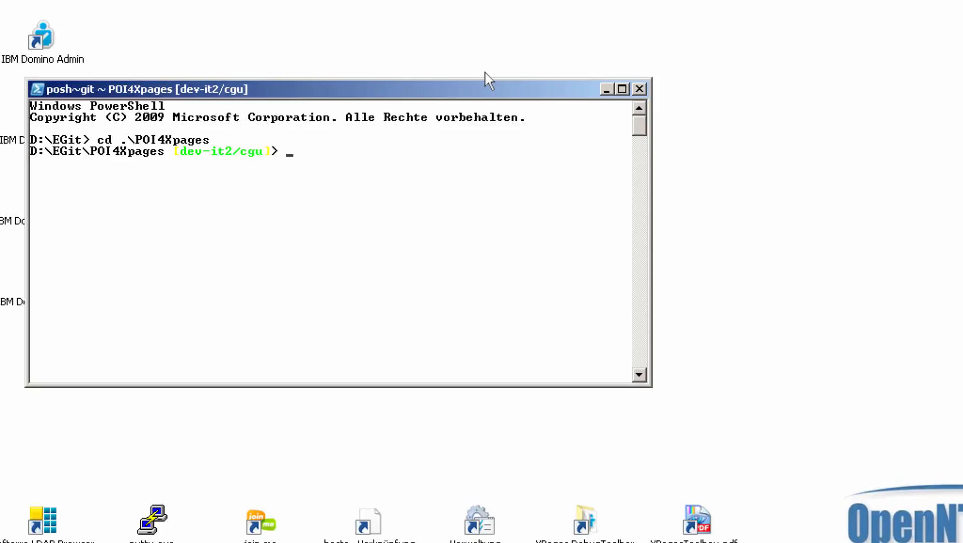
text(git status)
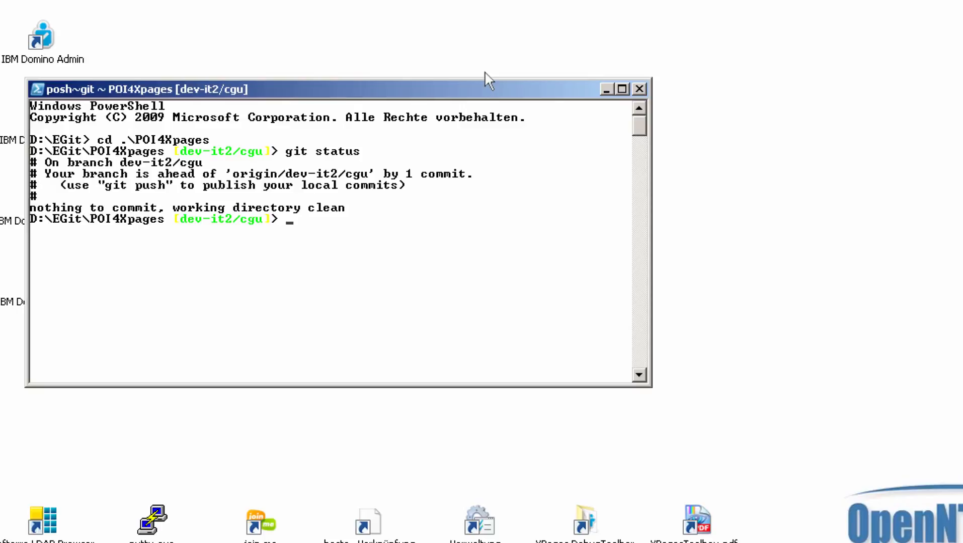
text(git push)
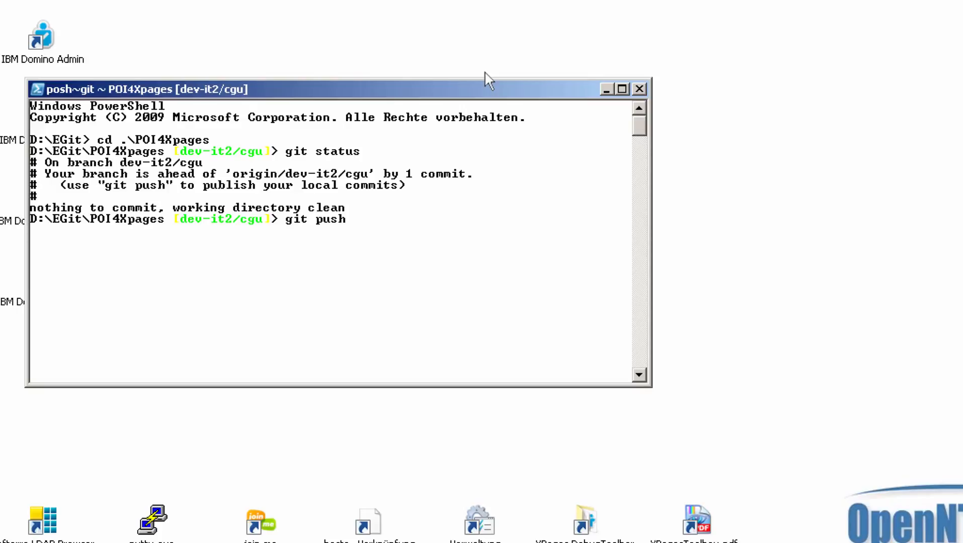
key(Enter)
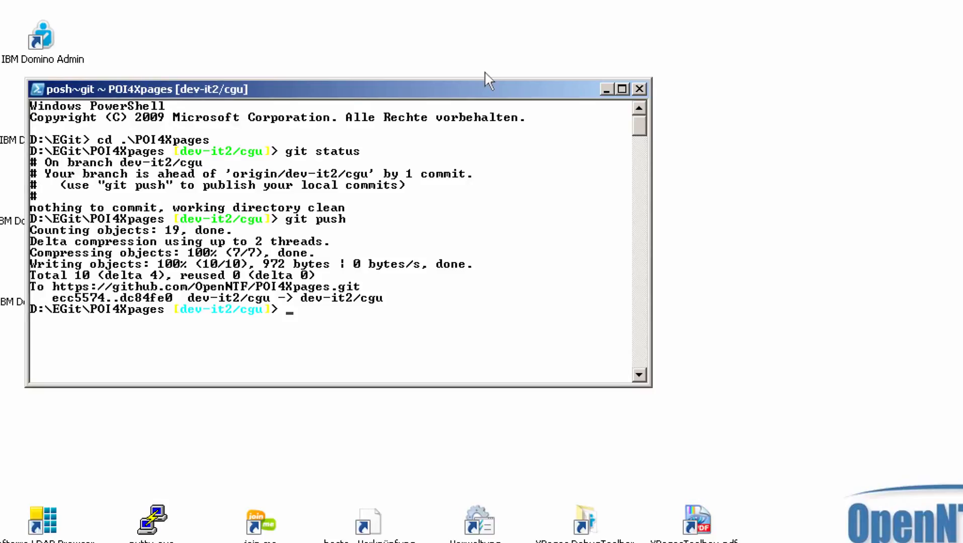
mouse_move(366, 93)
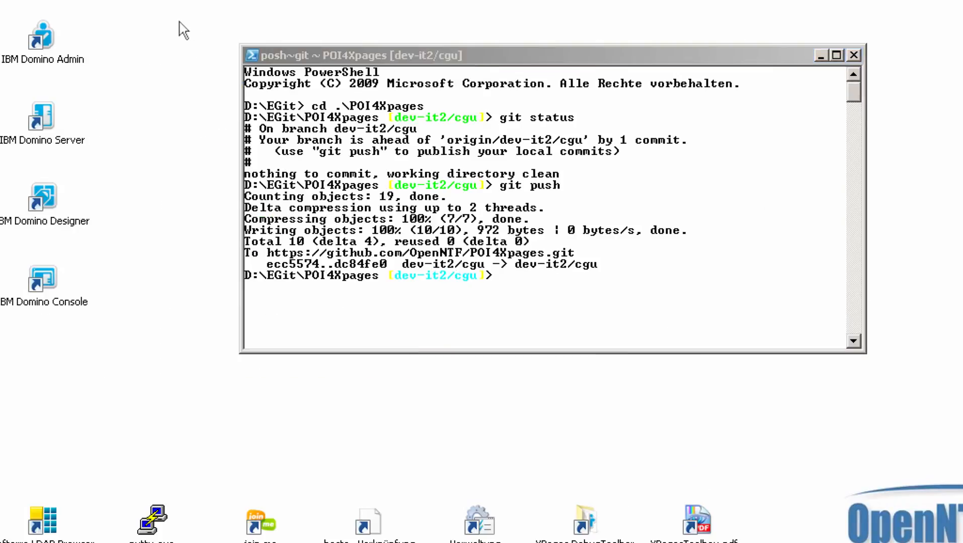
mouse_move(161, 95)
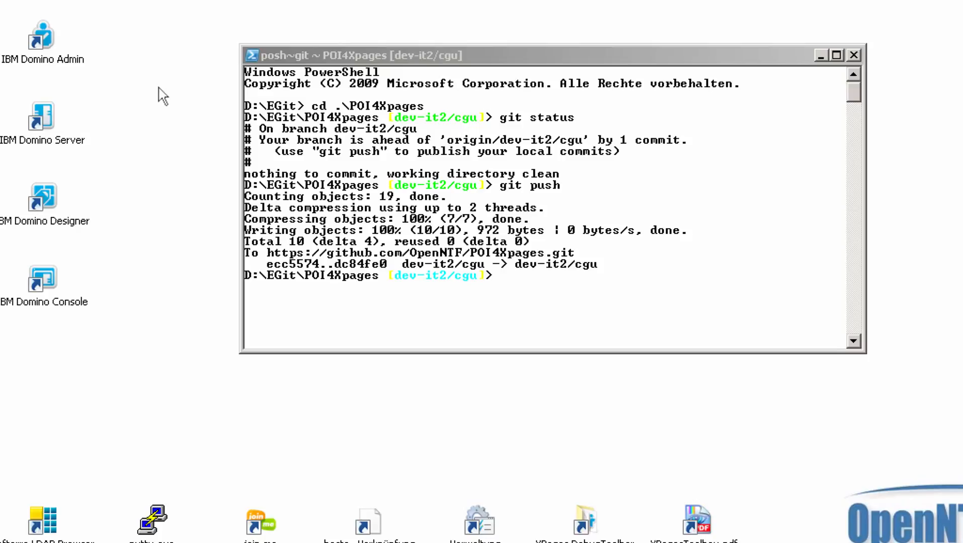
mouse_move(44, 206)
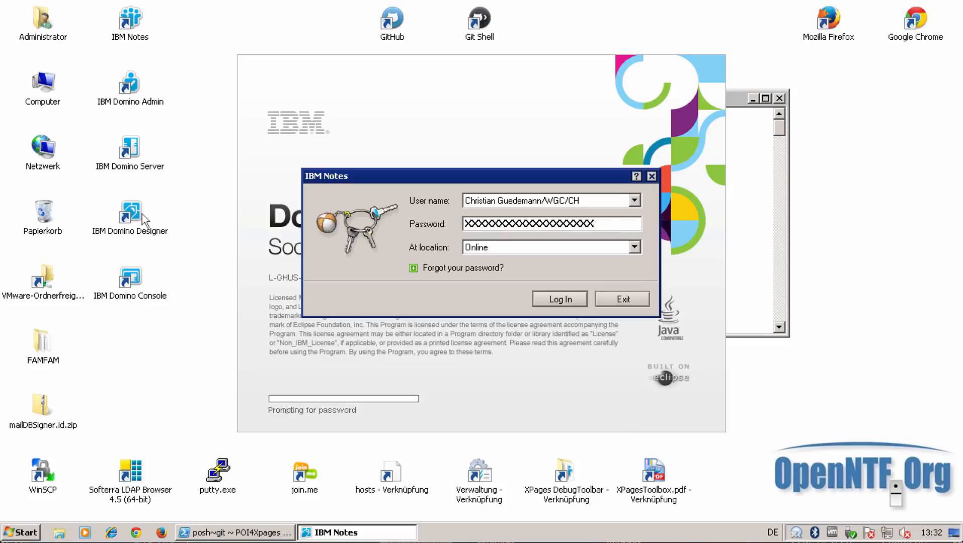
- Log in to start Domino Designer and open the Git Repository Exploring perspective
click(559, 300)
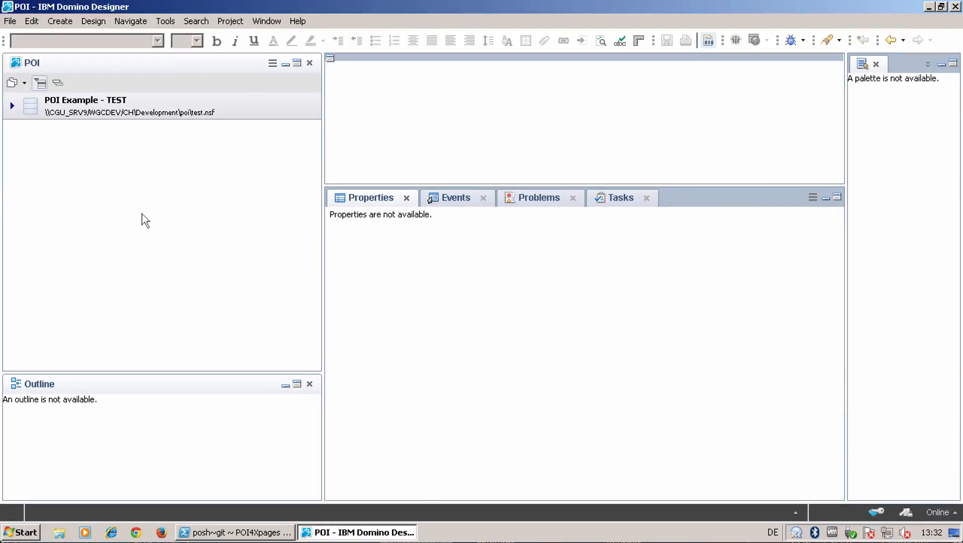
click(266, 21)
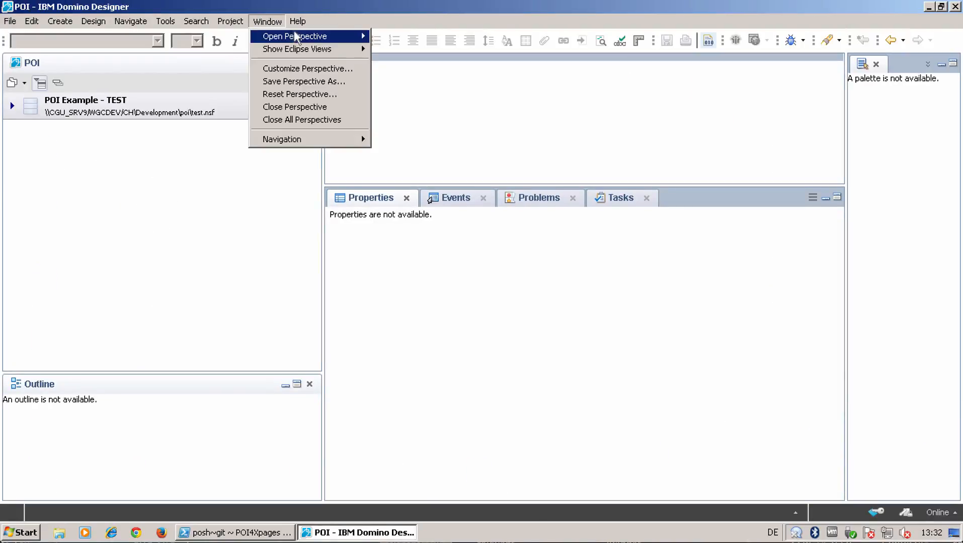
click(295, 36)
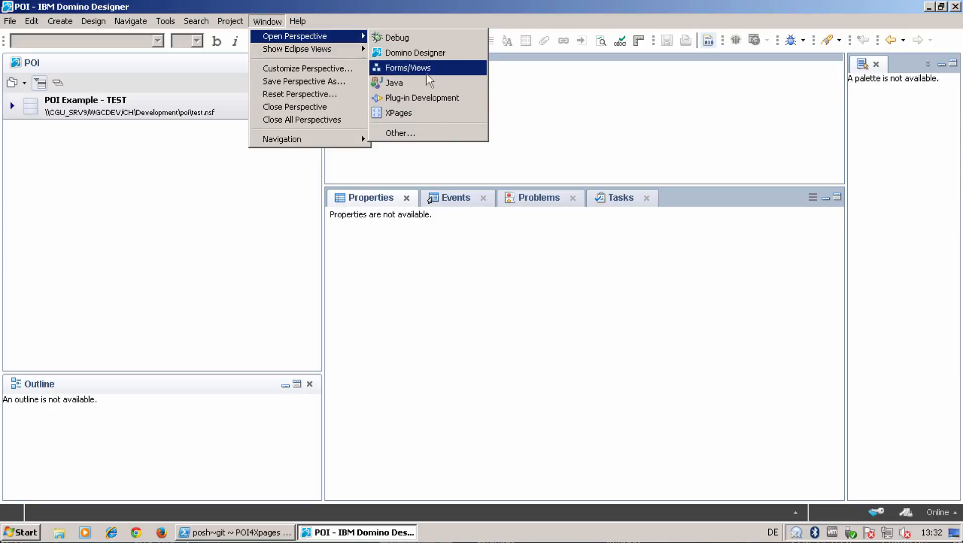
click(400, 133)
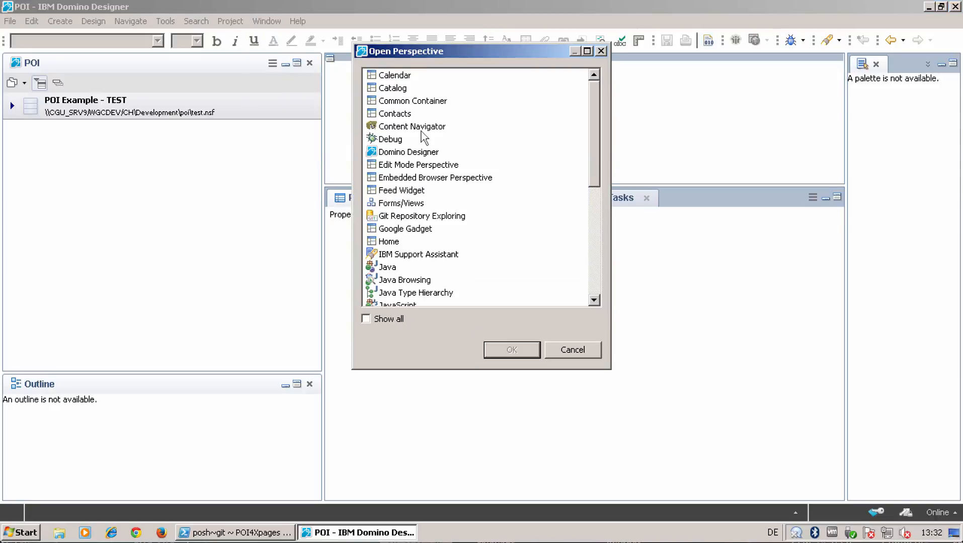
click(421, 216)
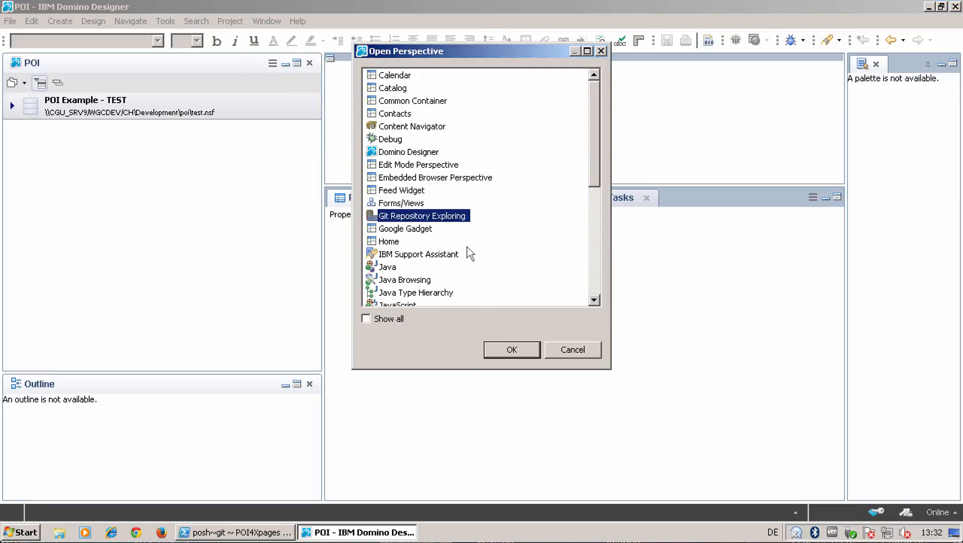
click(511, 349)
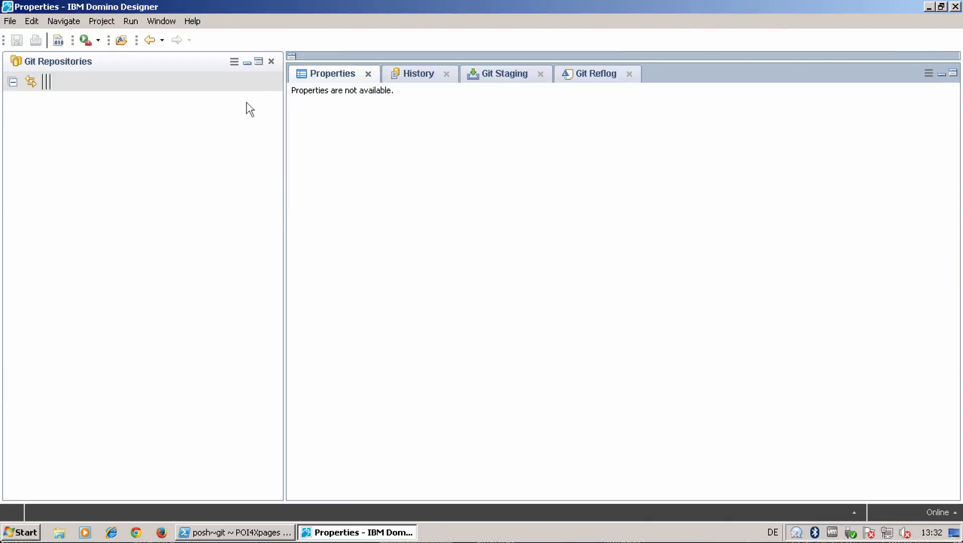
- Refresh Git Repositories and import exampledatabase from POI4Xpages' working directory
click(234, 62)
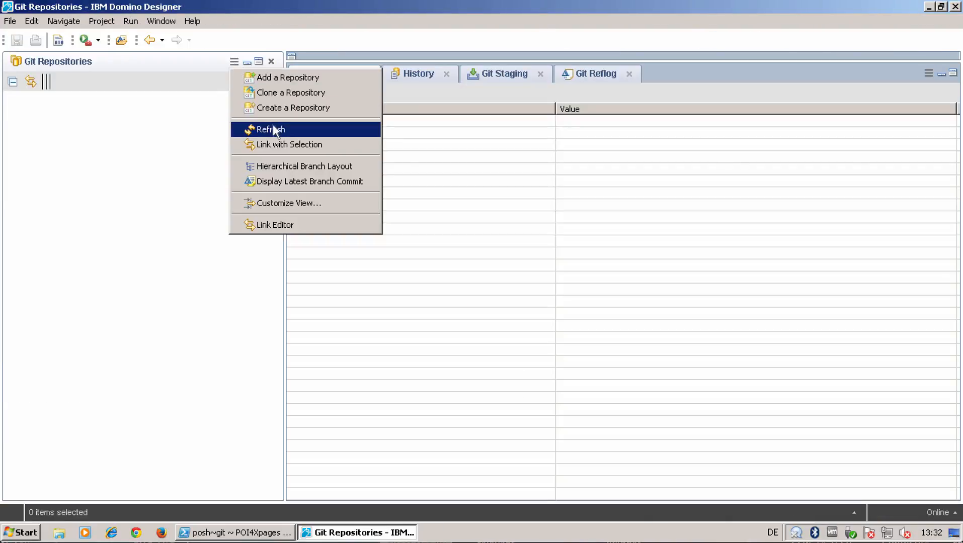
click(270, 130)
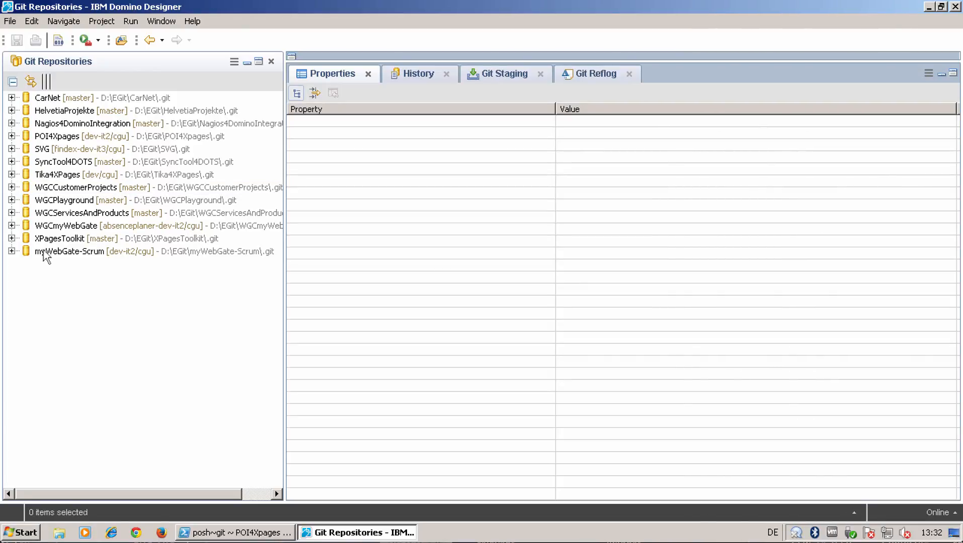
click(11, 136)
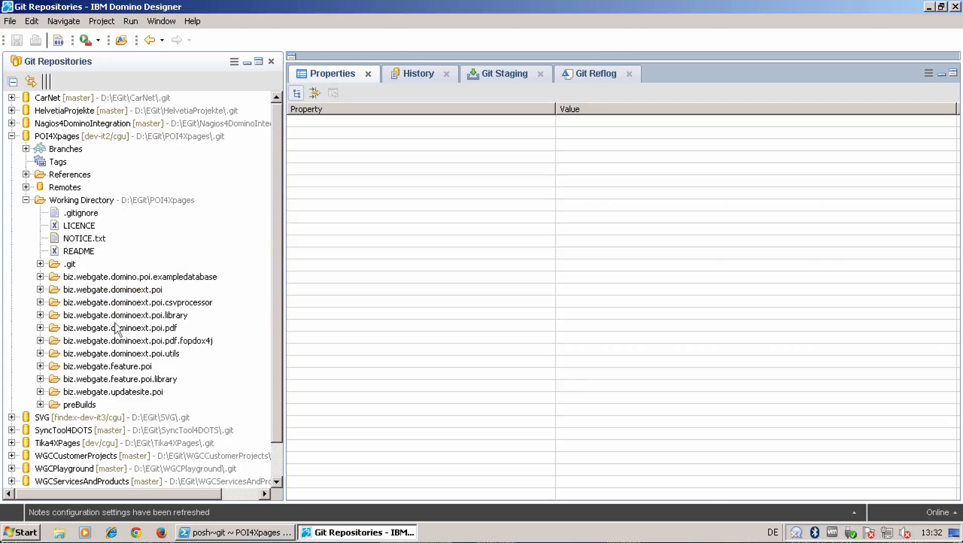
right_click(140, 277)
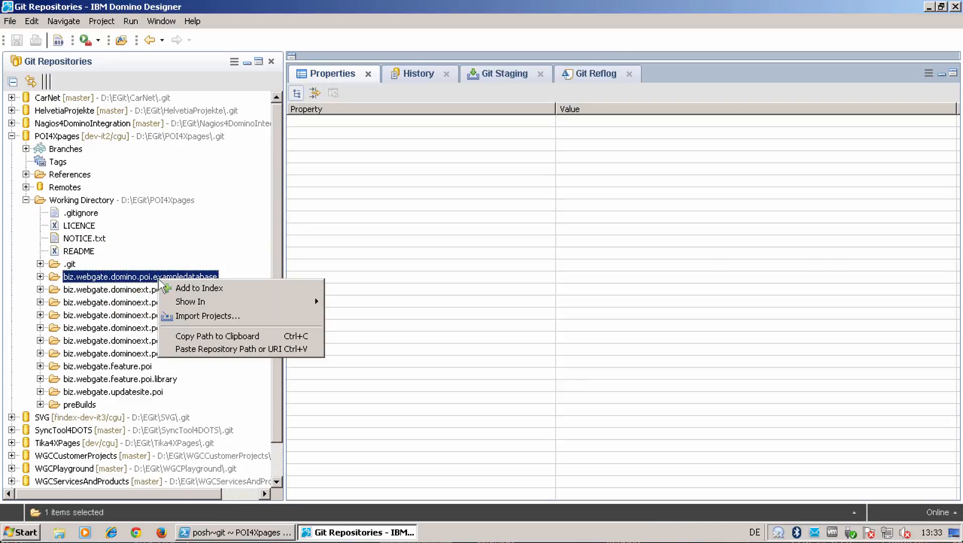
click(207, 316)
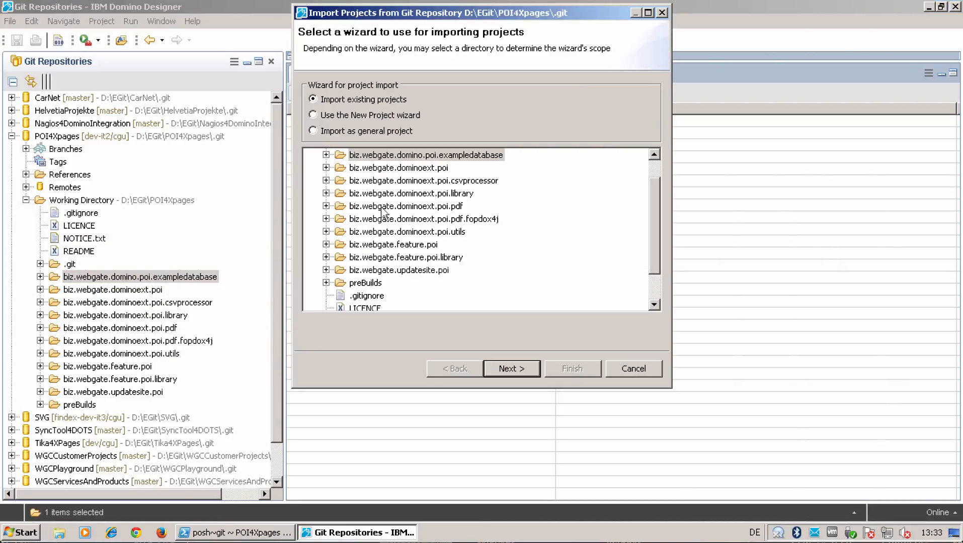
click(512, 369)
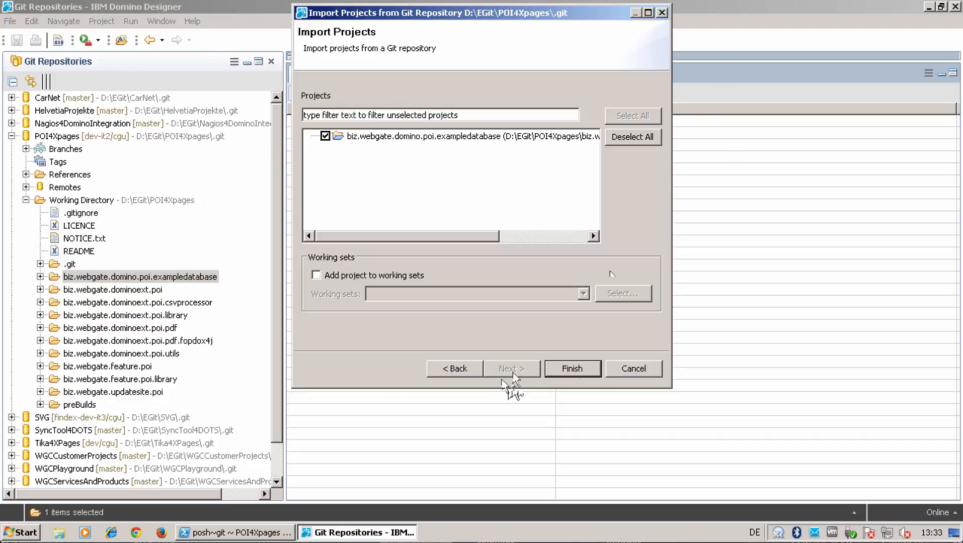
click(572, 369)
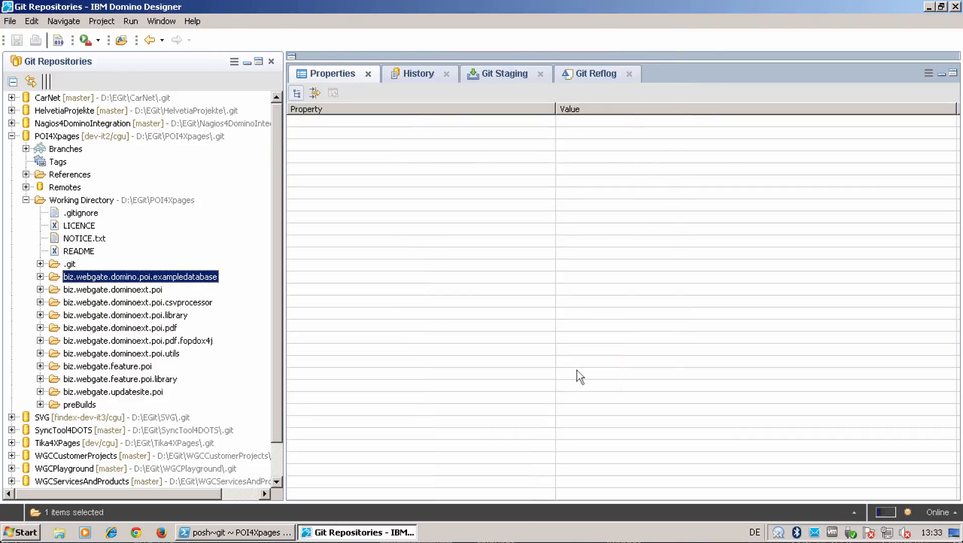
click(160, 22)
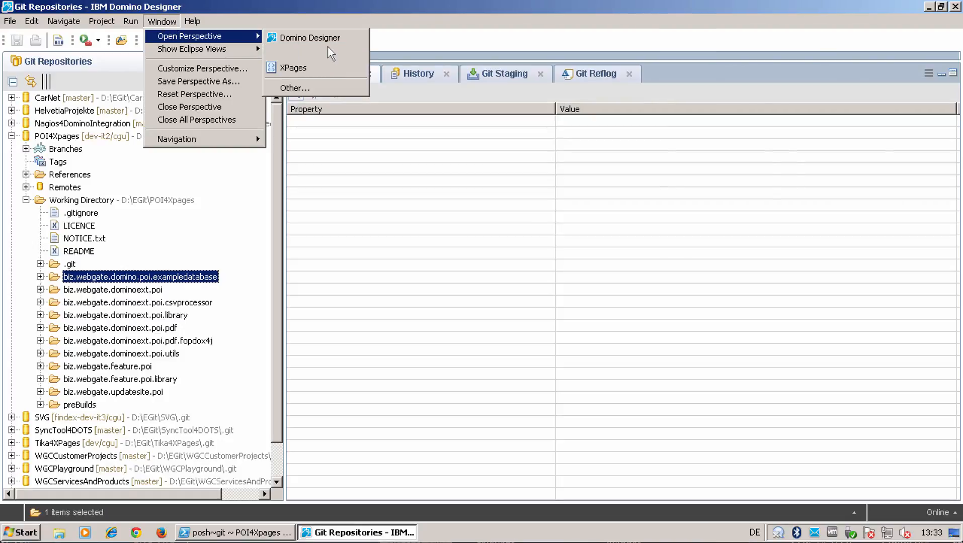
- Switch to the Domino Designer perspective, show the Navigator, and select biz.webgate.domino.poi.exampledatabase
click(309, 38)
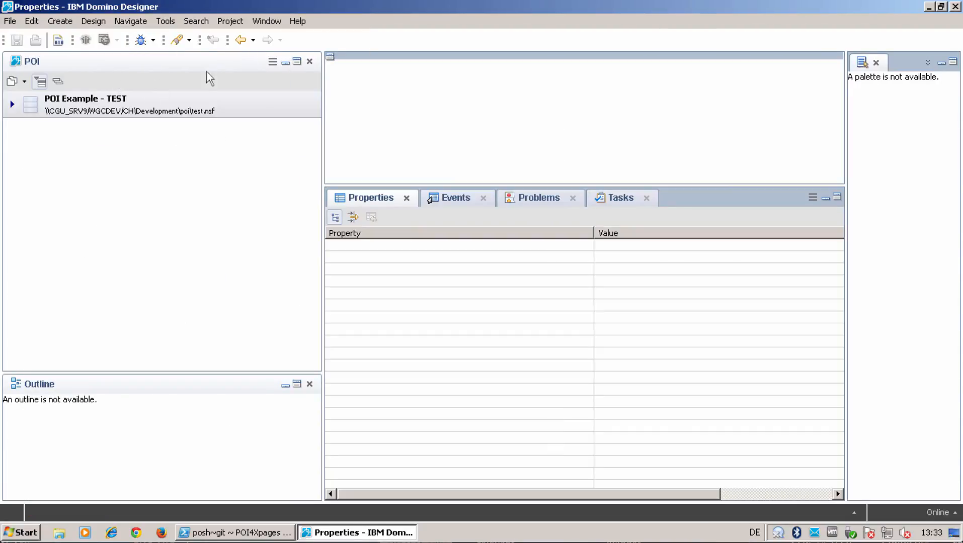
click(266, 21)
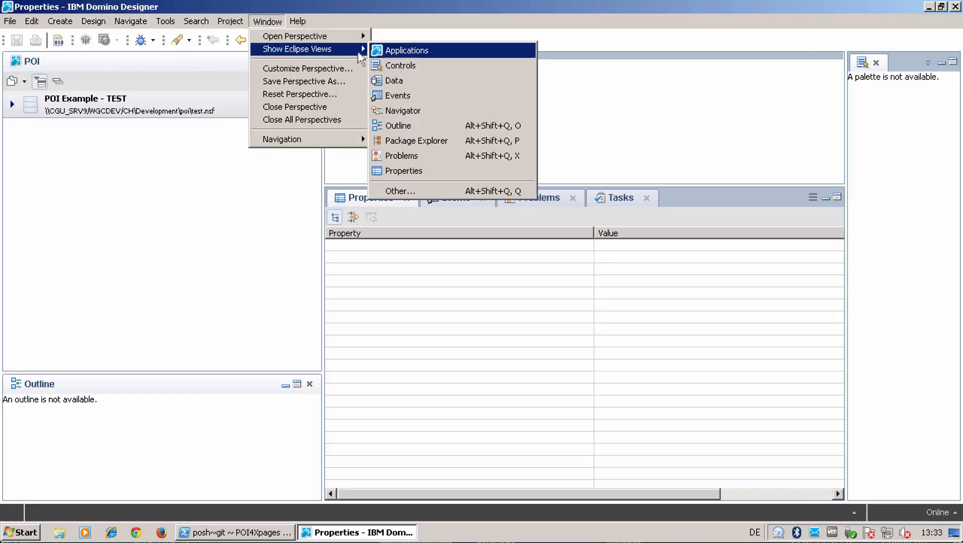
click(402, 111)
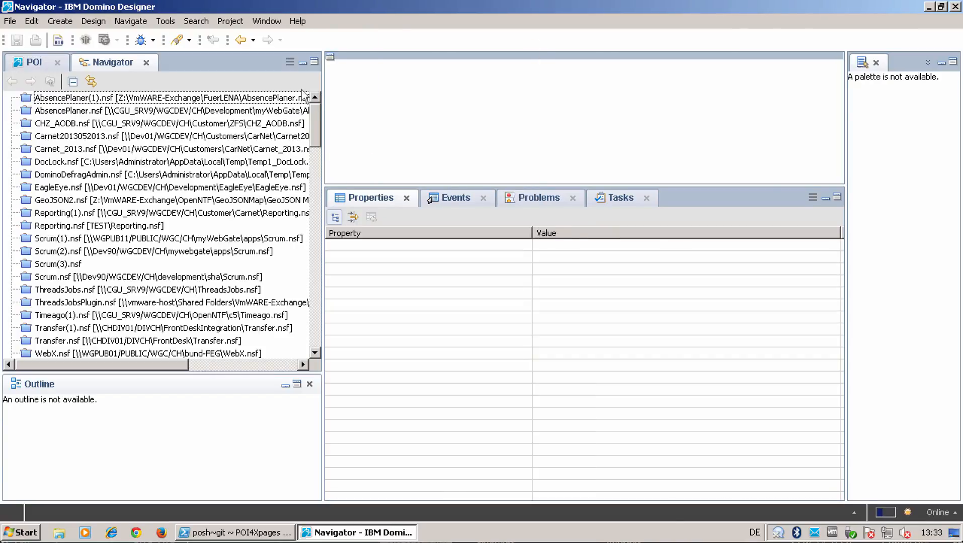
scroll(down, 3)
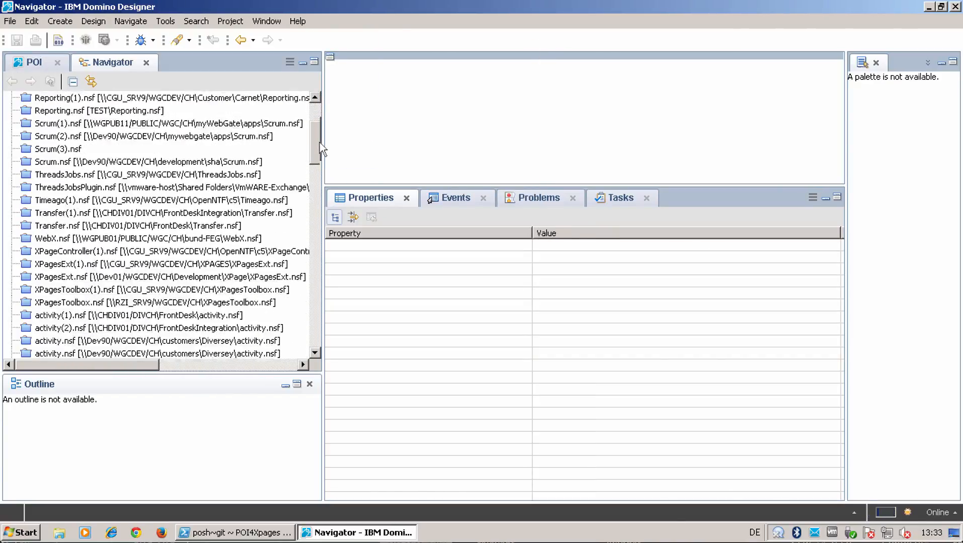
scroll(down, 3)
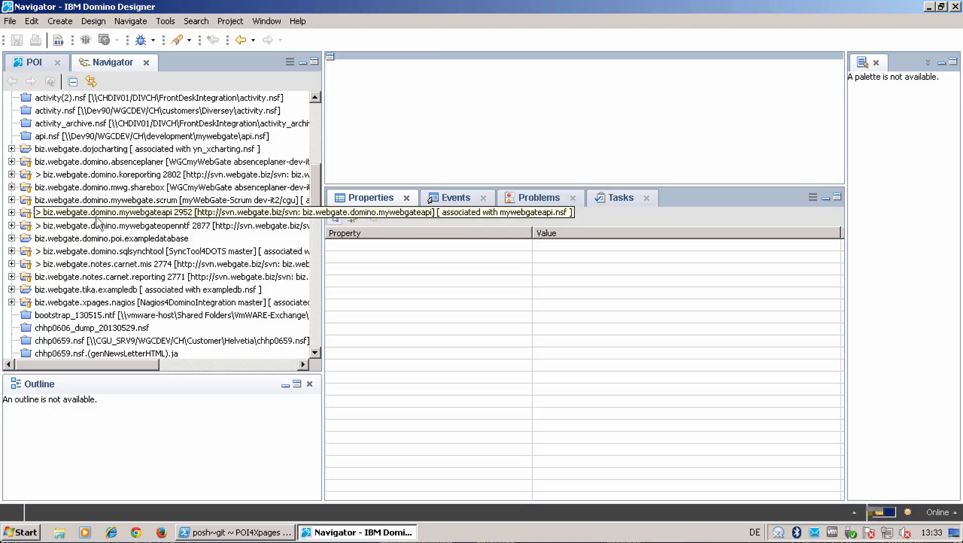
click(111, 238)
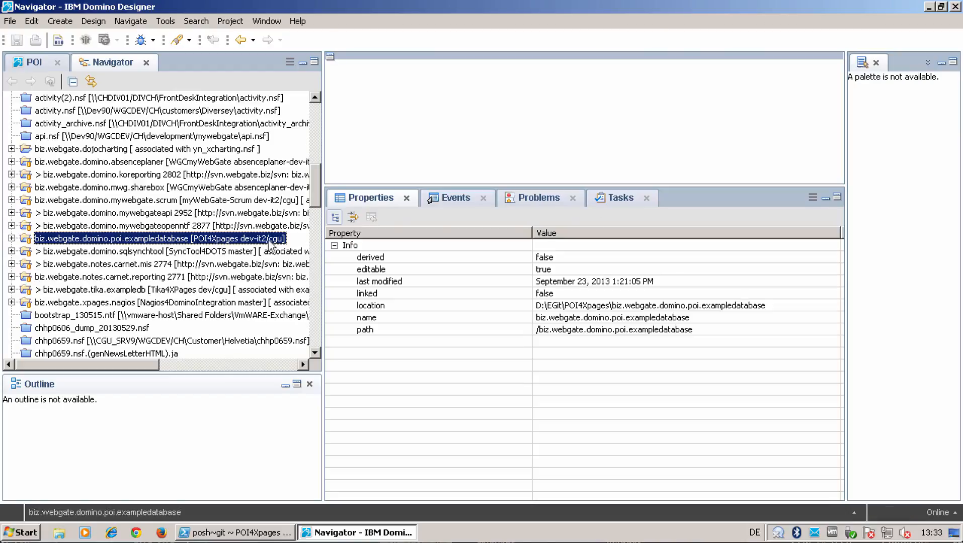
- Associate exampledatabase with a new NSF named Development\poi\example.nsf on CGU_SRV9/WGCDEV/CH
right_click(151, 238)
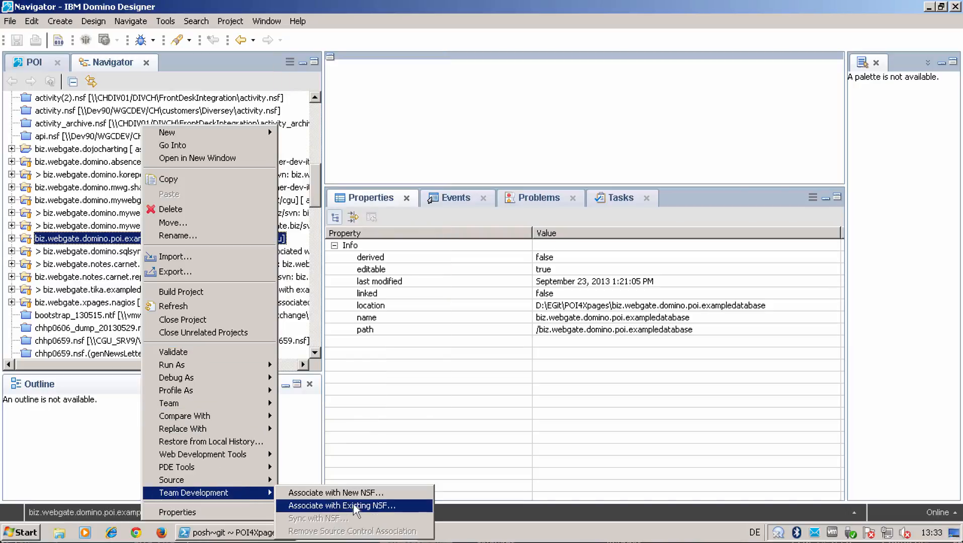
mouse_move(346, 493)
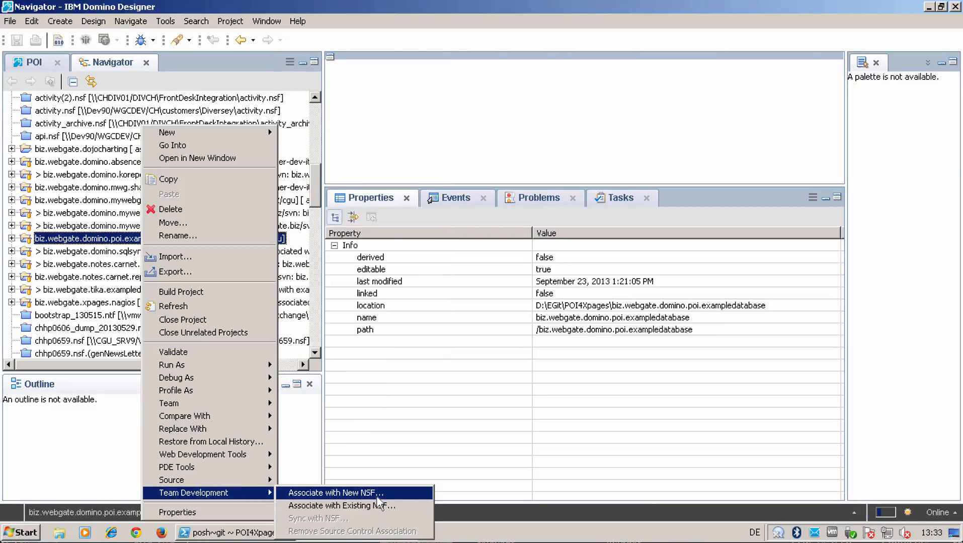
click(337, 493)
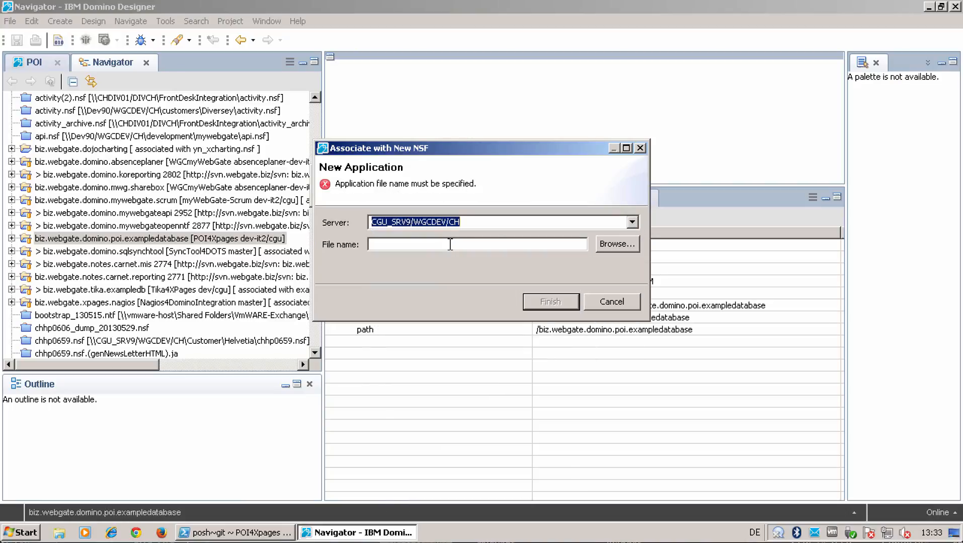
text(Development\poi\)
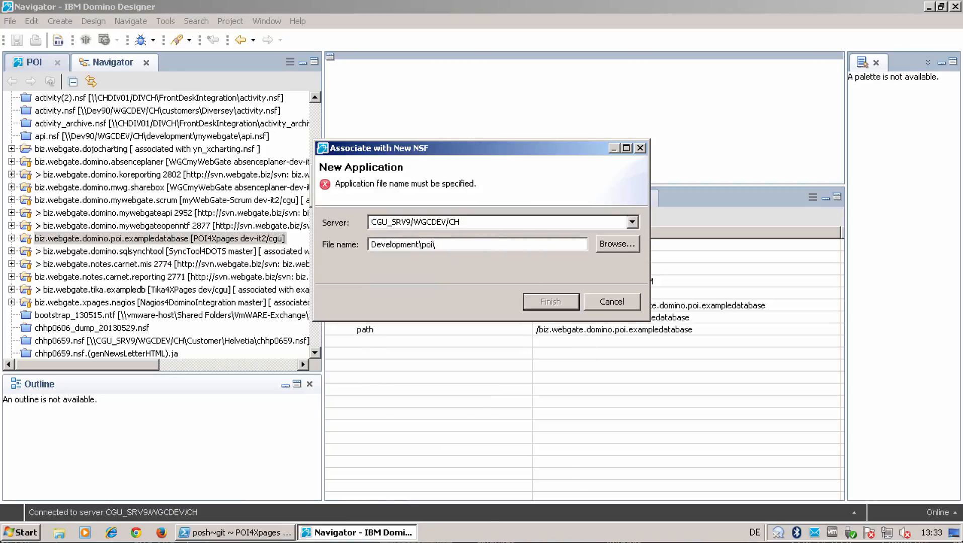
text(e)
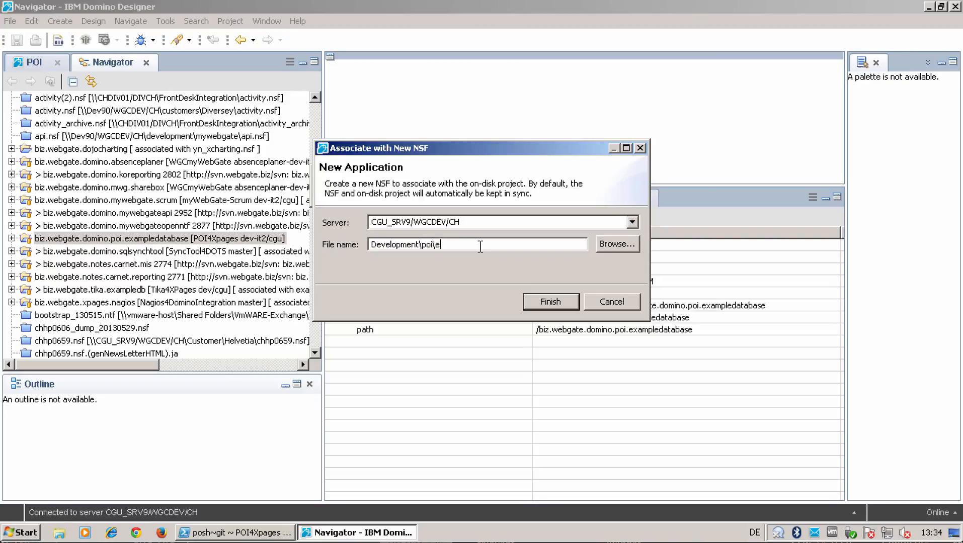
text(xample)
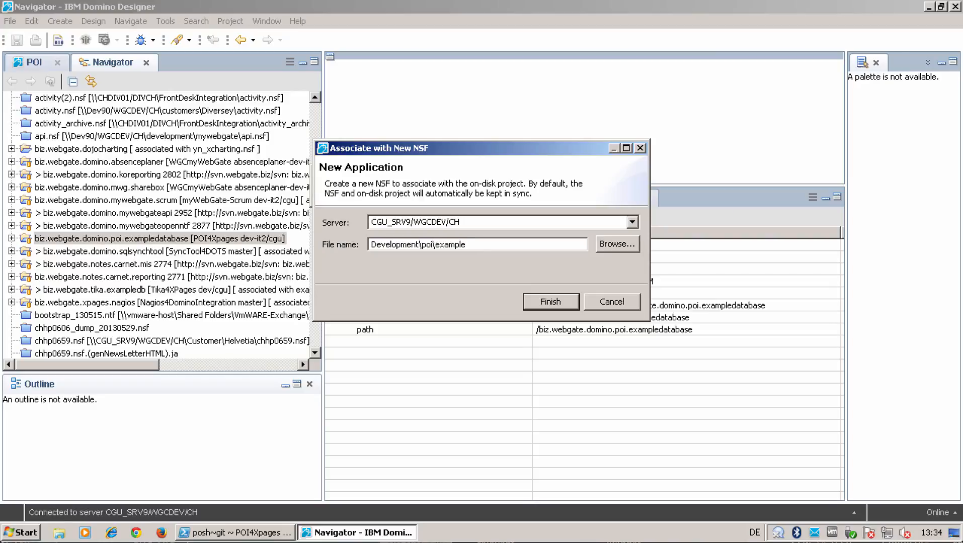
text(.nsf)
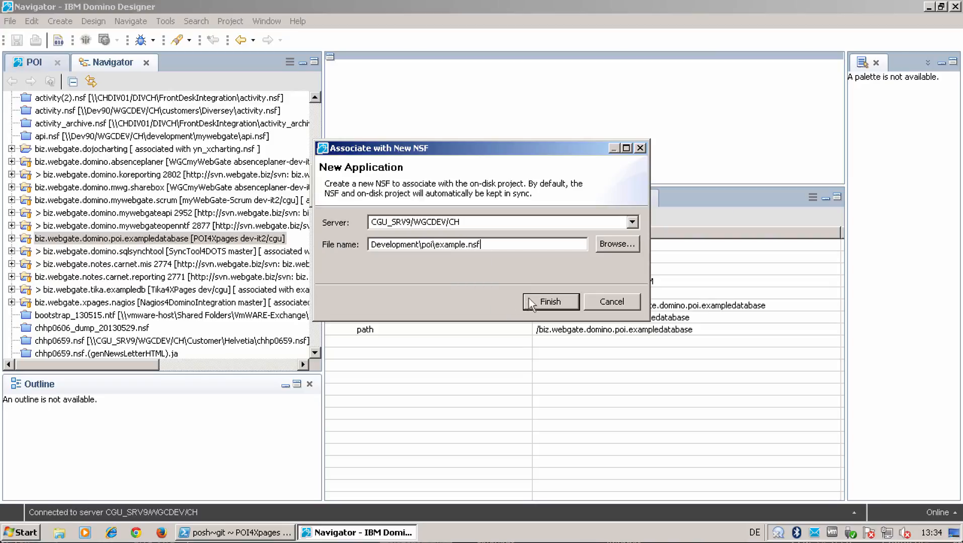
click(550, 302)
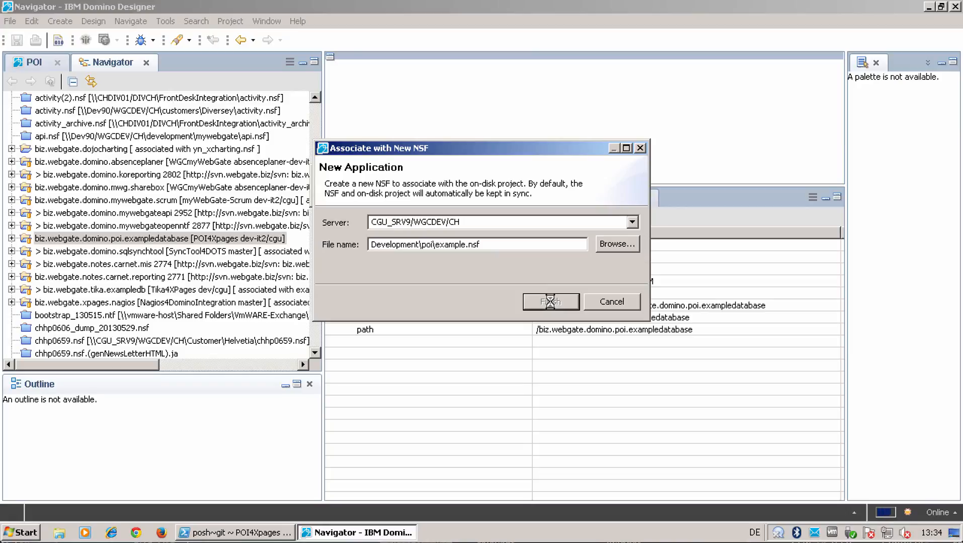
click(551, 301)
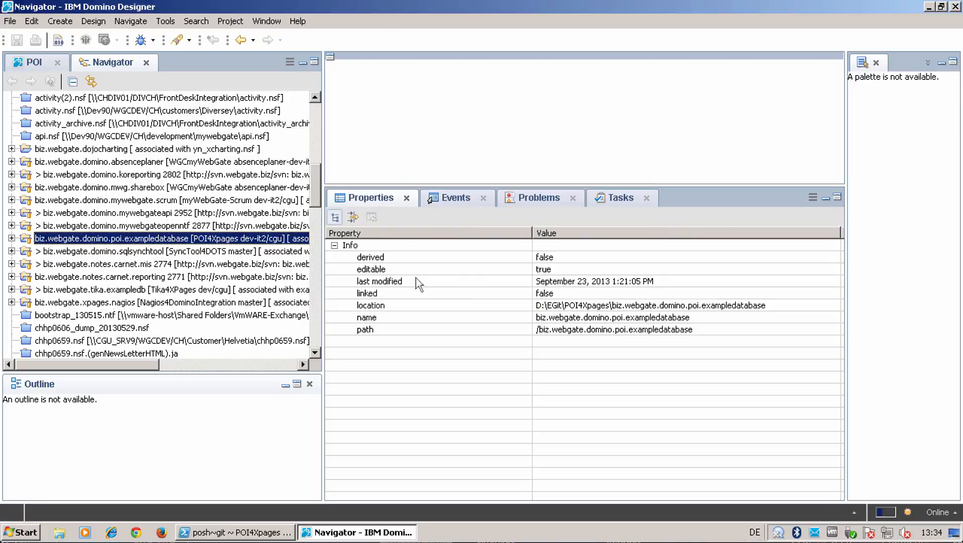
- Open Development\poi\example.nsf from CGU_SRV9 and add it to the POI working set
click(31, 63)
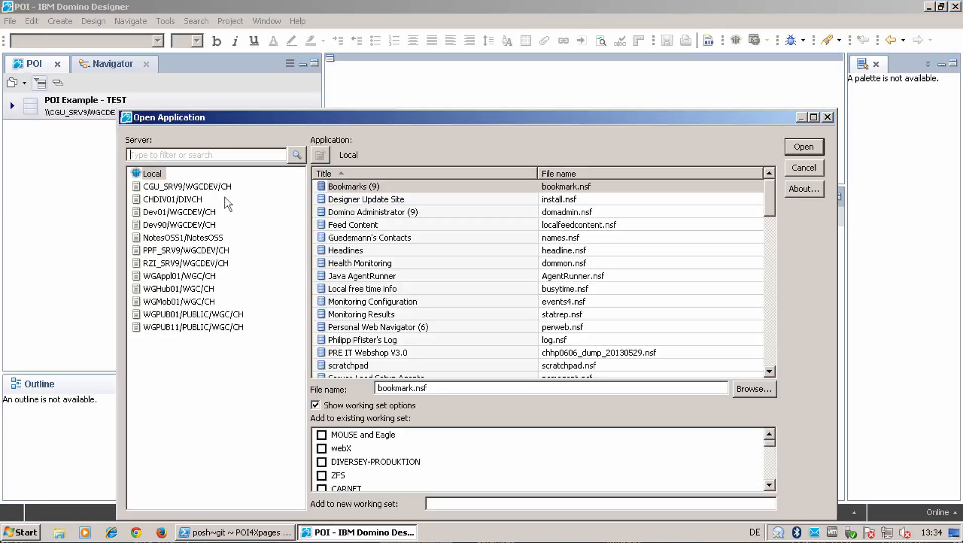
click(187, 187)
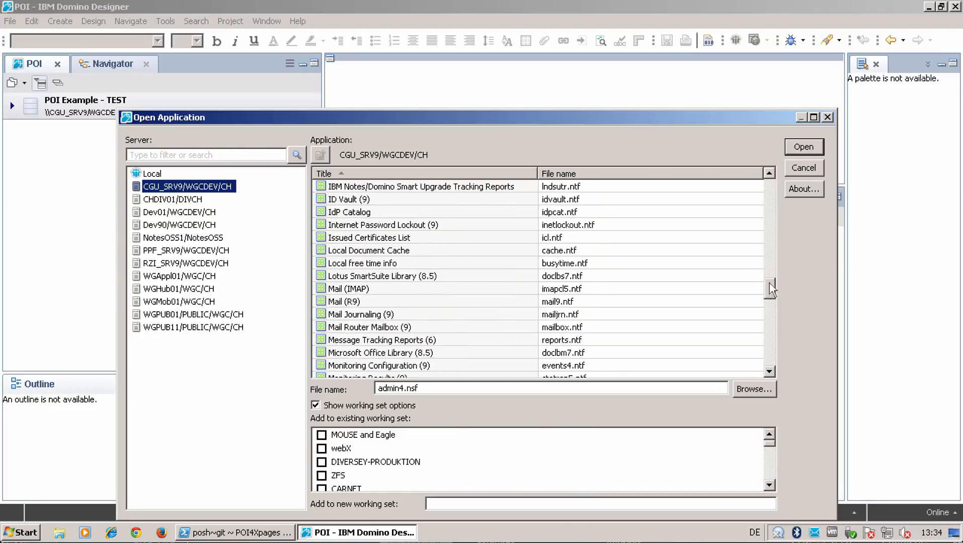
scroll(down, 3)
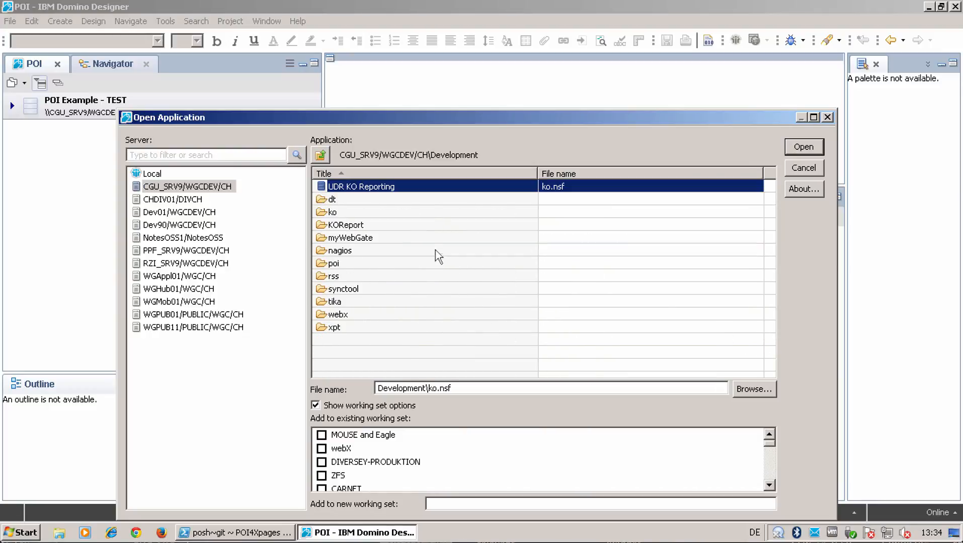
mouse_move(401, 357)
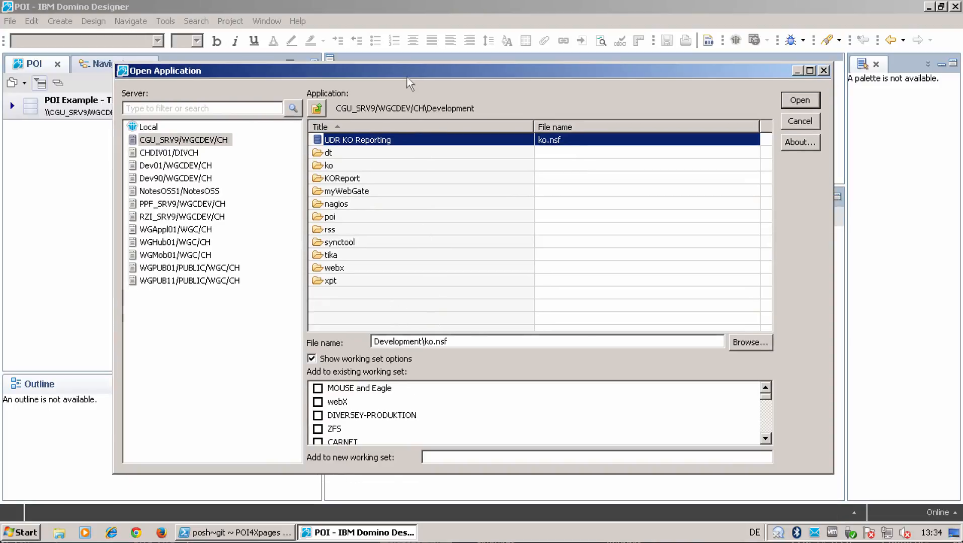
mouse_move(373, 193)
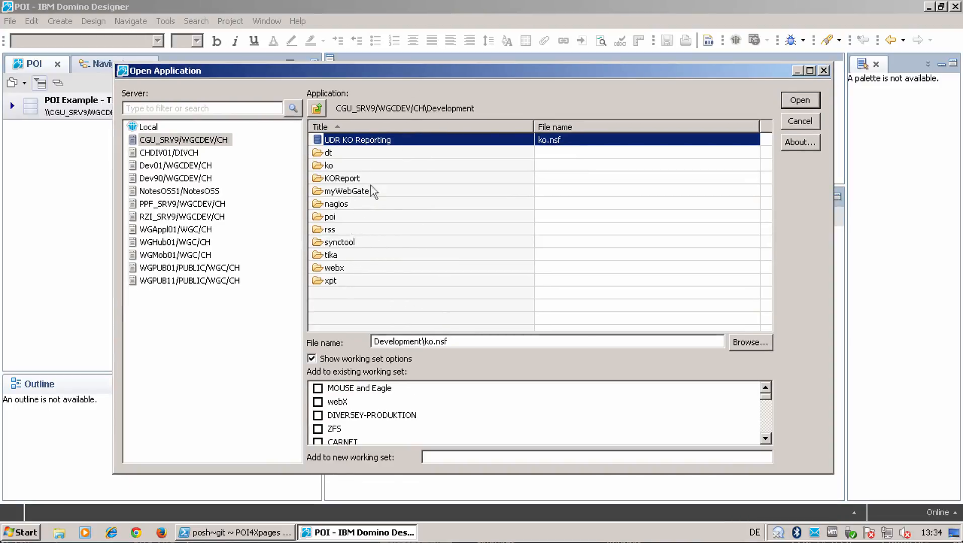
double_click(330, 217)
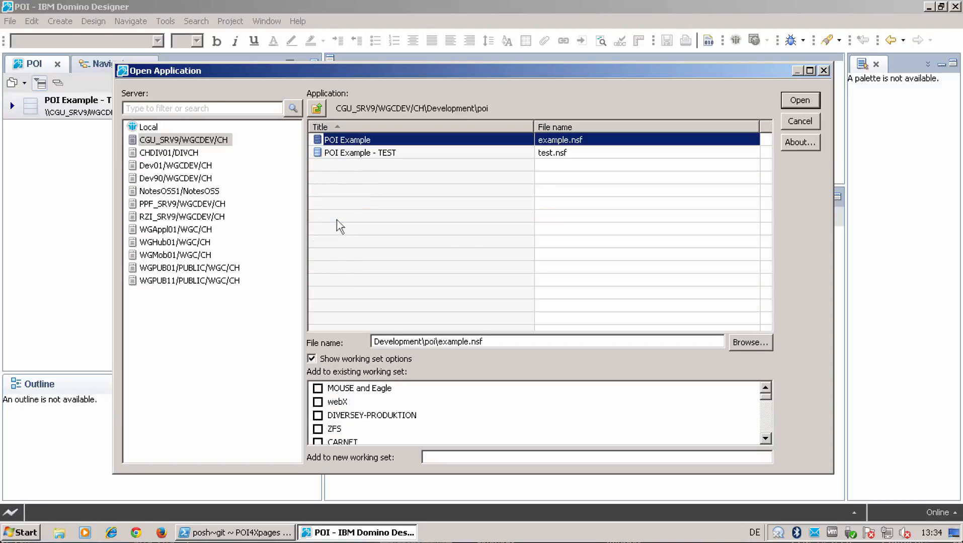
mouse_move(468, 157)
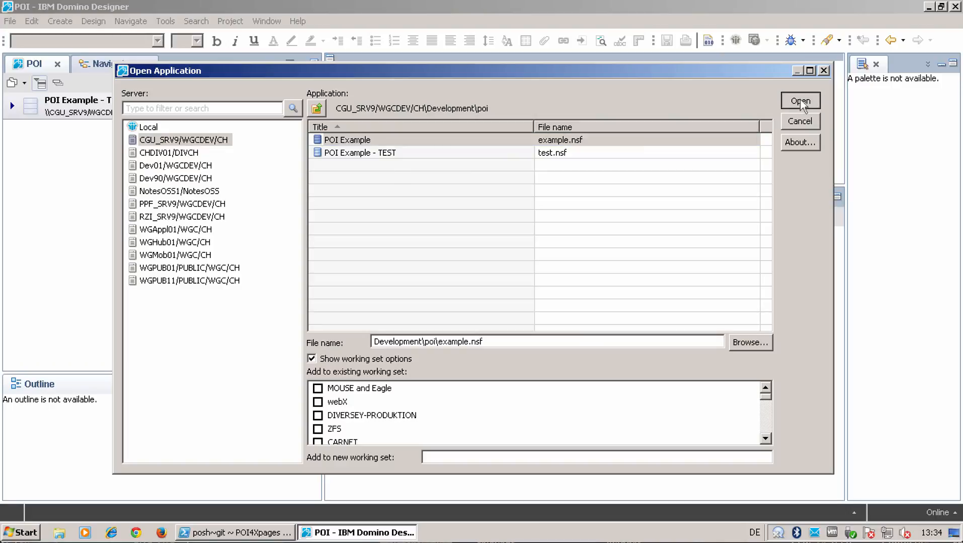
click(800, 101)
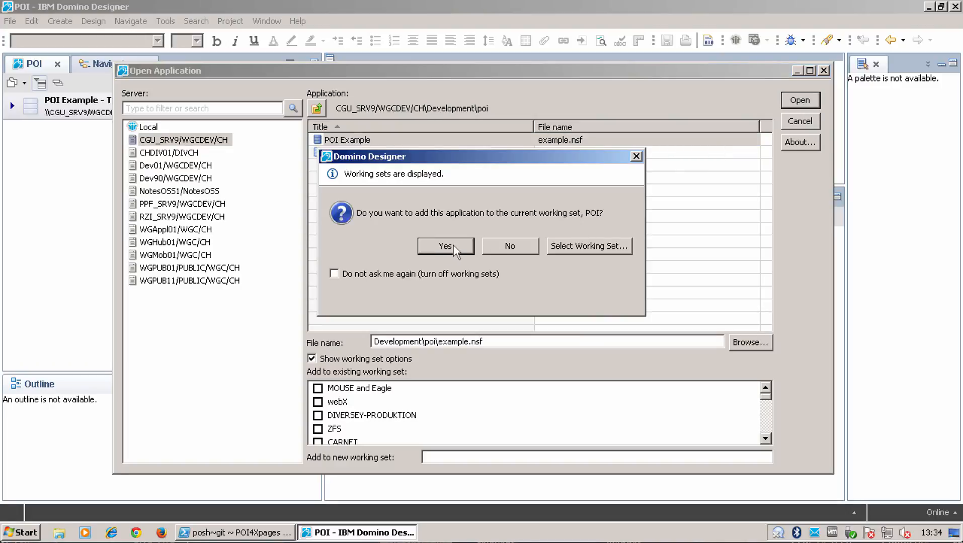
click(446, 246)
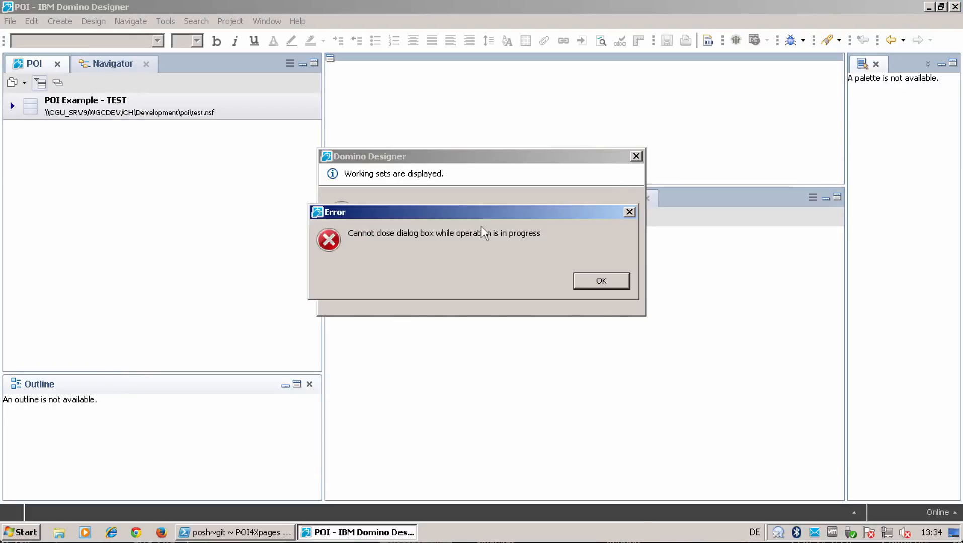
click(600, 281)
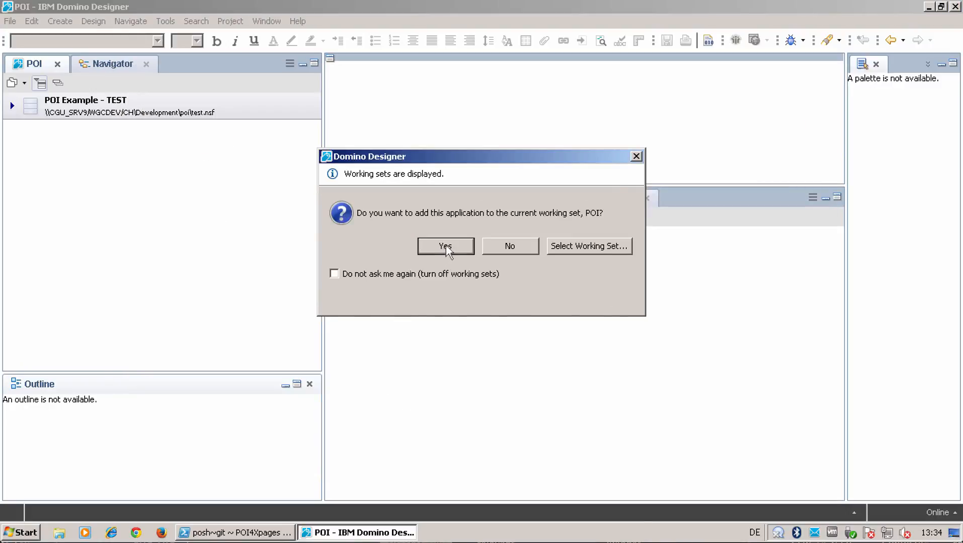
click(445, 246)
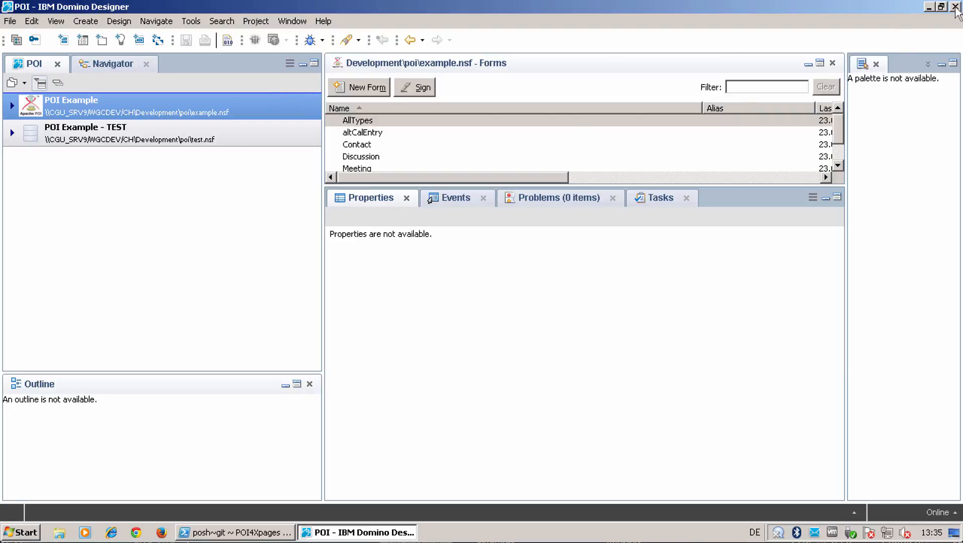
mouse_move(957, 9)
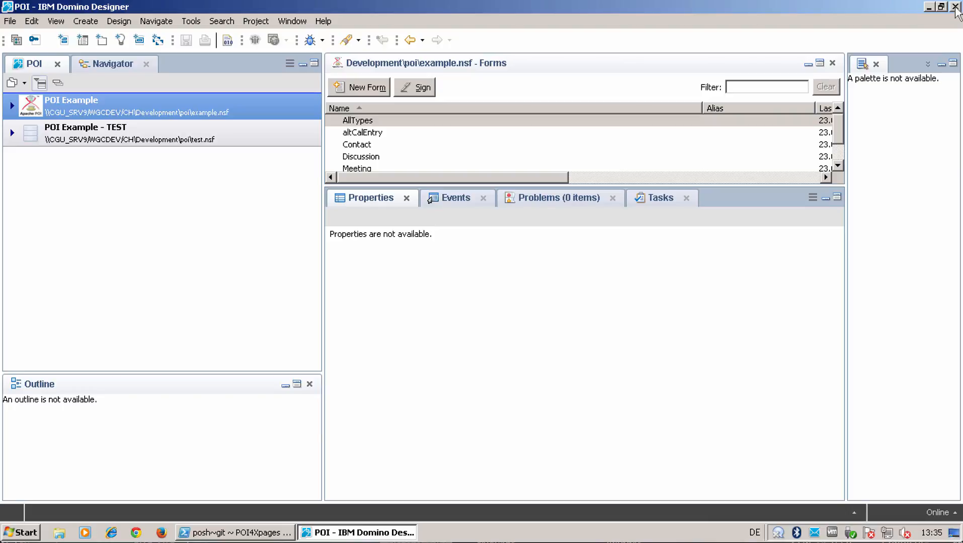
- Close Domino Designer and confirm the exit prompt
click(955, 8)
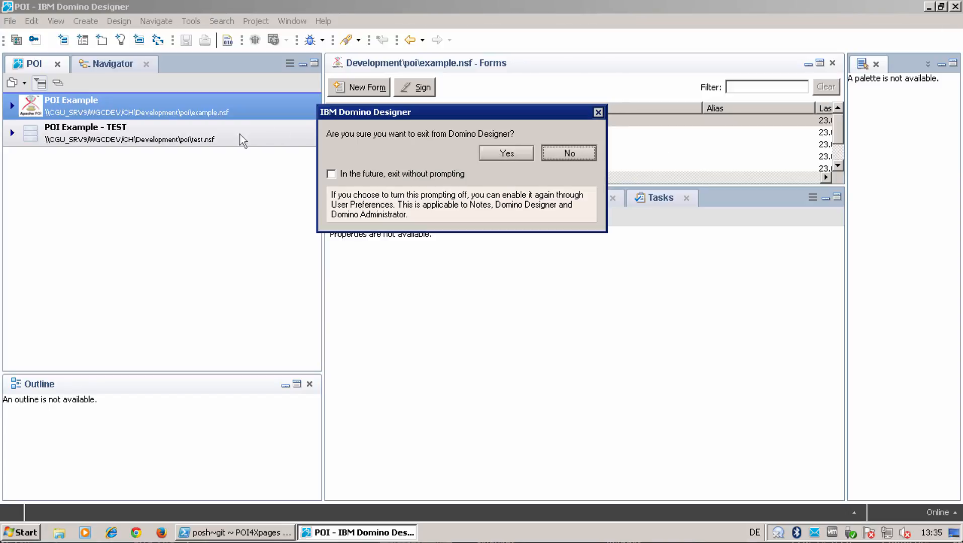
mouse_move(295, 188)
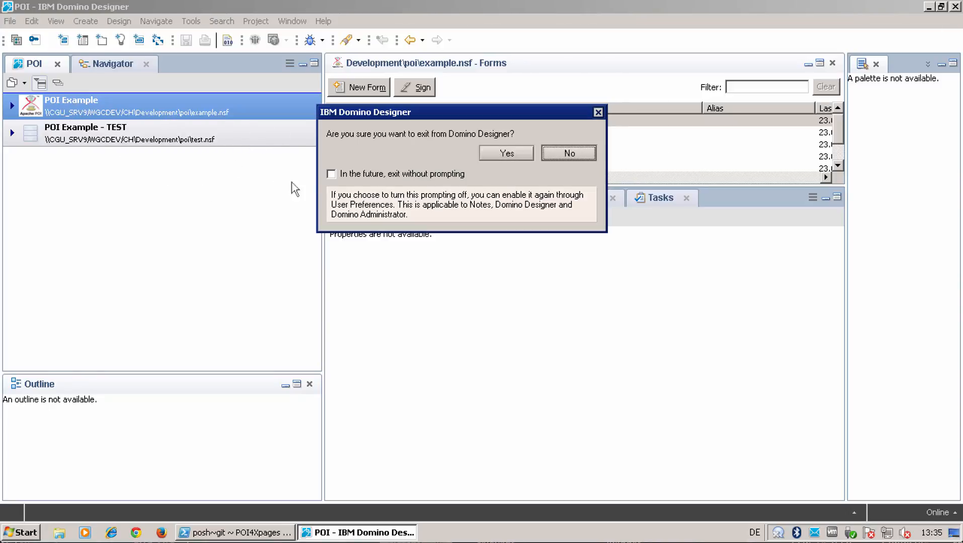
mouse_move(381, 176)
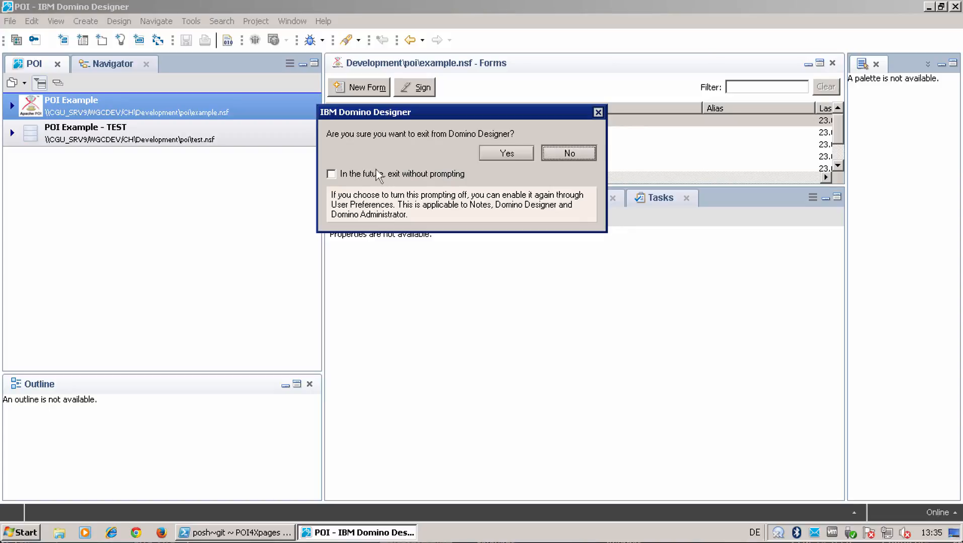
click(506, 152)
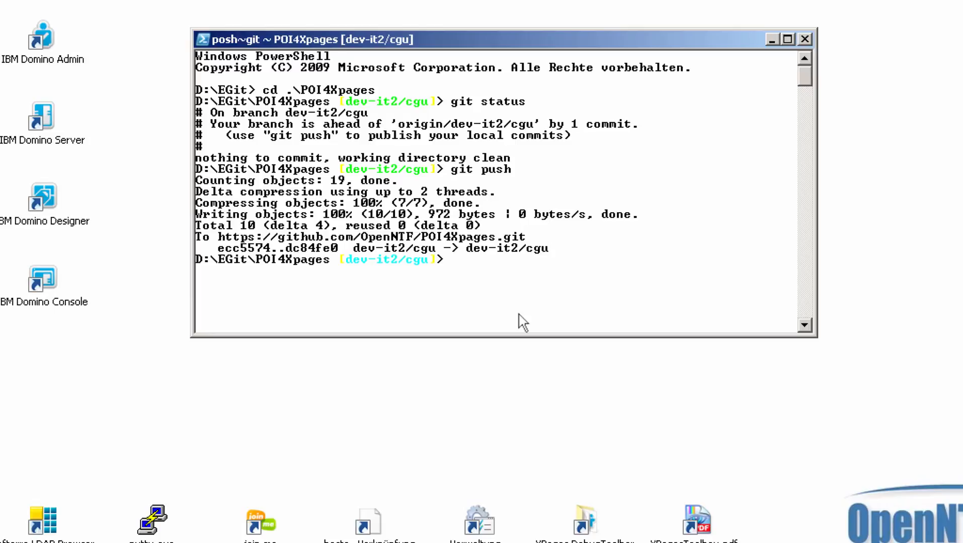
- Confirm dev-it2/cgu is clean with git status, then check out the dev/it2 branch
text(c)
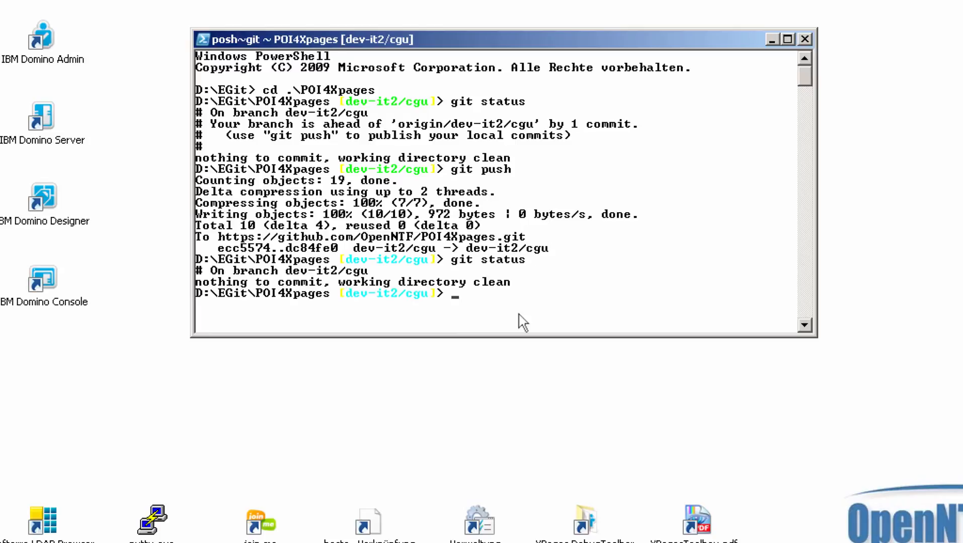
text(git checkout)
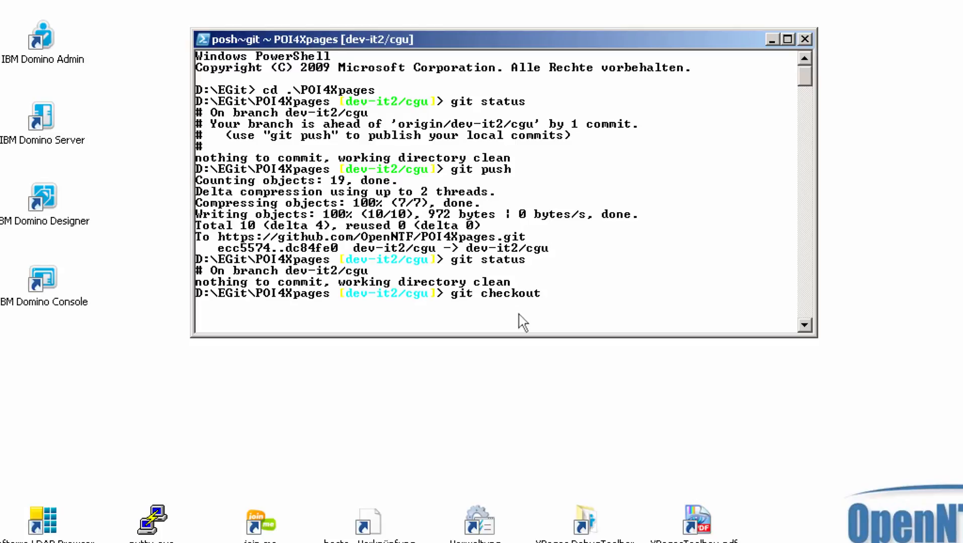
text(dev)
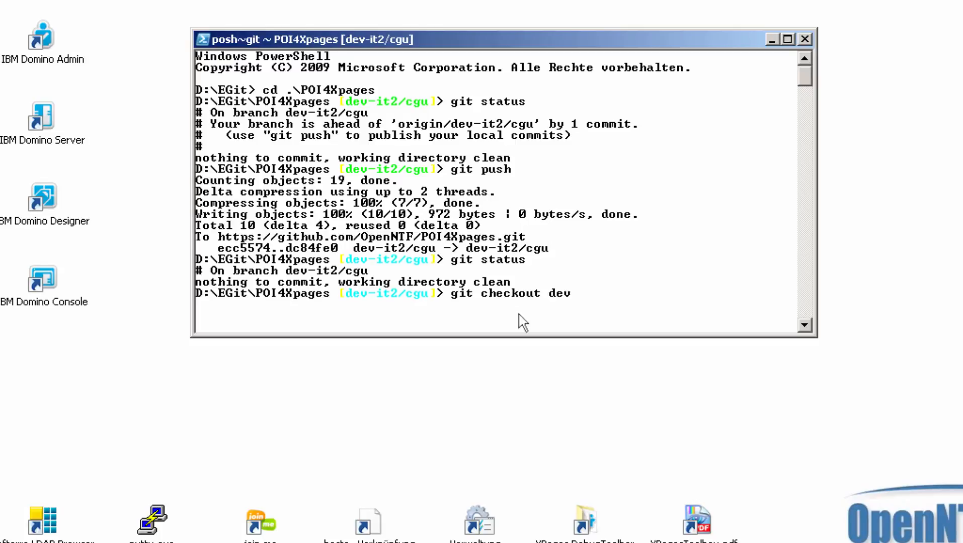
text(/it2)
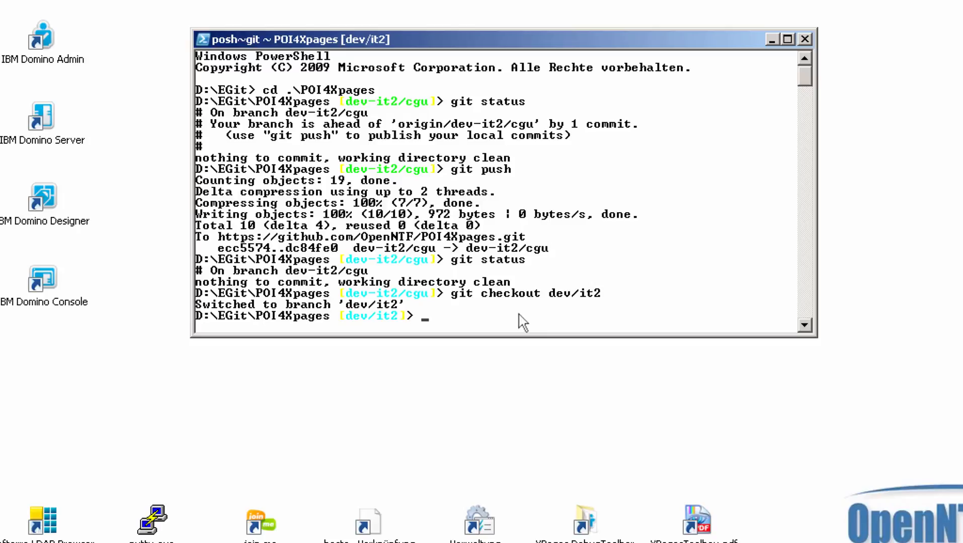
- Fast-forward merge dev-it2/cgu into dev/it2
text(git merge de)
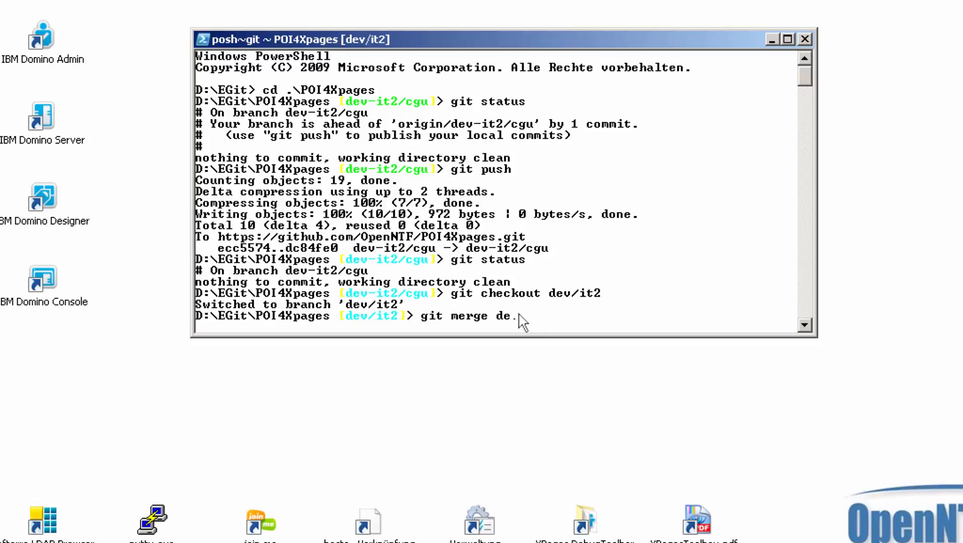
text(v-it2)
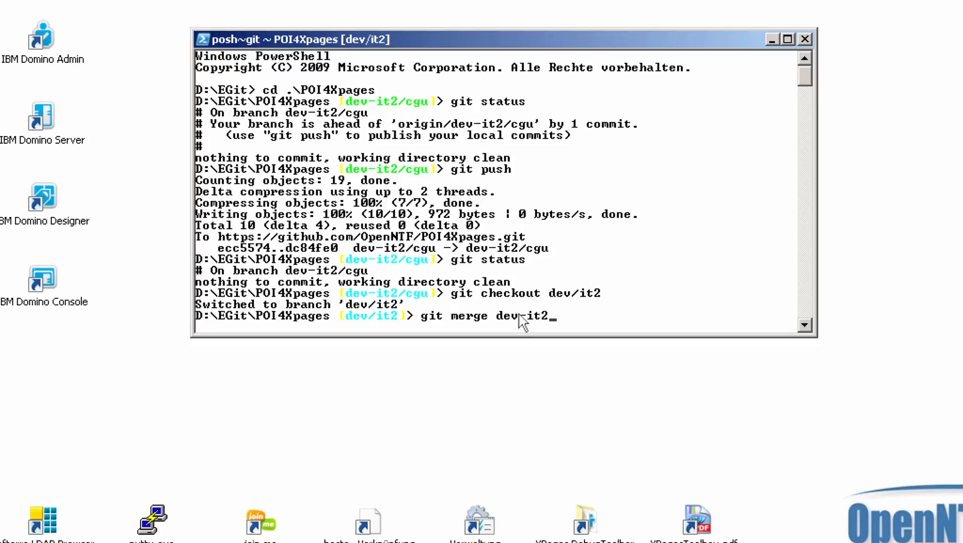
text(/cgu)
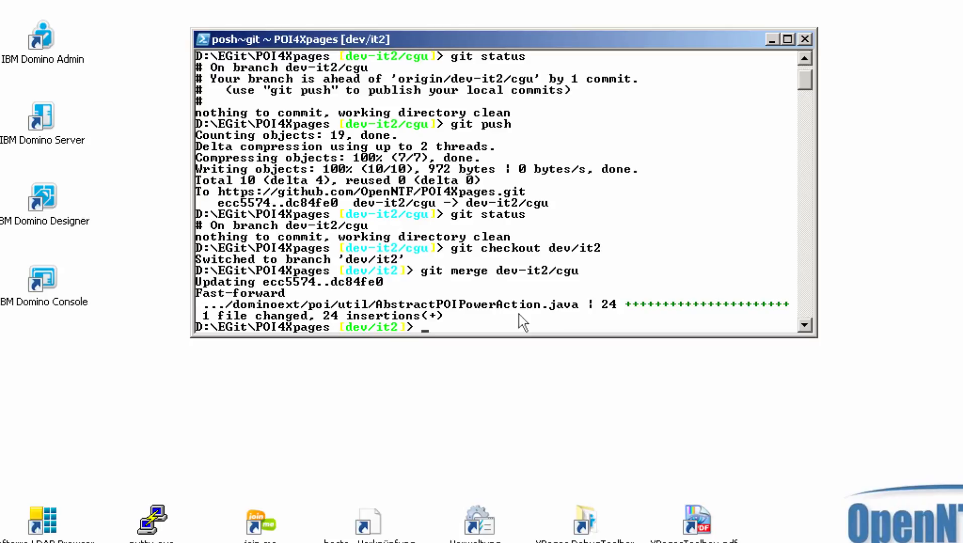
- Verify dev/it2 is one commit ahead of origin and enter git push
text(git status)
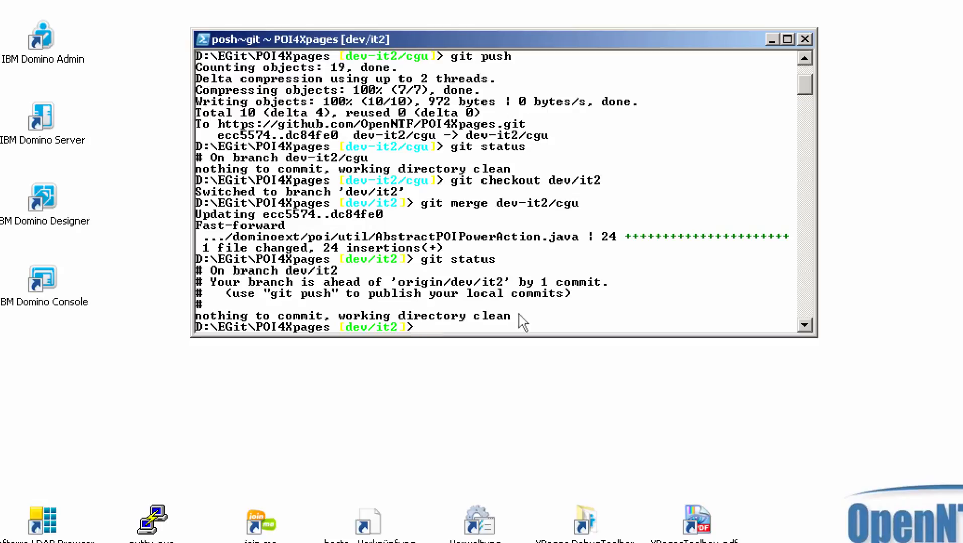
text(git p)
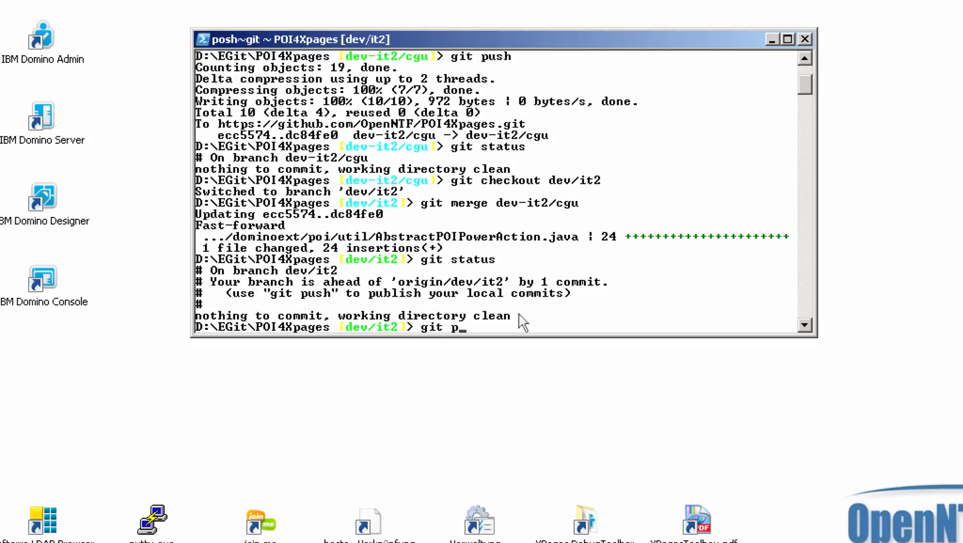
text(ush)
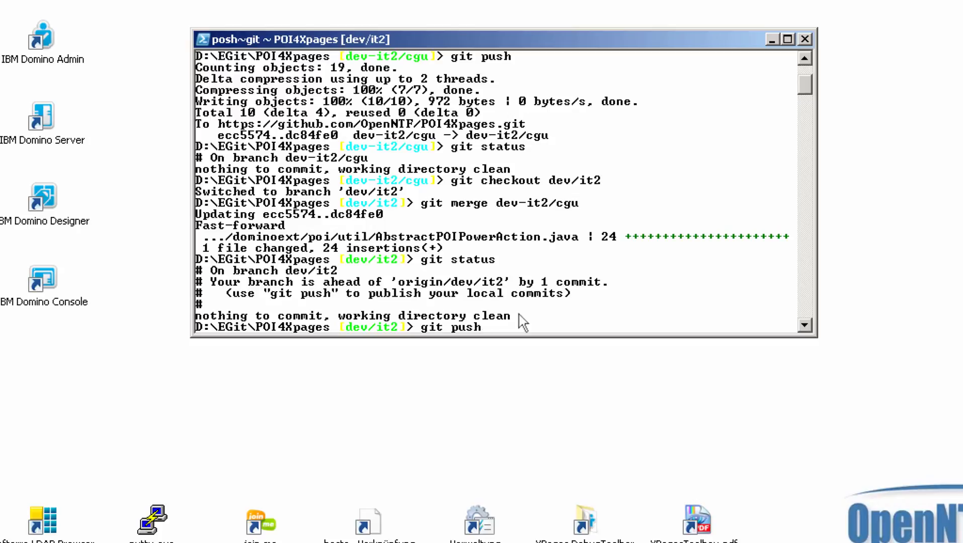